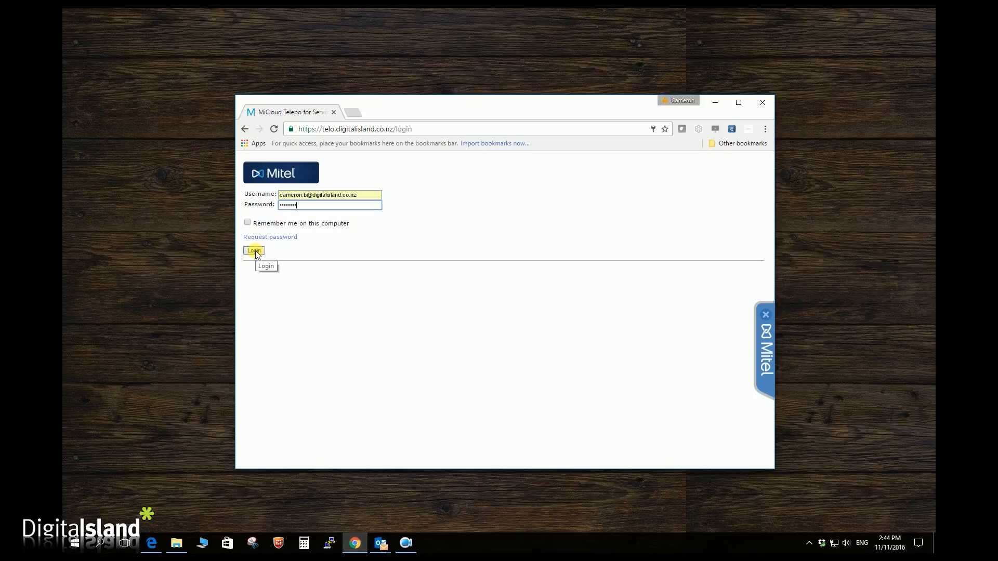
# Log in to the portal and reach the Change password section of My Profile.
pyautogui.click(253, 250)
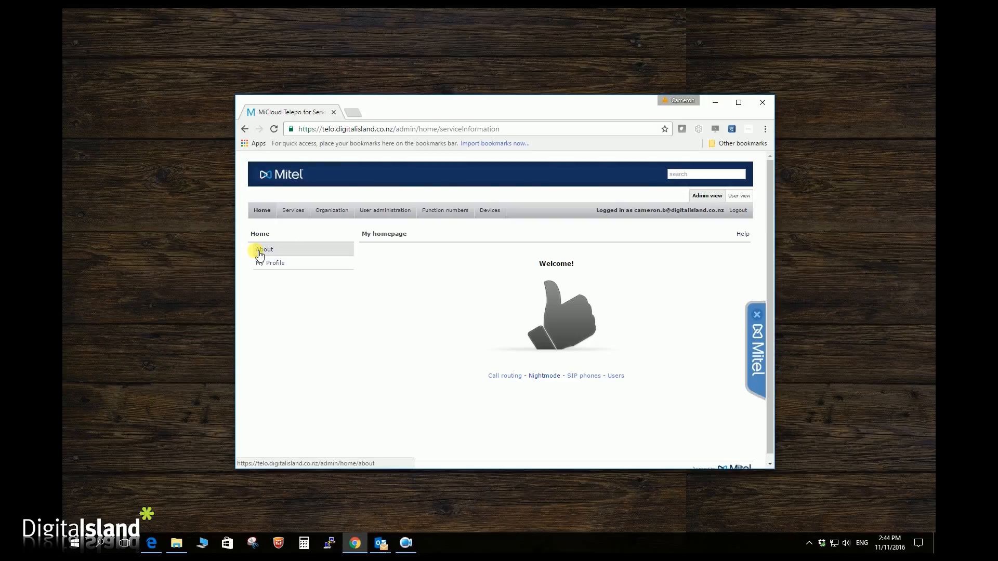
pyautogui.click(275, 262)
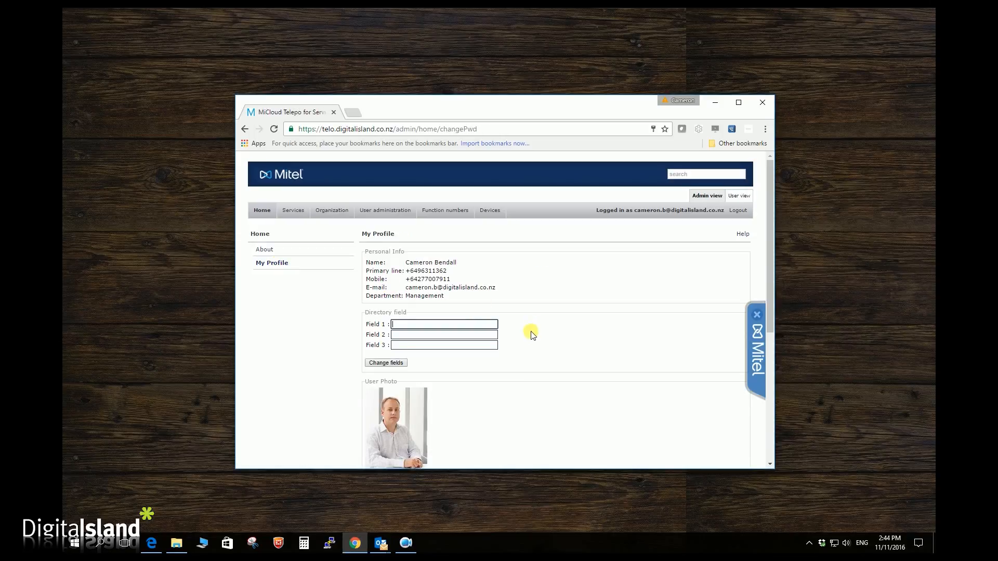
pyautogui.scroll(-3)
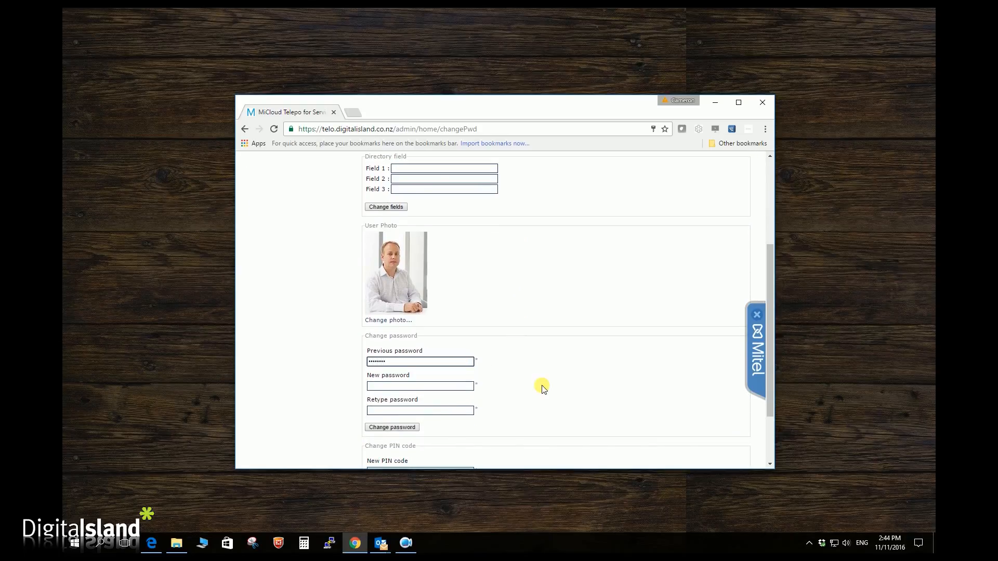
# Enter the previous, new and retyped passwords and confirm the password change.
pyautogui.write('••••••')
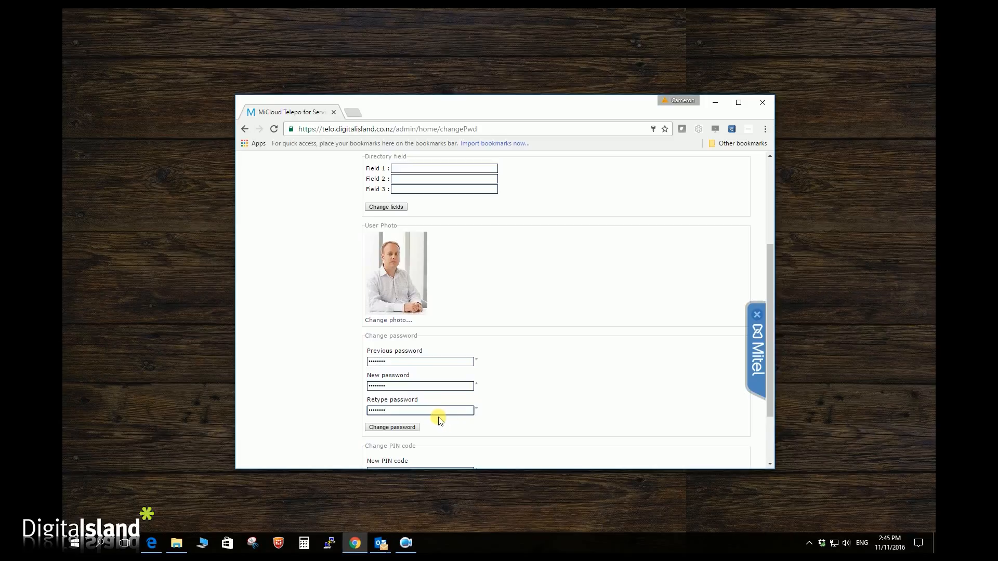
pyautogui.click(391, 428)
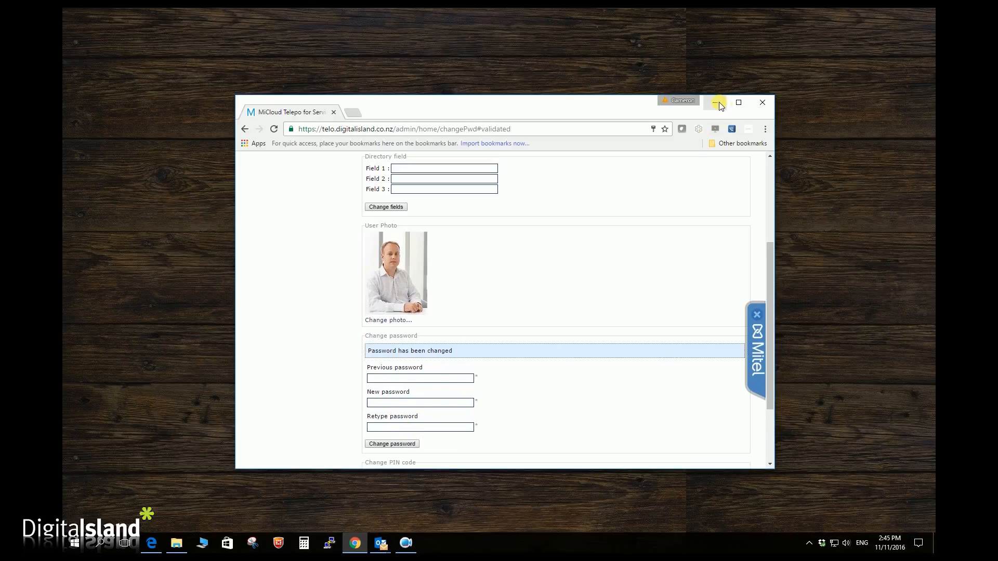
pyautogui.moveTo(718, 102)
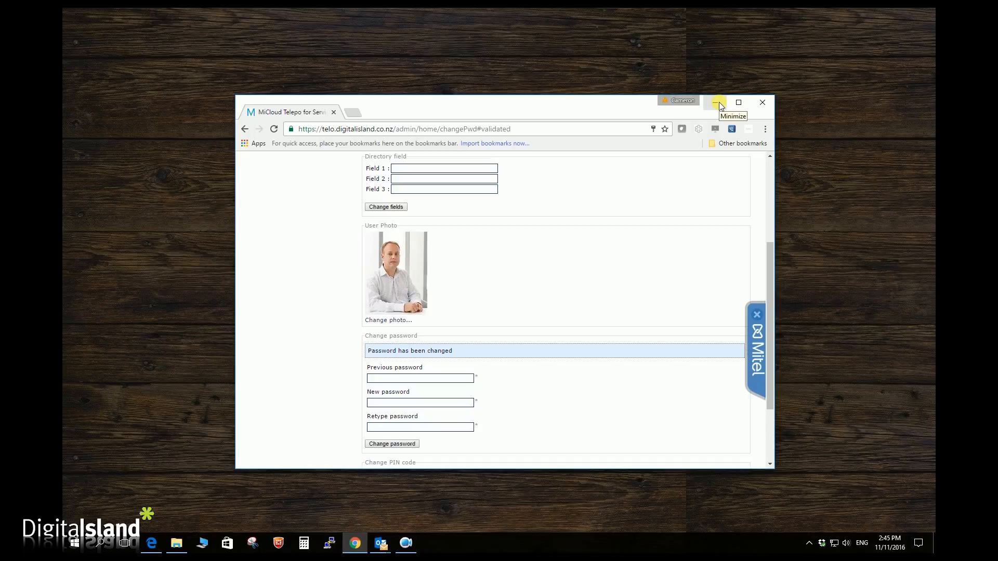
# Minimize the web portal and launch the Telepo desktop client.
pyautogui.click(717, 101)
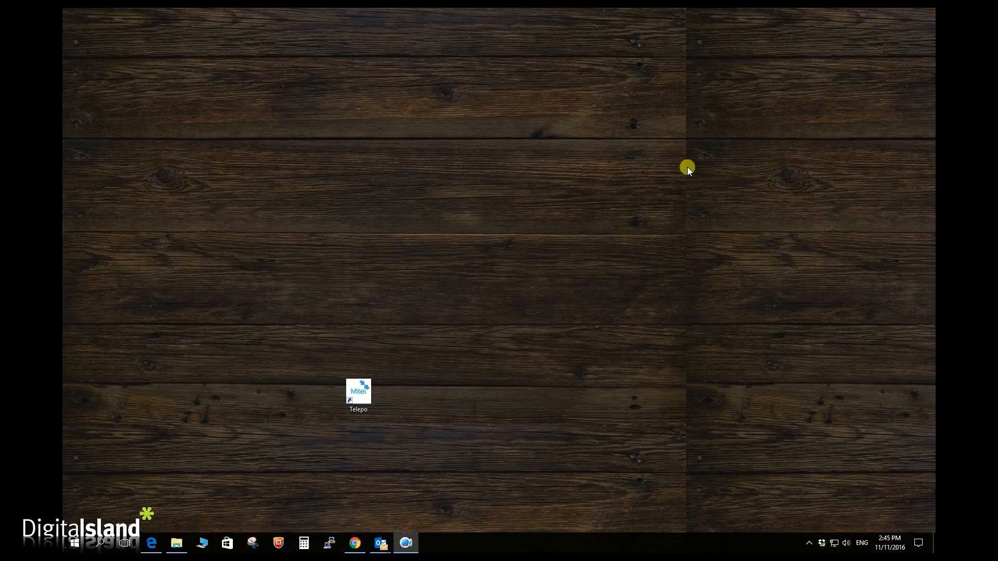
pyautogui.moveTo(425, 411)
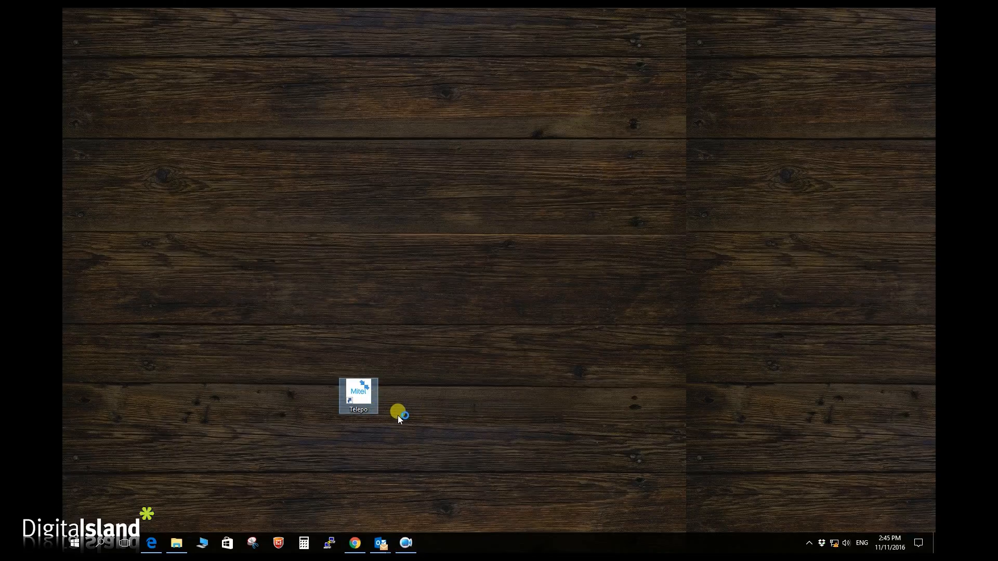
pyautogui.doubleClick(358, 395)
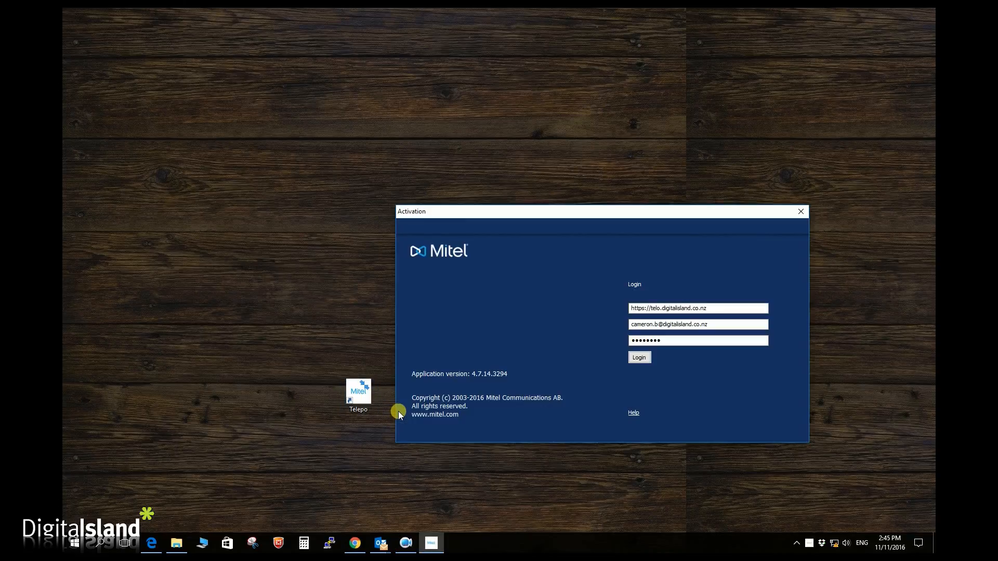
# Sign in to the client against the server telo.digitalisland.co.nz.
pyautogui.click(698, 309)
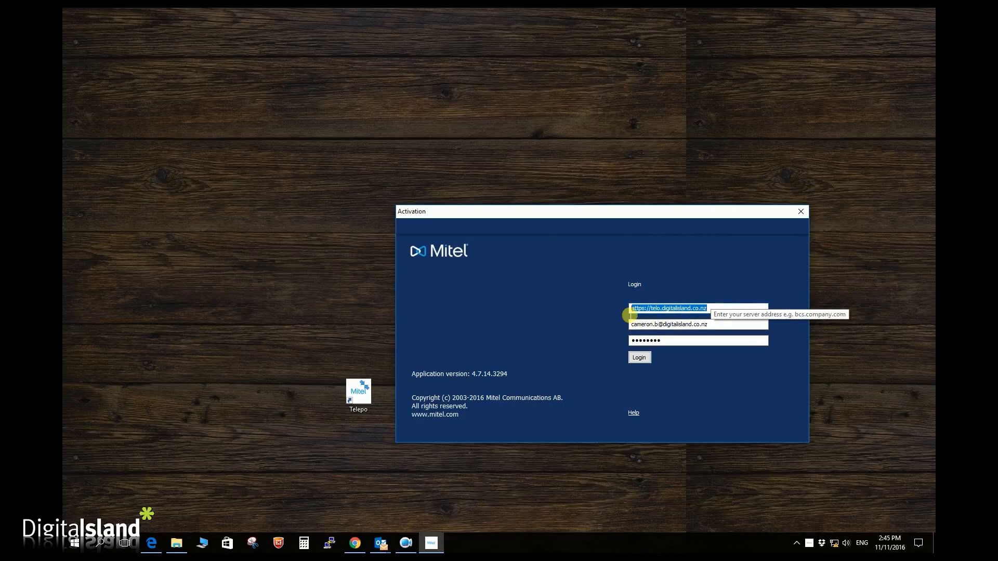
pyautogui.write('telo.')
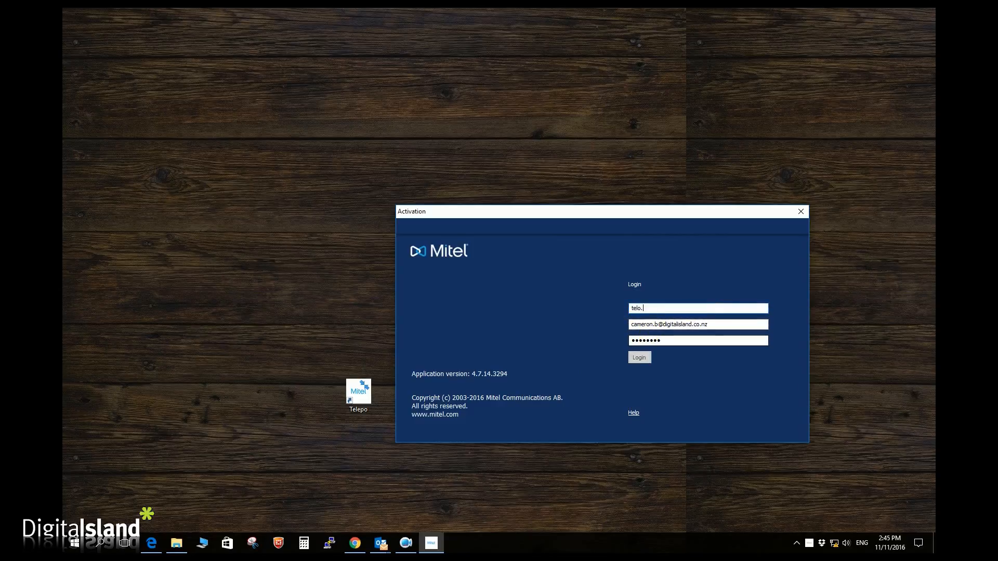
pyautogui.write('digitalisland.')
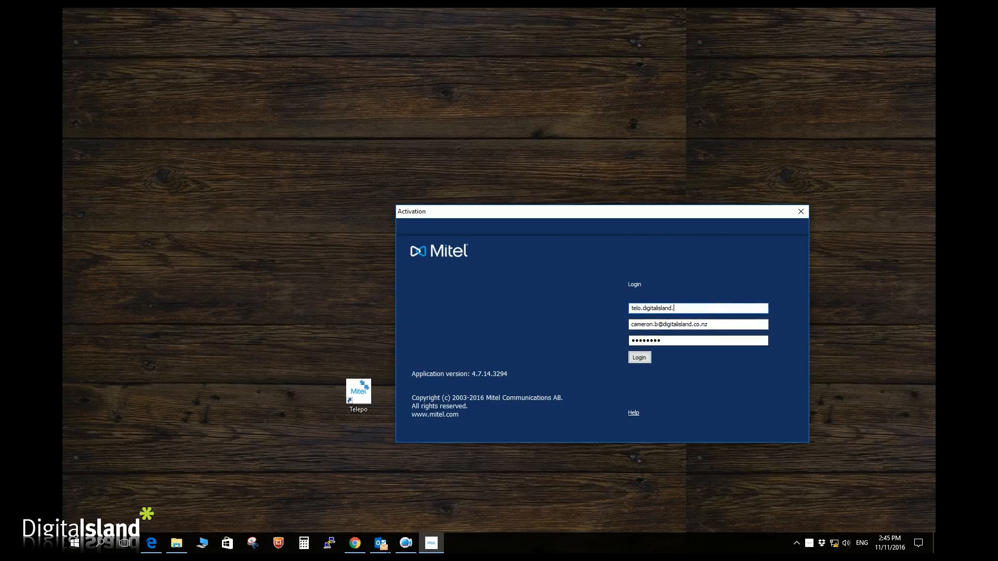
pyautogui.write('co.nz')
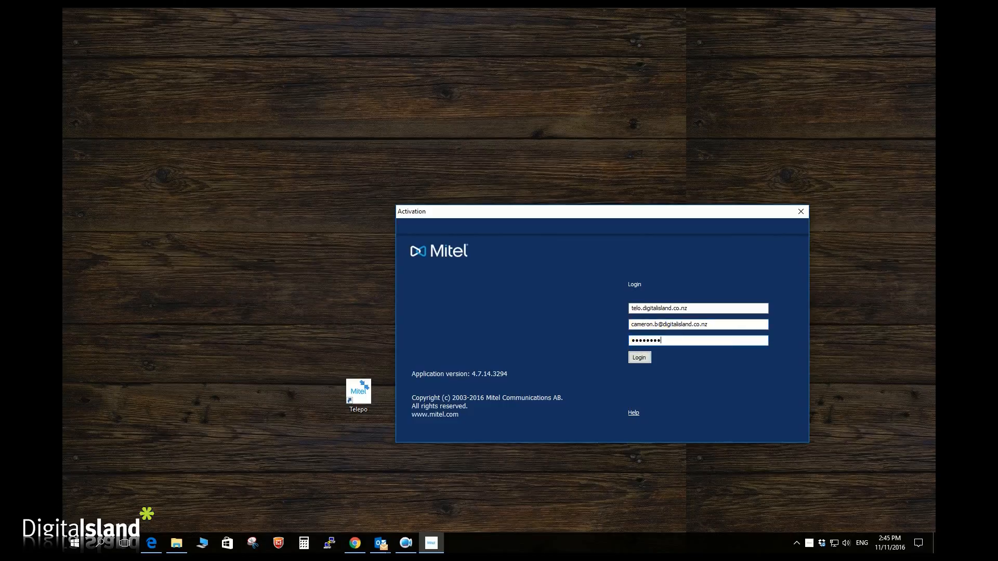
pyautogui.click(638, 357)
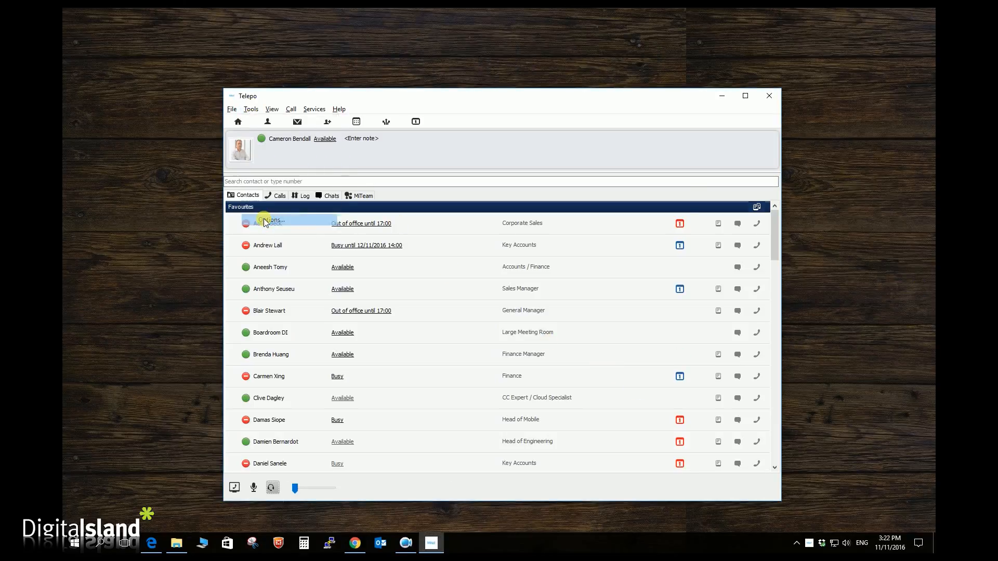
# In Options > Audio, set the Headset profile's input and output device to the Jabra PRO 9470.
pyautogui.click(270, 221)
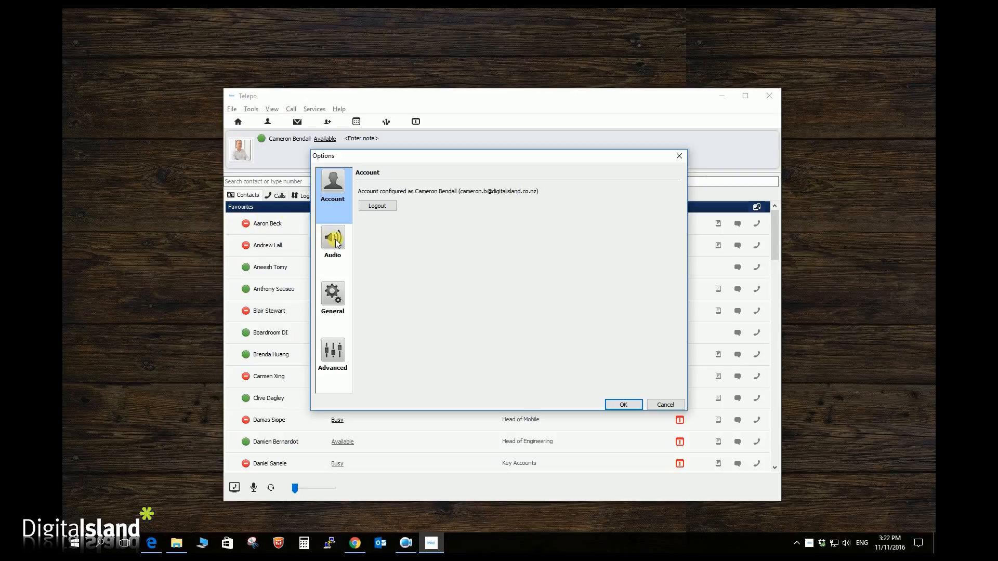
pyautogui.click(332, 242)
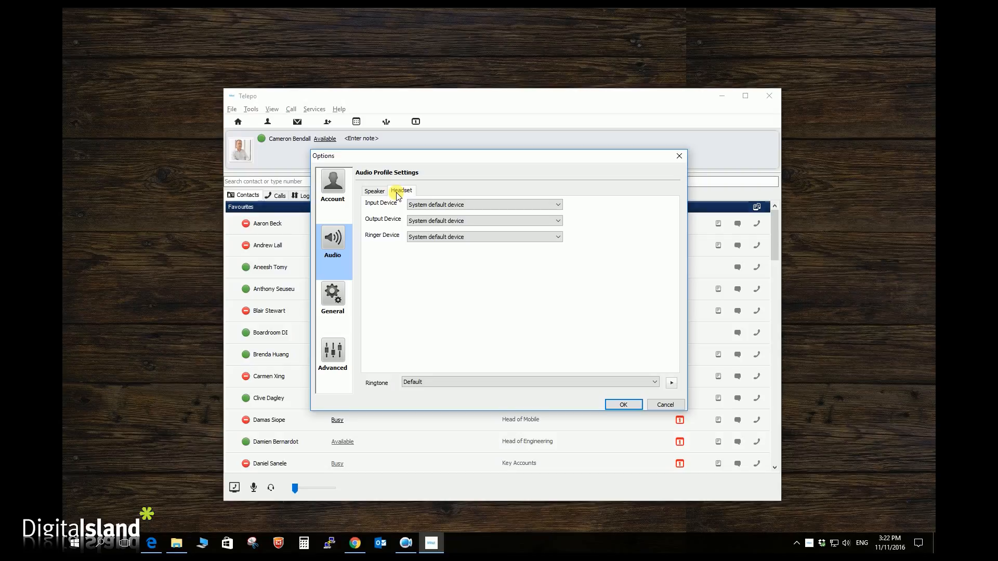
pyautogui.click(484, 205)
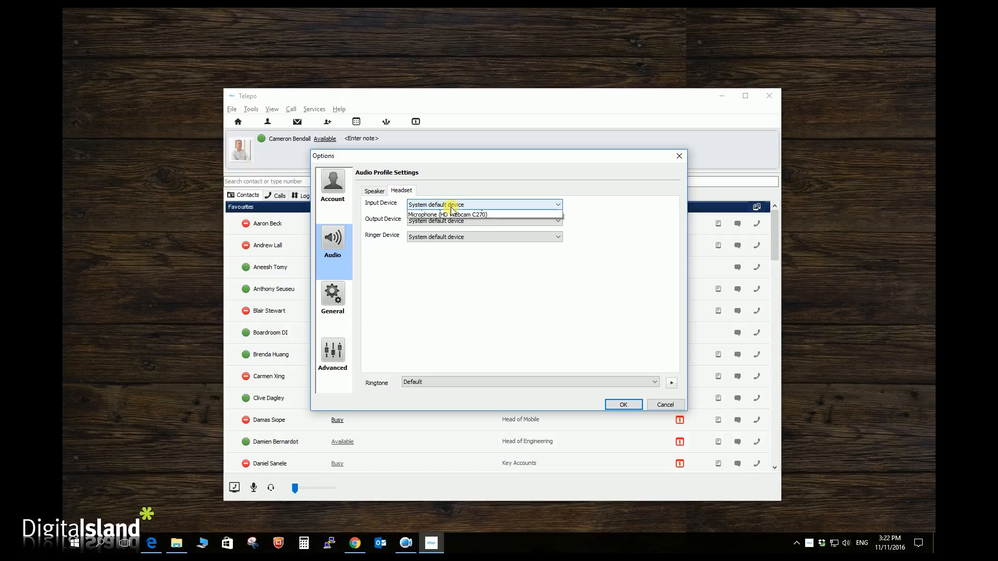
pyautogui.click(447, 204)
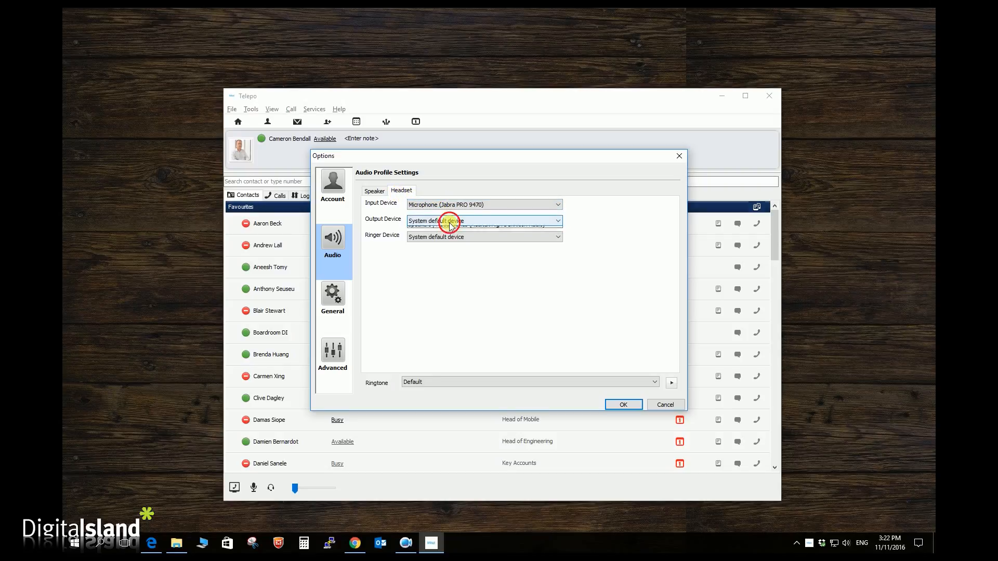
pyautogui.click(457, 221)
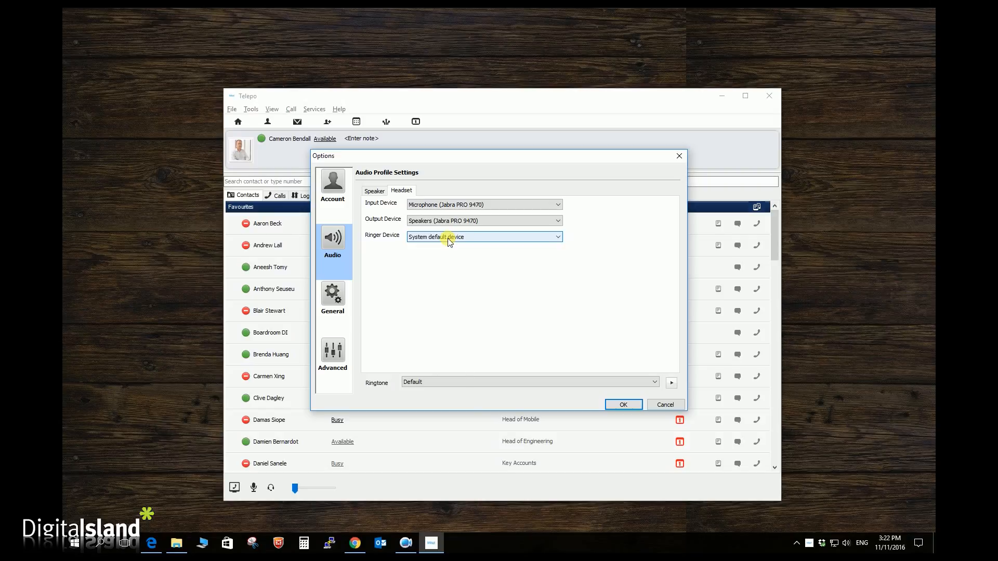
# Review the ringer devices, turn on headset mode and mute the microphone.
pyautogui.click(375, 190)
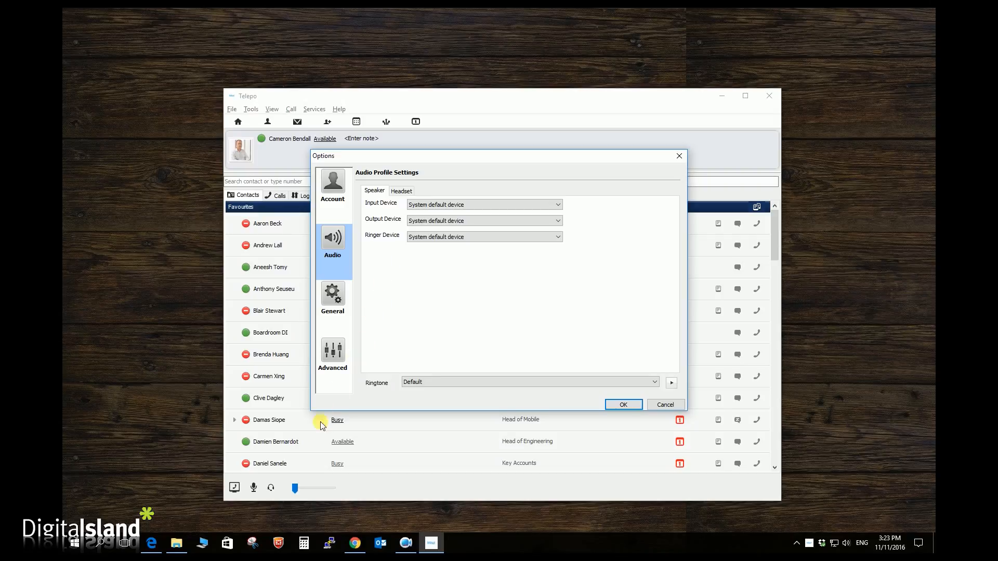
pyautogui.moveTo(270, 488)
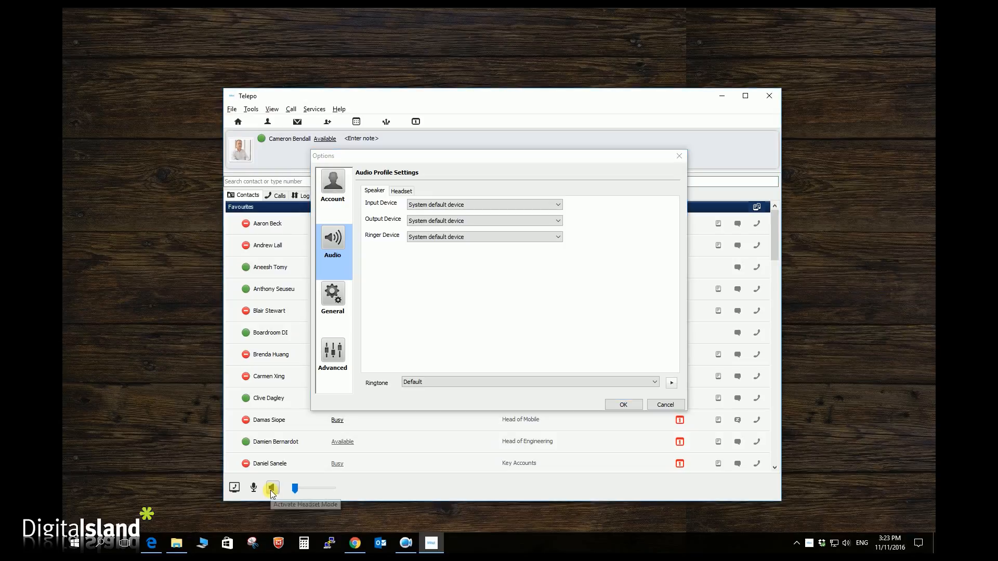
pyautogui.click(272, 488)
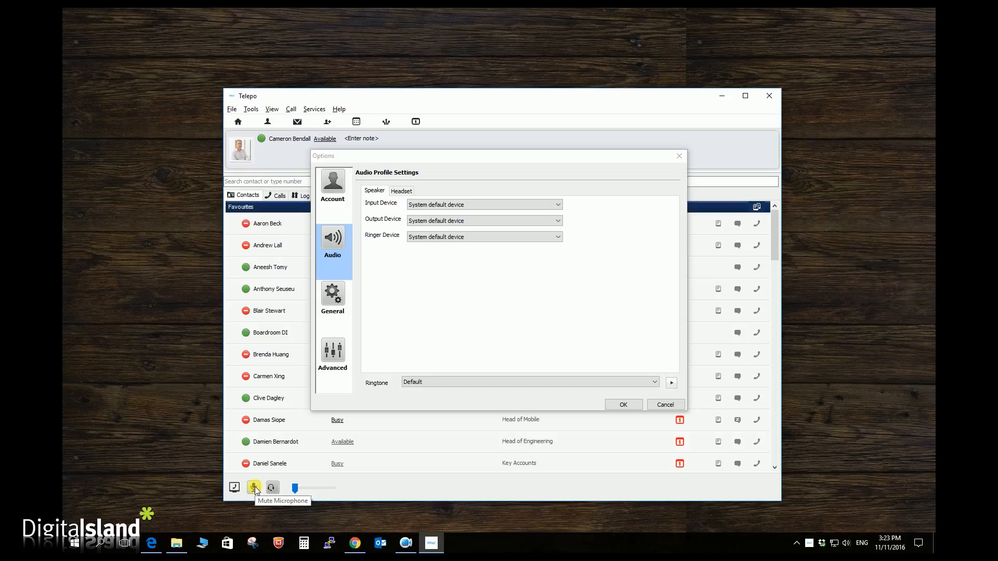
pyautogui.click(332, 299)
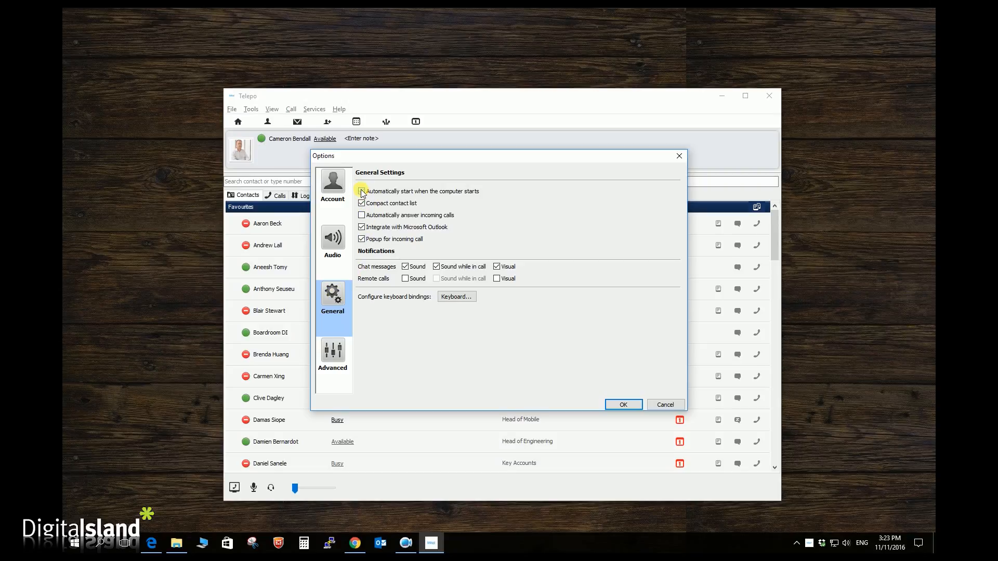
# Set the client to start with the computer and move to the Advanced settings.
pyautogui.click(362, 191)
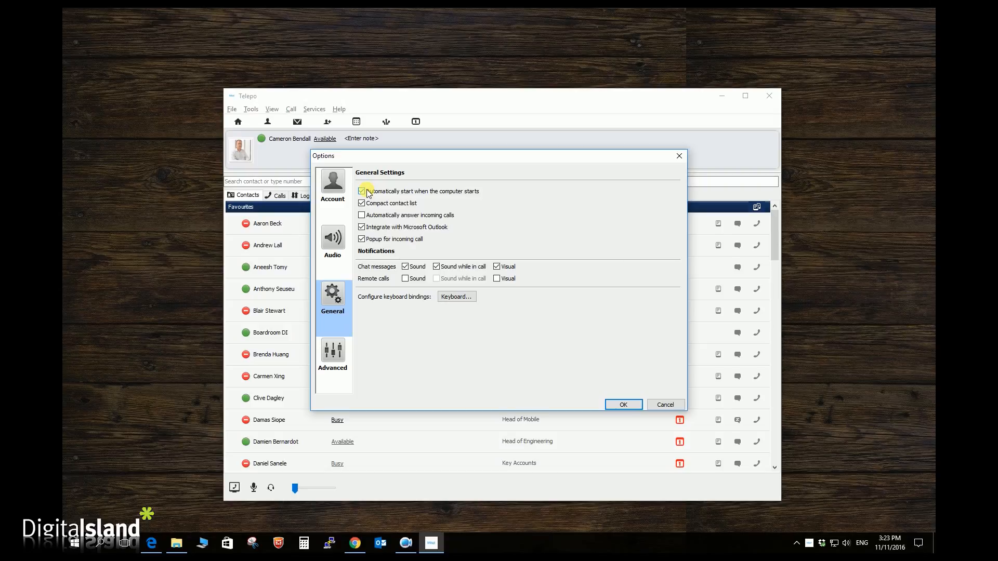
pyautogui.click(332, 357)
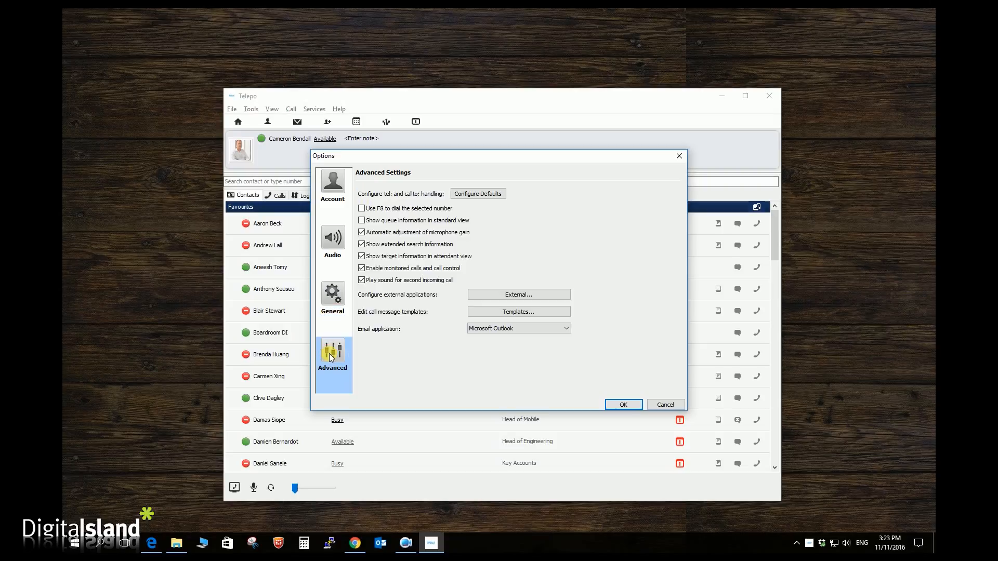
pyautogui.moveTo(379, 357)
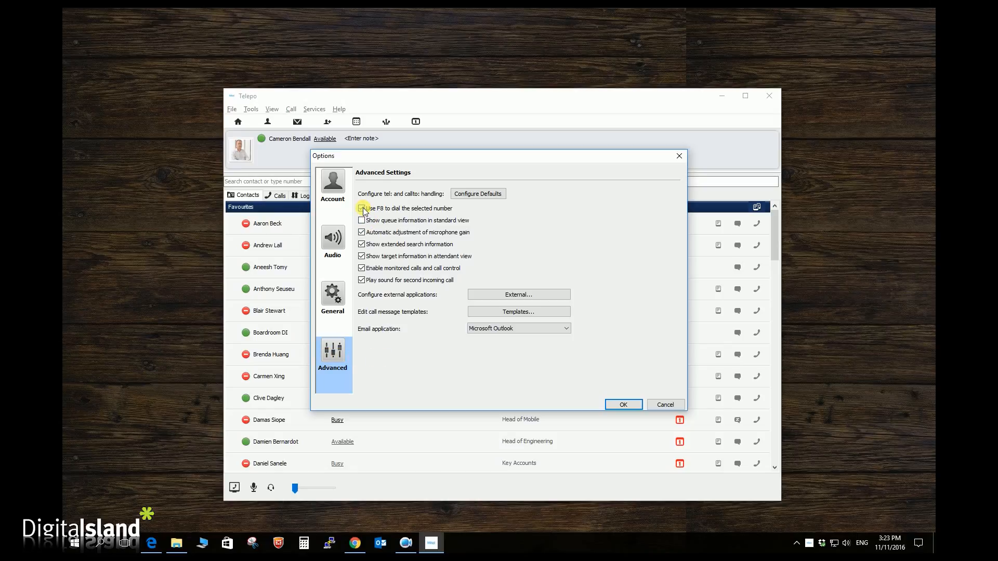
# Enable 'Use F8 to dial the selected number' and try the F8 shortcut.
pyautogui.click(361, 208)
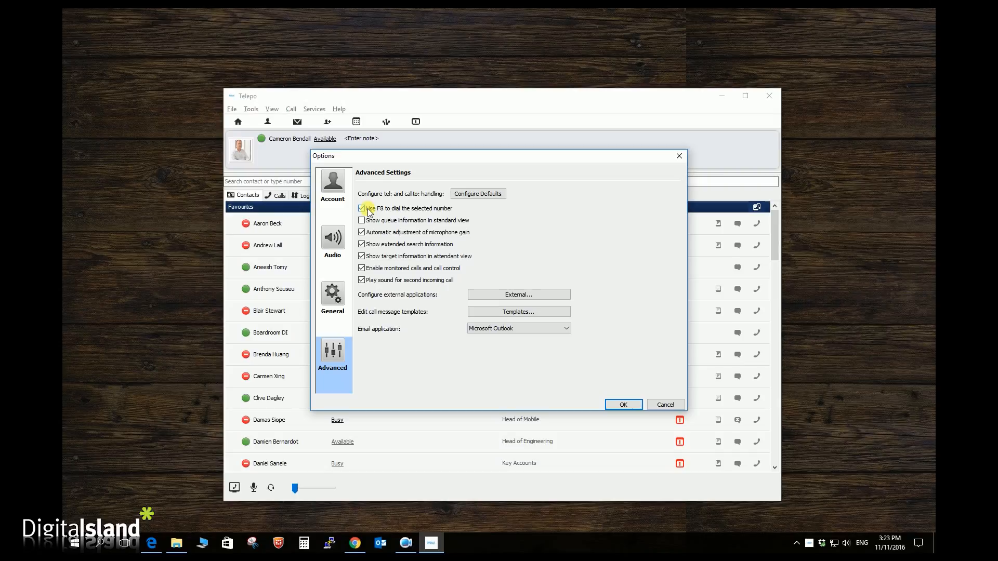
pyautogui.click(362, 208)
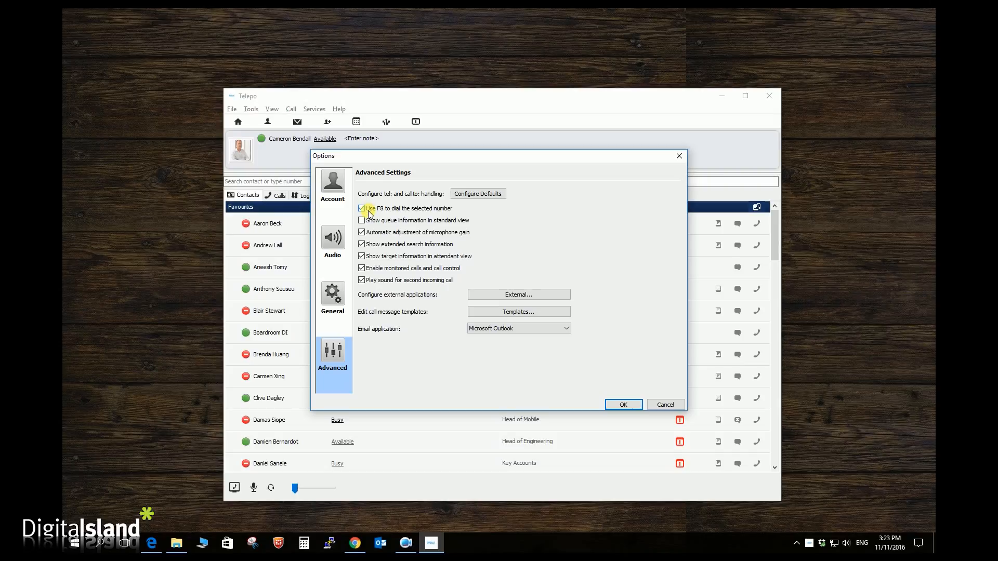
pyautogui.click(362, 208)
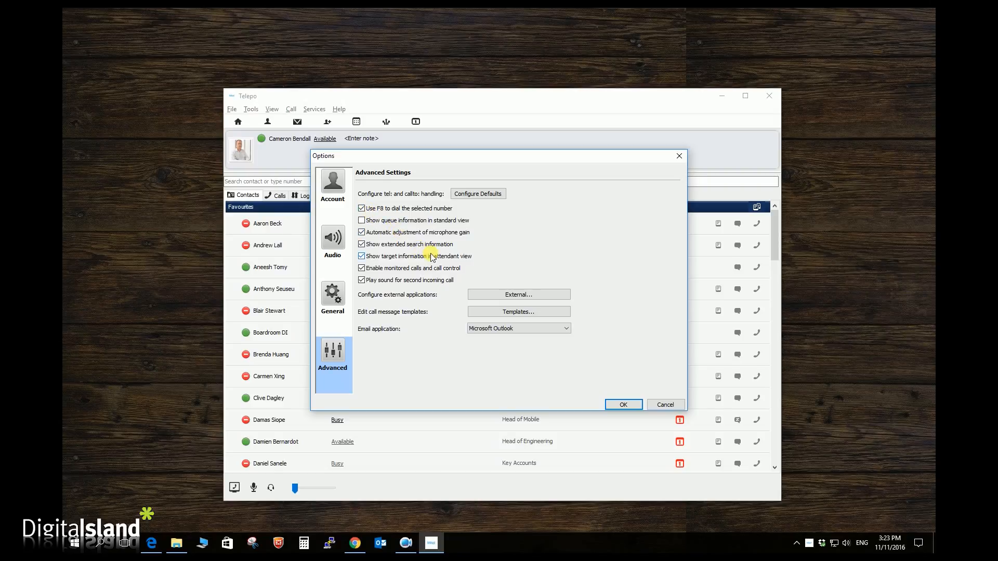
pyautogui.press('F8')
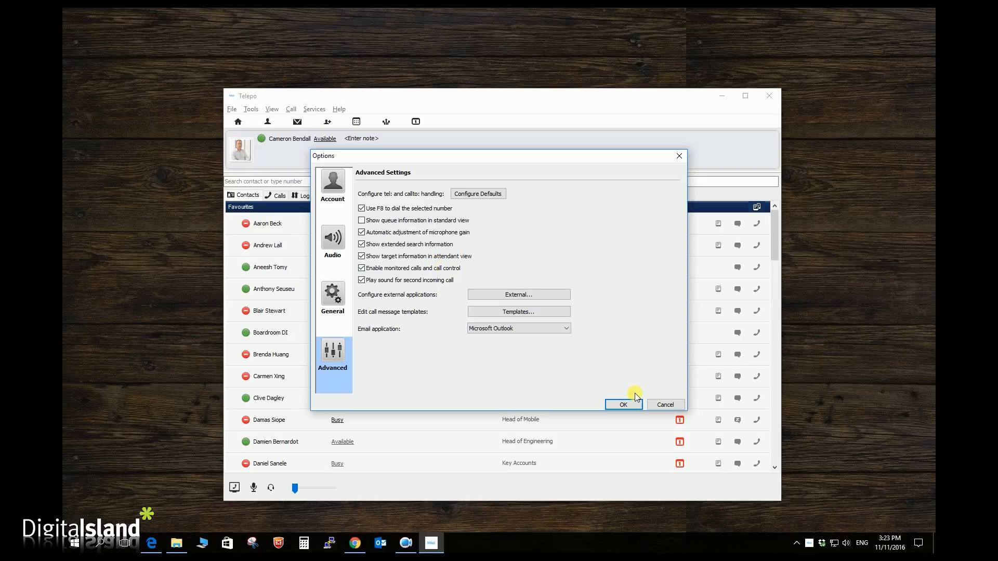
# Apply the advanced options and switch to the Attendant view with its queue groups.
pyautogui.click(623, 404)
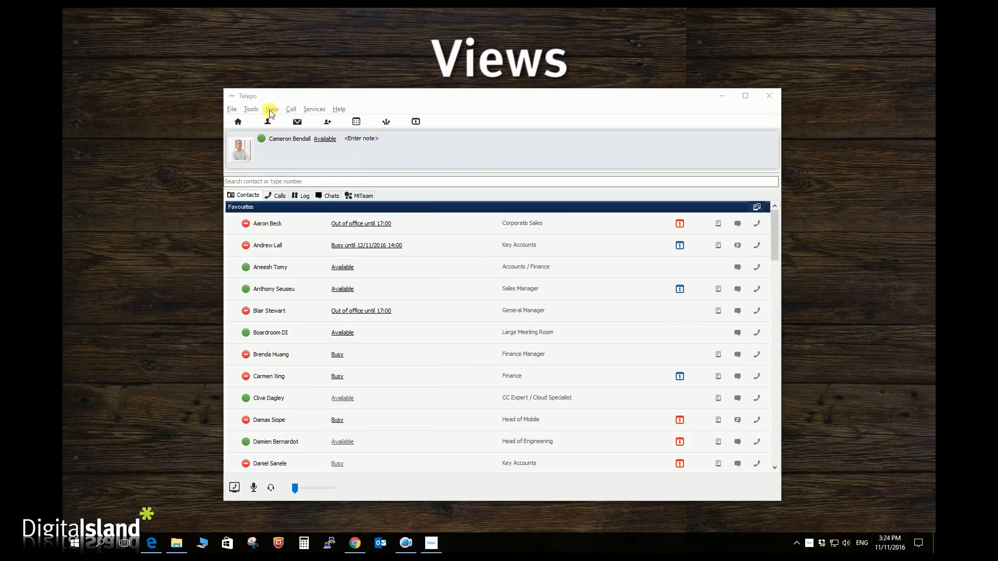
pyautogui.click(271, 108)
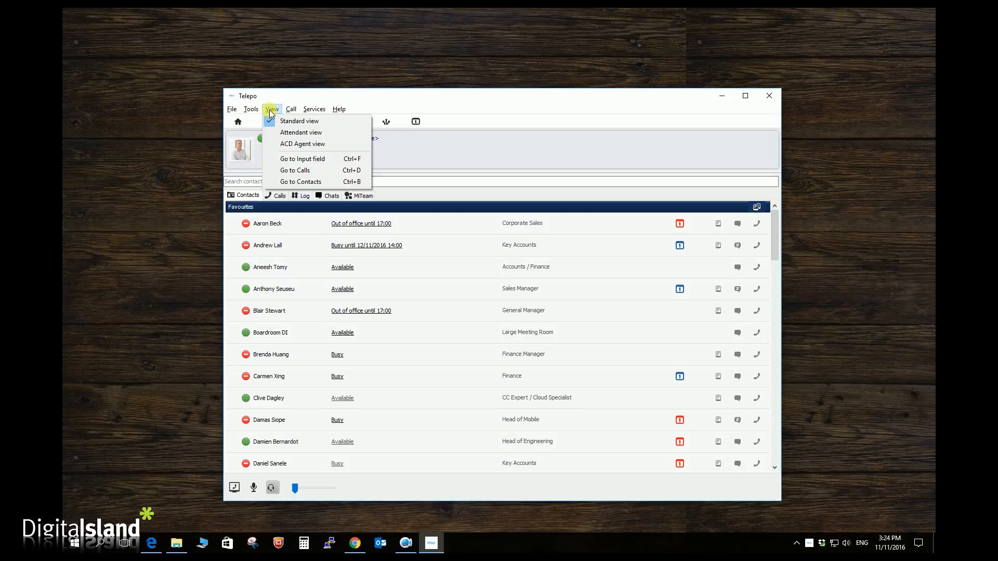
pyautogui.moveTo(299, 121)
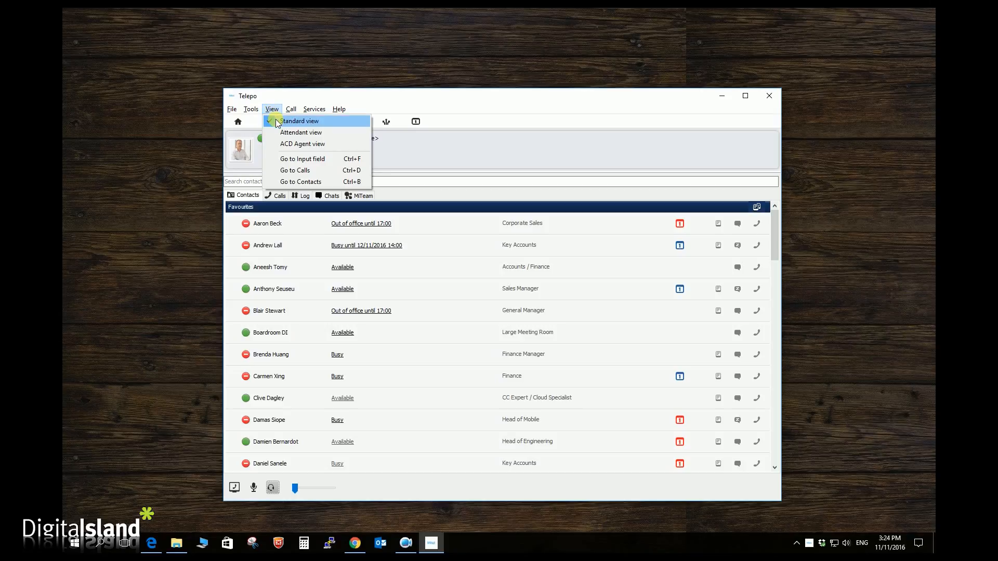
pyautogui.moveTo(302, 132)
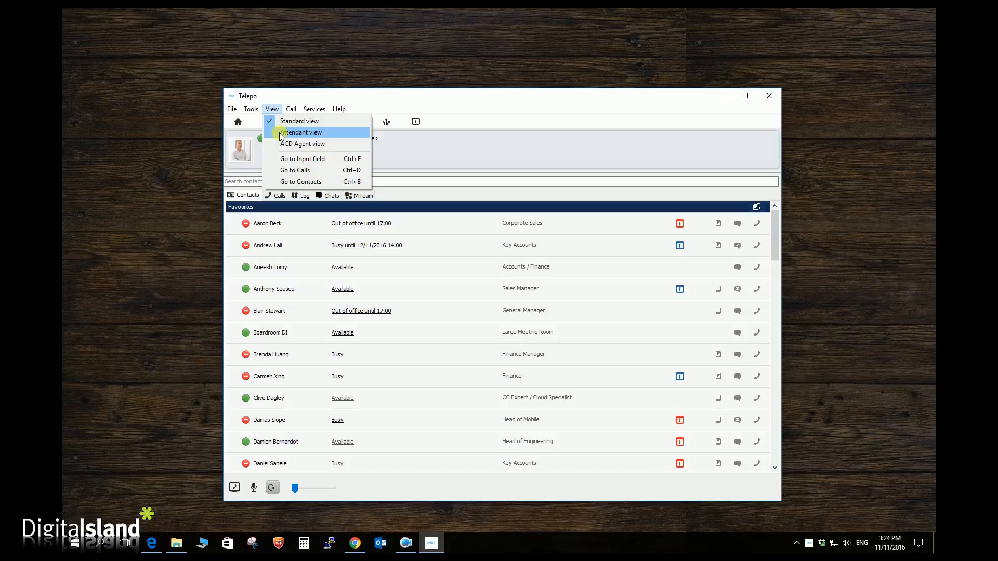
pyautogui.moveTo(282, 198)
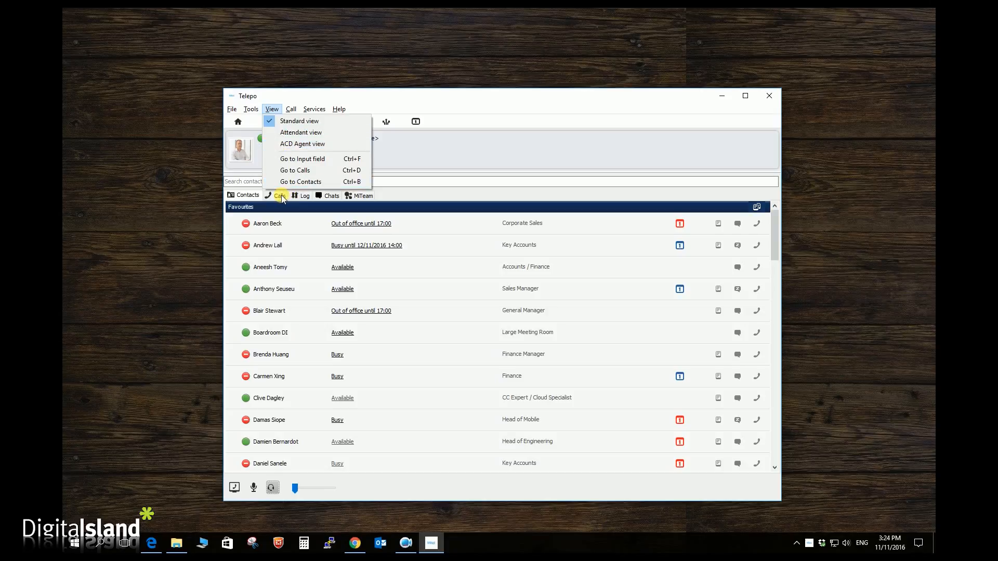
pyautogui.click(278, 195)
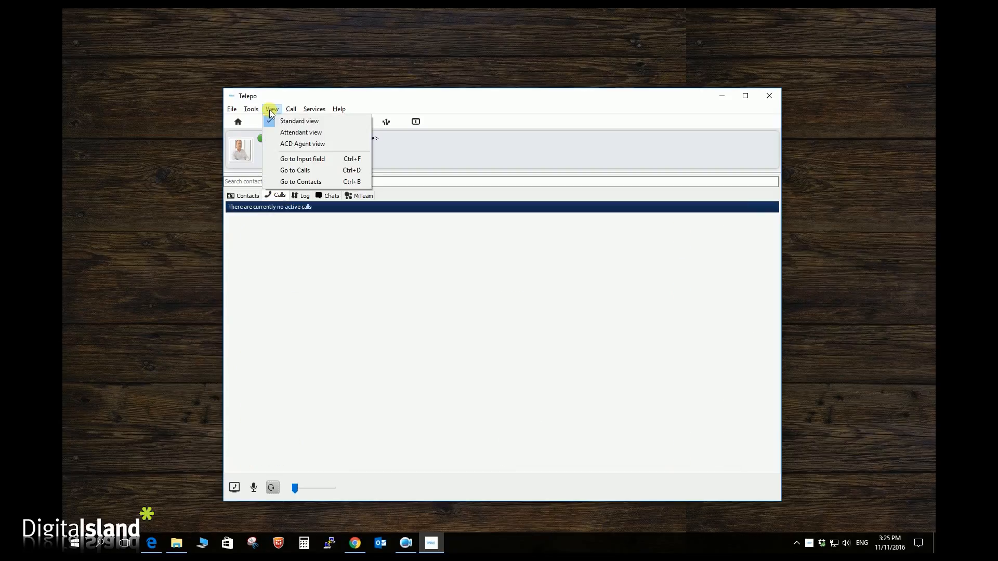
pyautogui.click(300, 133)
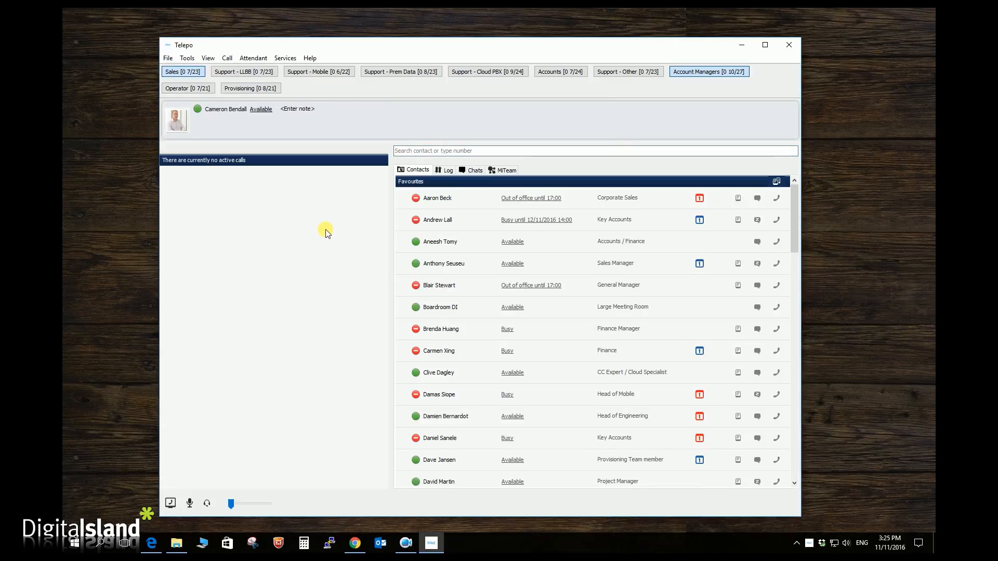
# Switch the client back to the Standard view.
pyautogui.click(207, 57)
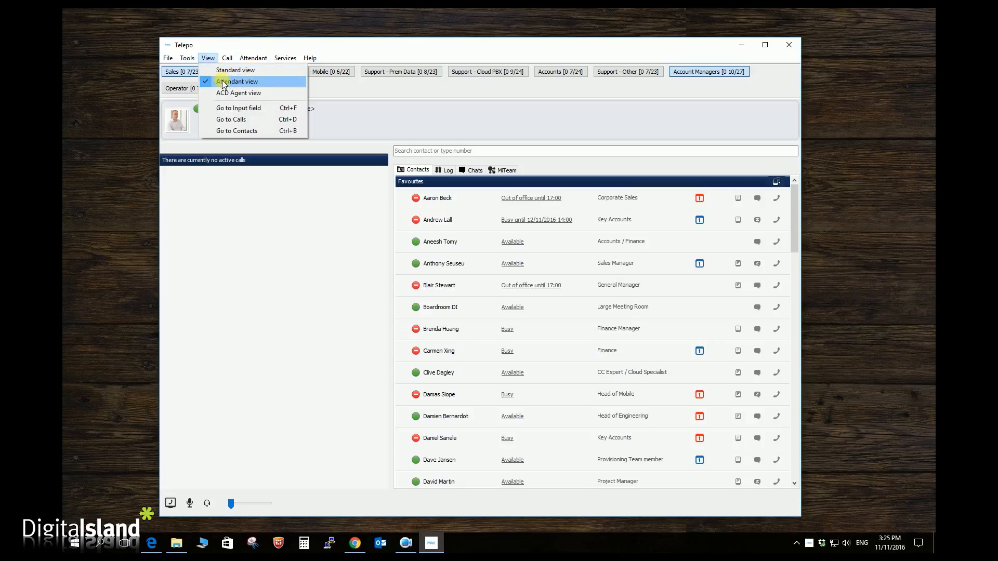
pyautogui.click(235, 70)
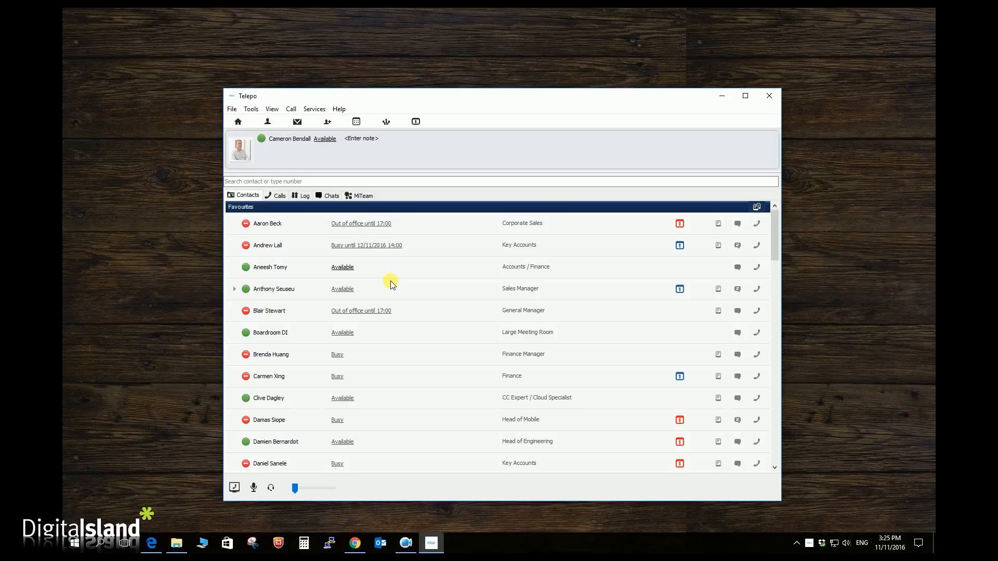
pyautogui.moveTo(416, 293)
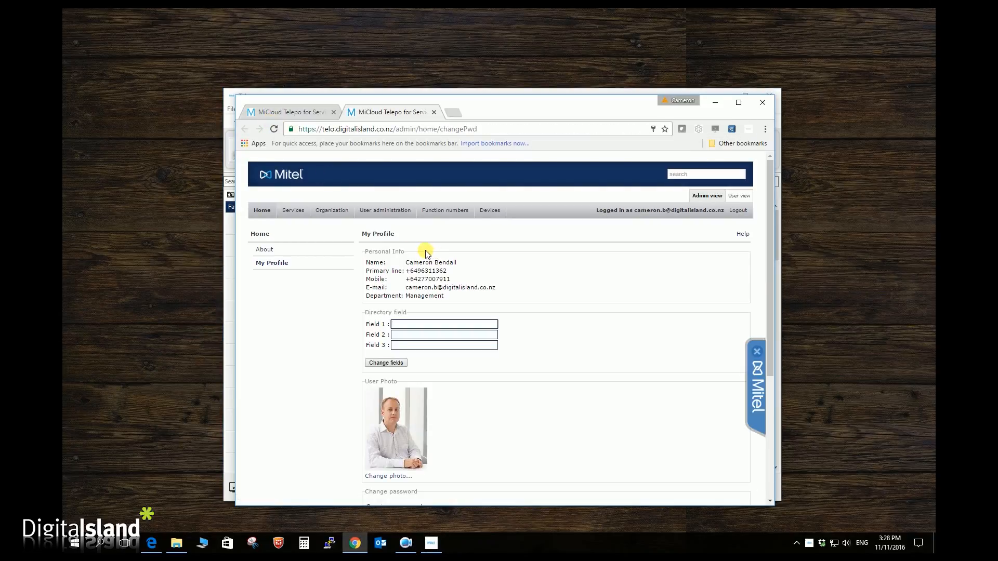
# From My Profile, start editing the profile photo and browse for a new file.
pyautogui.click(444, 324)
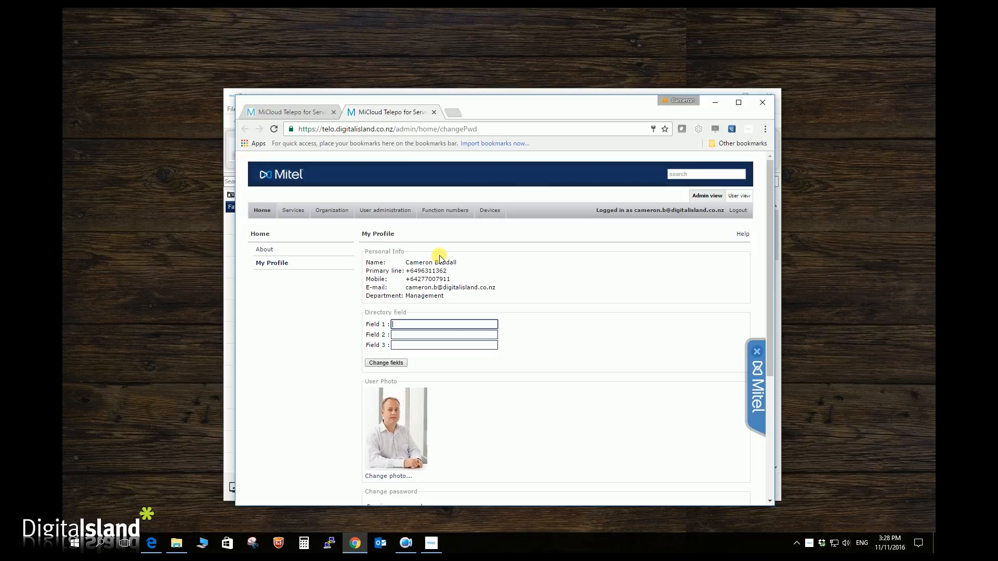
pyautogui.moveTo(417, 433)
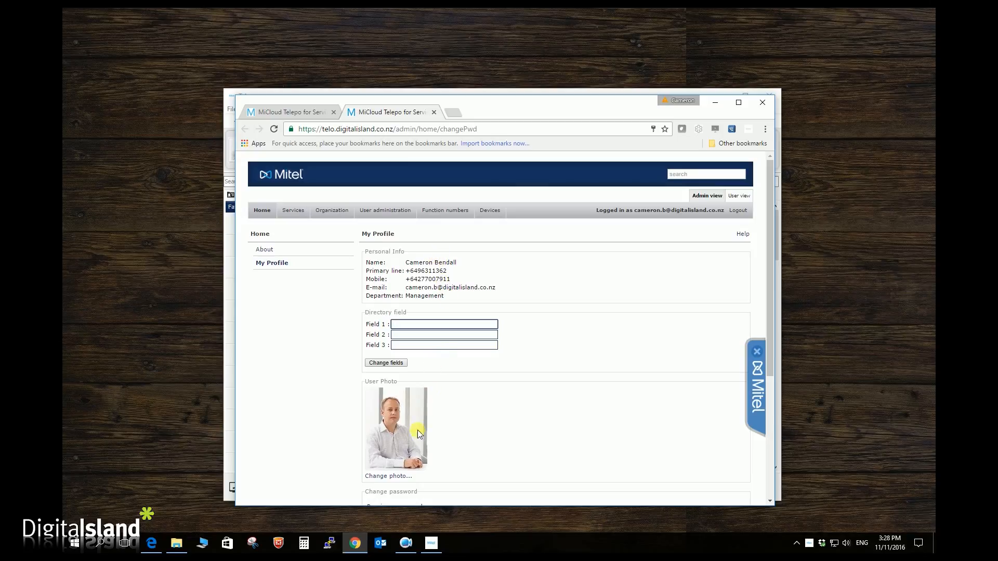
pyautogui.click(388, 476)
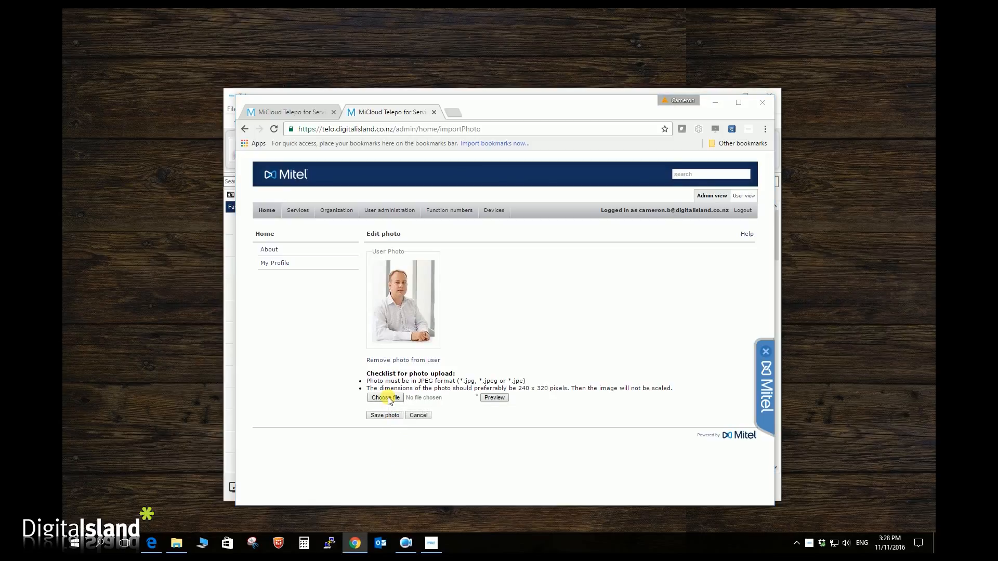
pyautogui.click(385, 397)
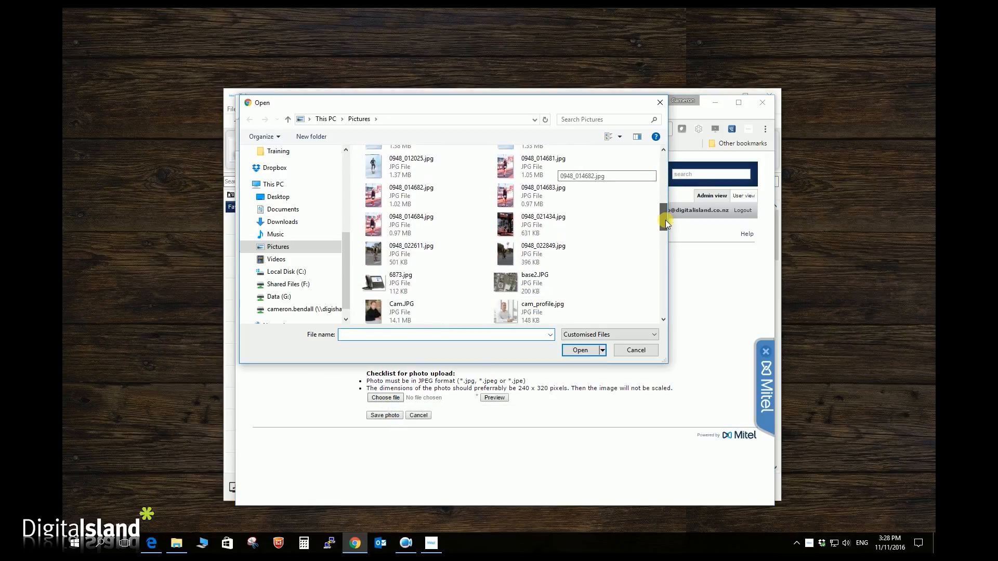
# Upload cam_profile.jpg and save it as the new profile photo.
pyautogui.click(542, 223)
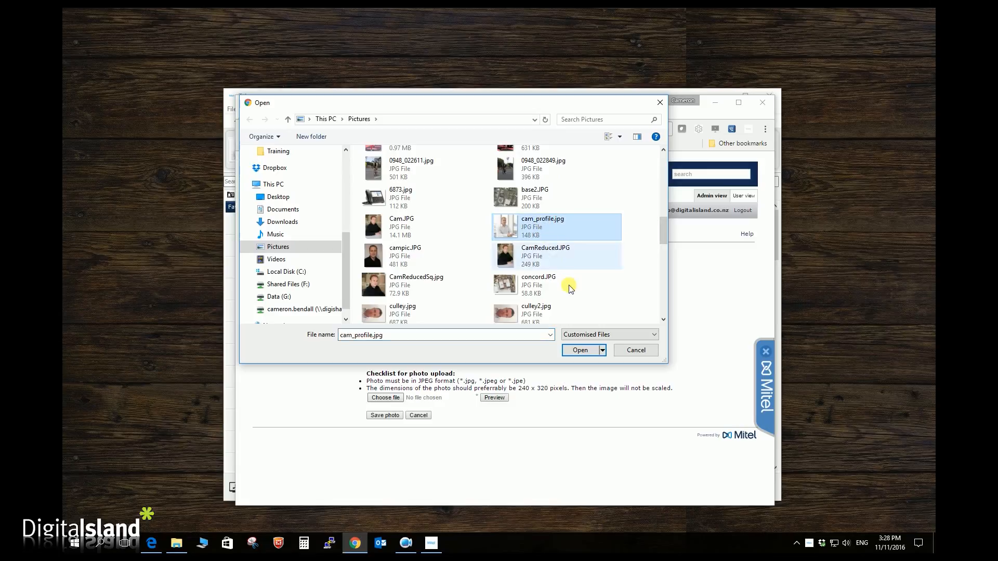
pyautogui.click(579, 349)
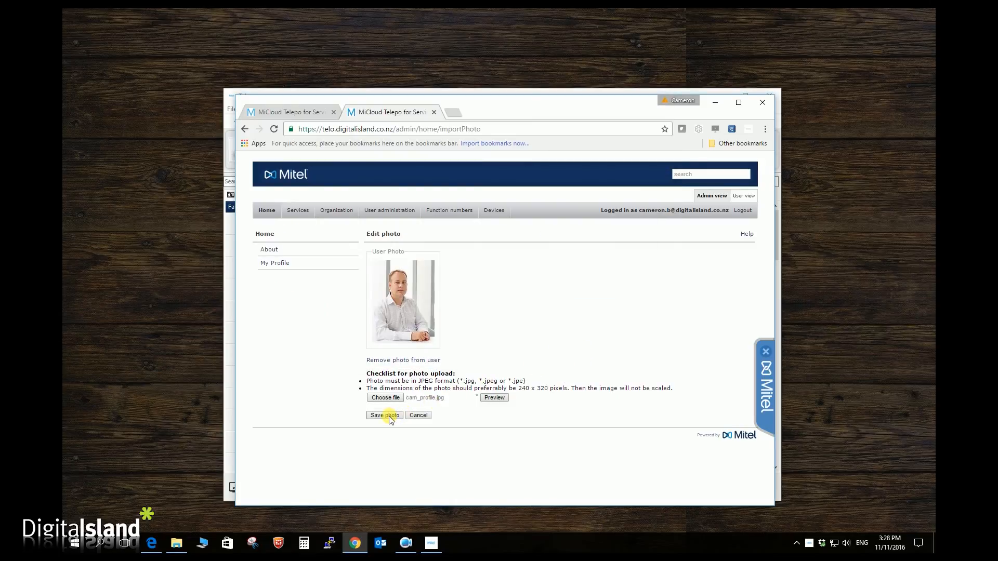
pyautogui.click(383, 414)
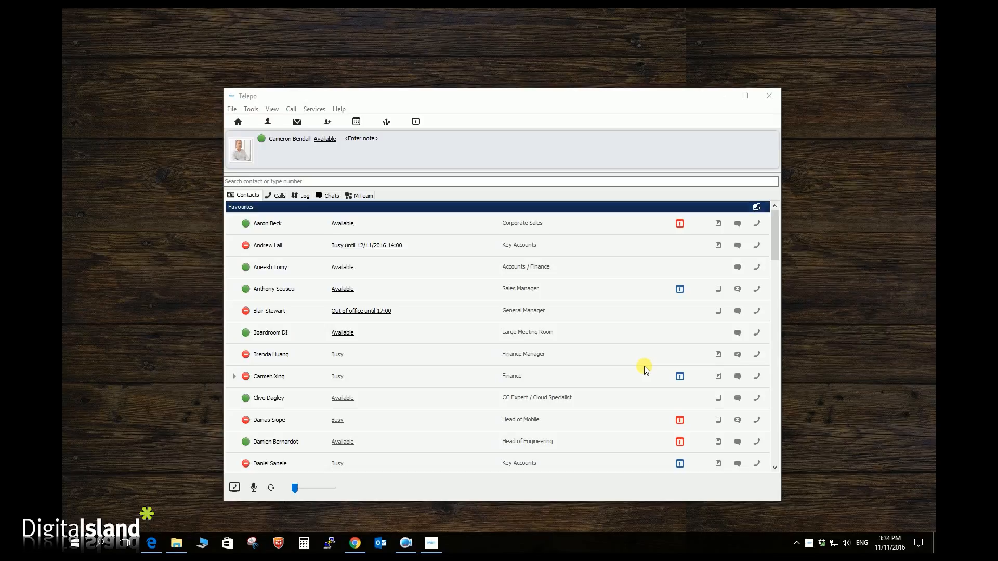
pyautogui.moveTo(643, 369)
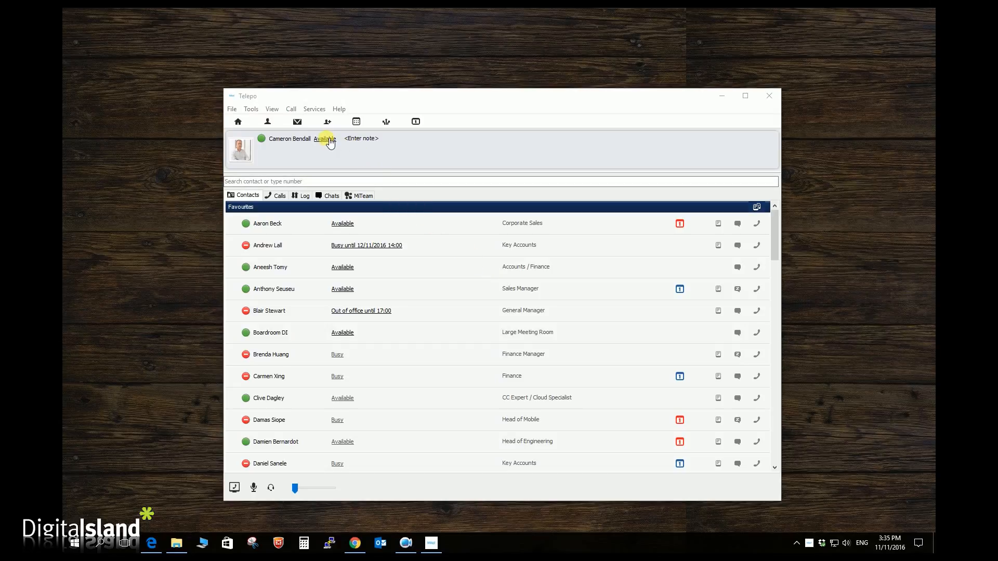
# Show the presence choices (Lunch, Busy, Meeting, Vacation) for your own status.
pyautogui.click(325, 138)
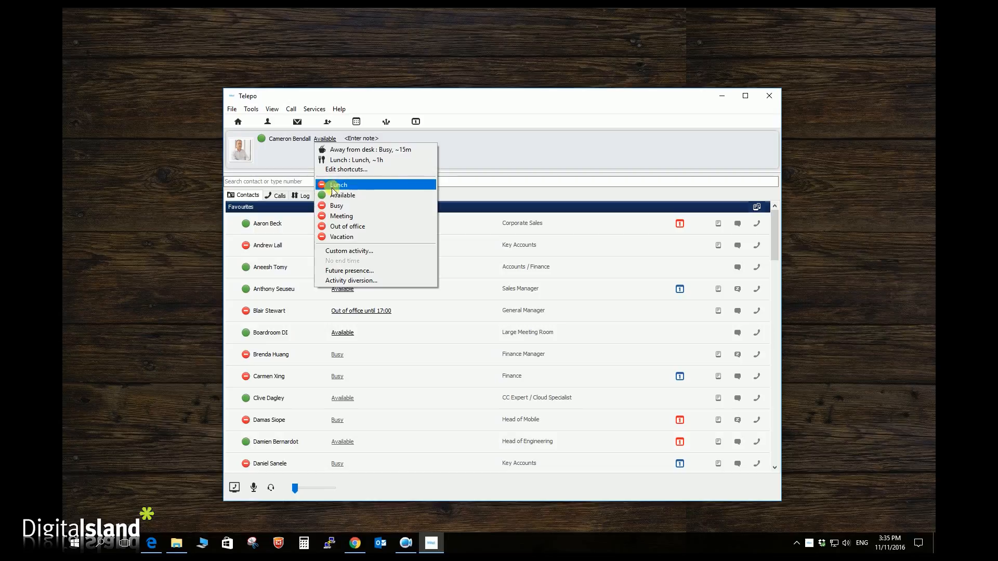
pyautogui.moveTo(341, 216)
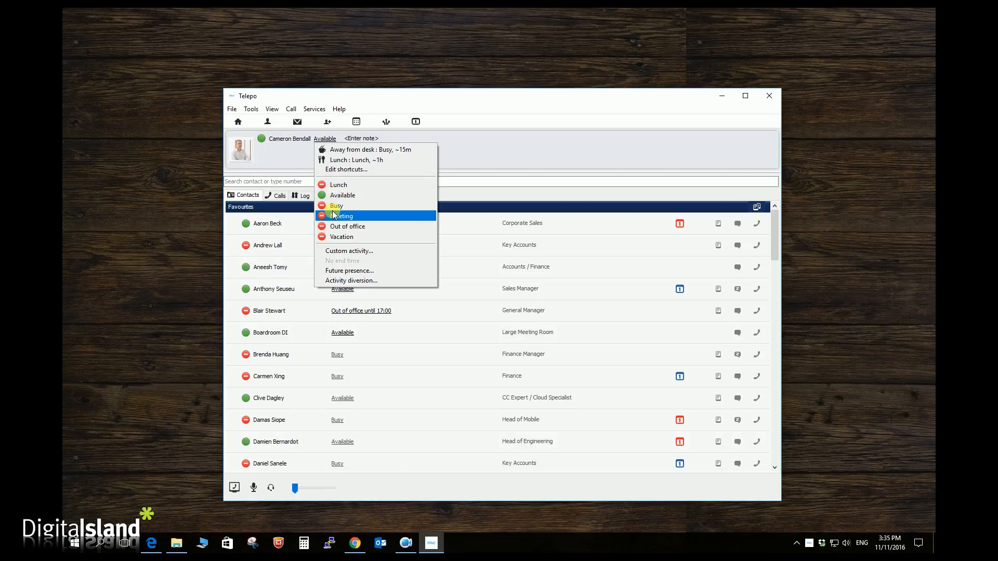
pyautogui.moveTo(342, 195)
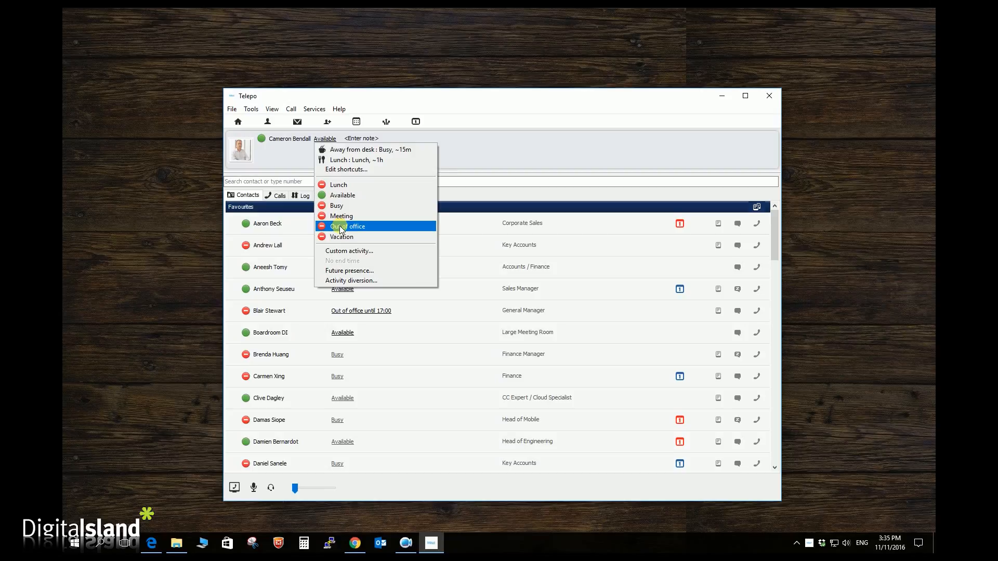
pyautogui.moveTo(326, 141)
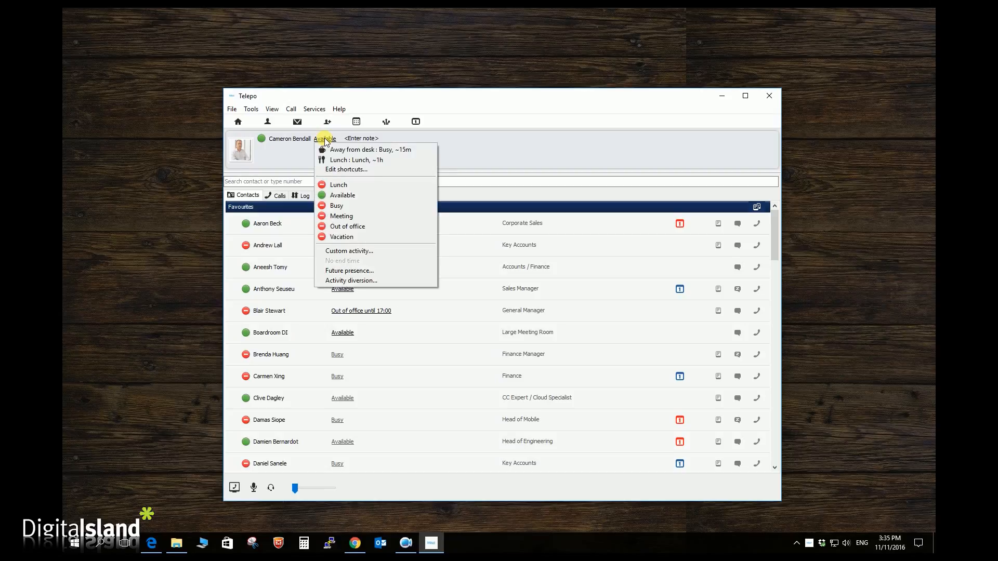
pyautogui.moveTo(351, 281)
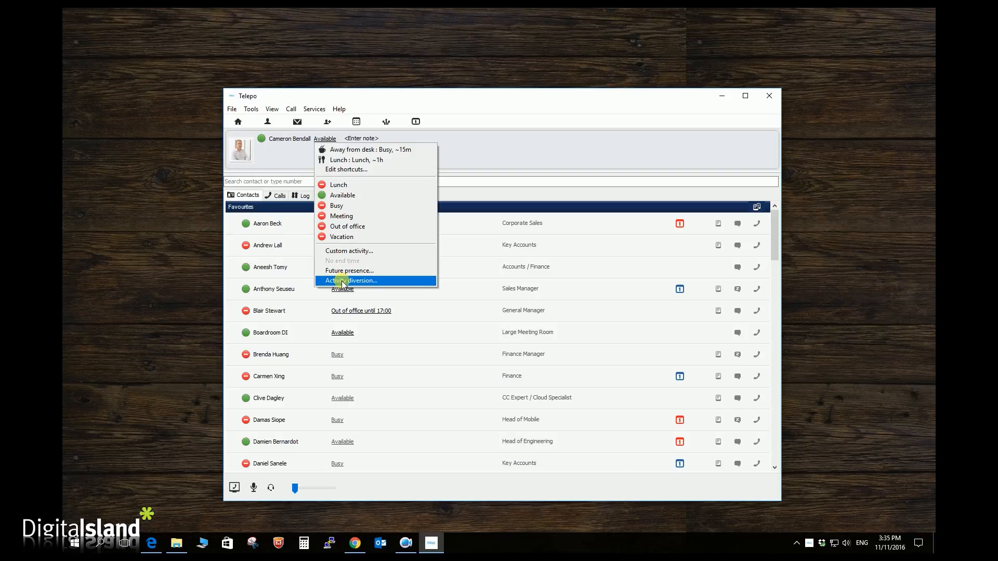
pyautogui.moveTo(342, 281)
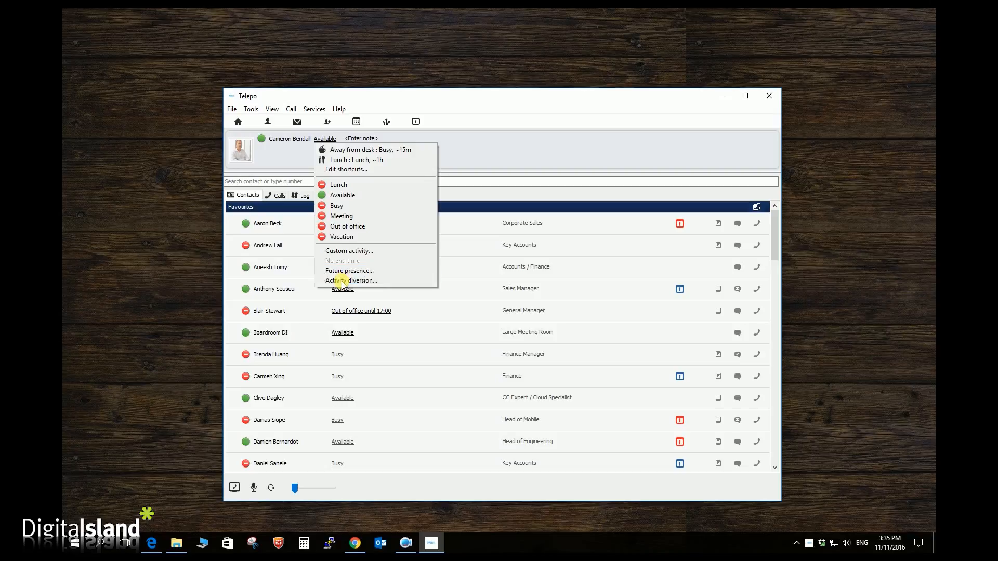
# Start a new activity diversion triggered by the Lunch activity.
pyautogui.click(353, 281)
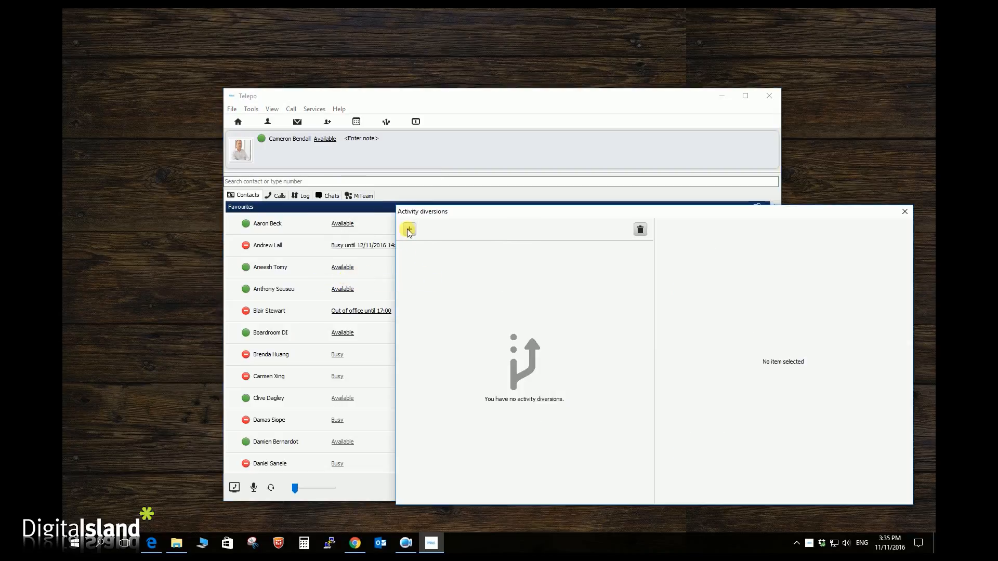
pyautogui.click(408, 230)
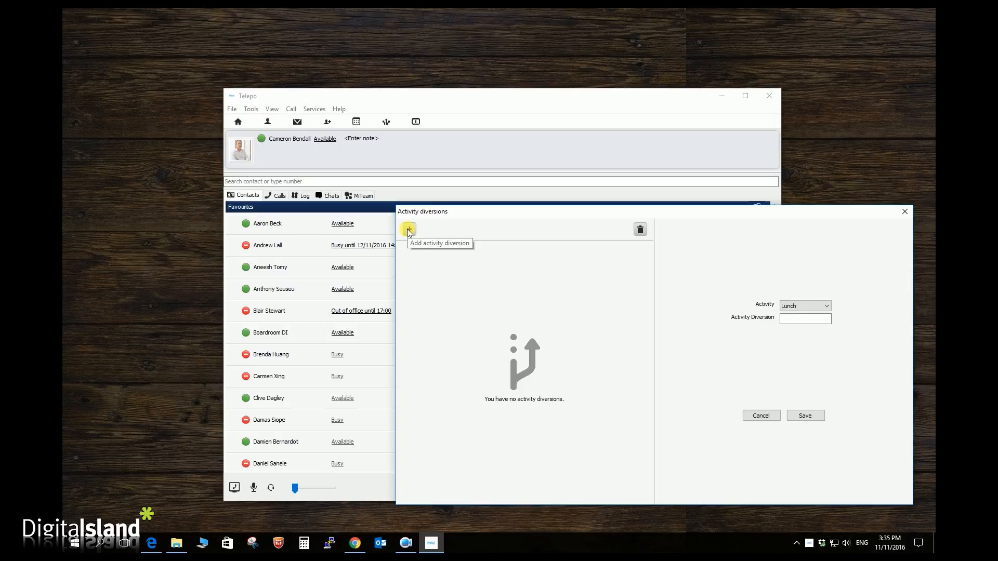
pyautogui.click(826, 306)
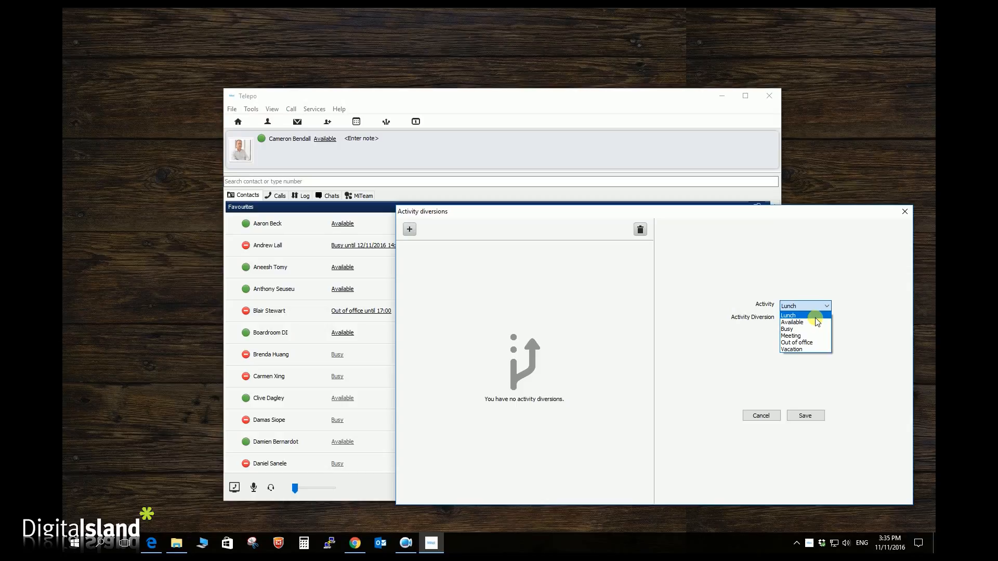
pyautogui.click(804, 319)
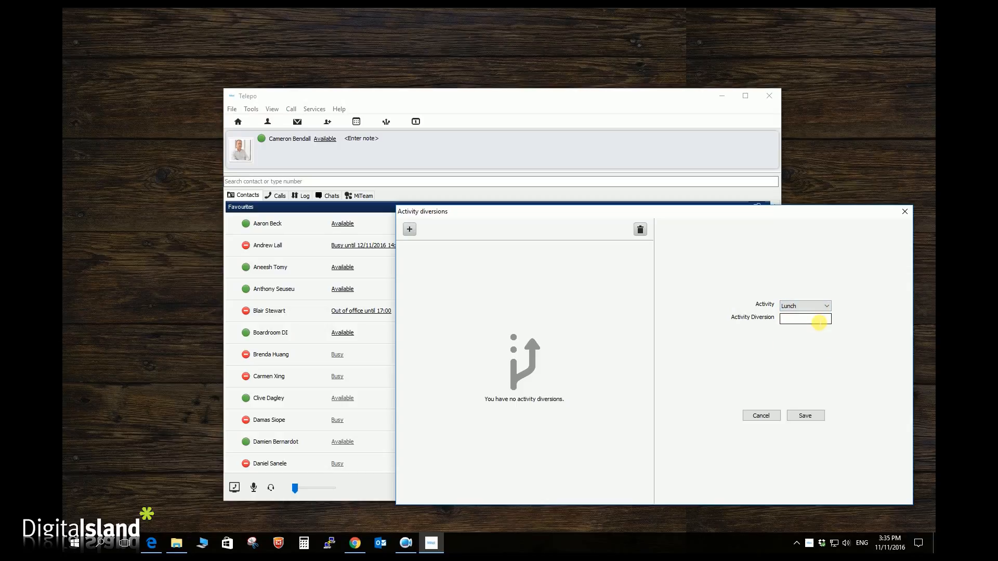
pyautogui.click(803, 318)
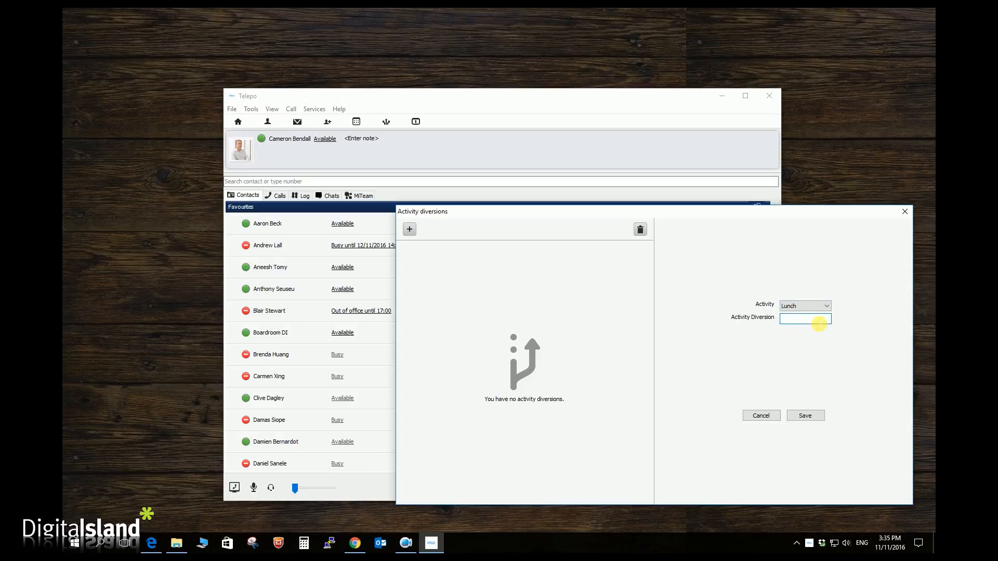
pyautogui.write('027707911')
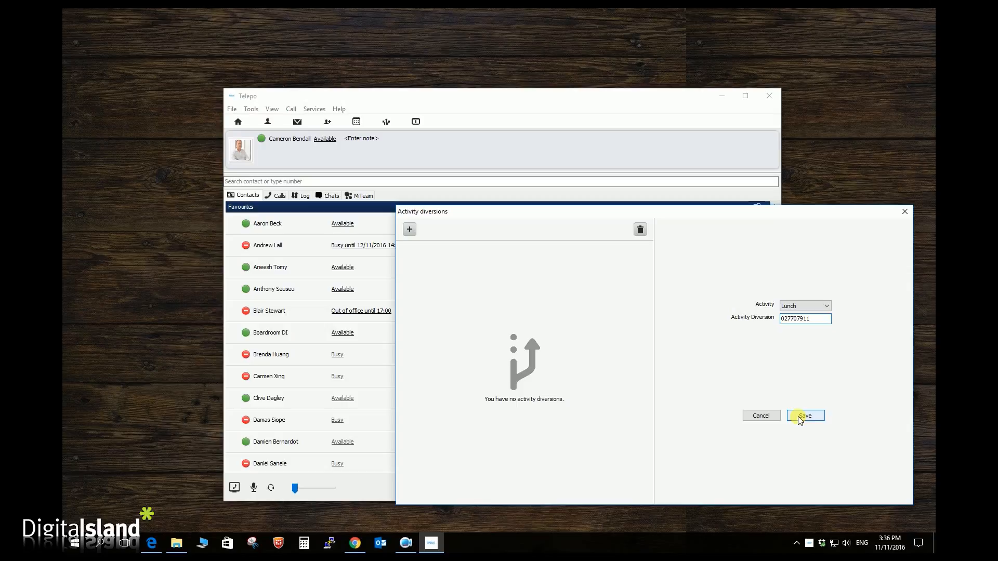
pyautogui.click(805, 415)
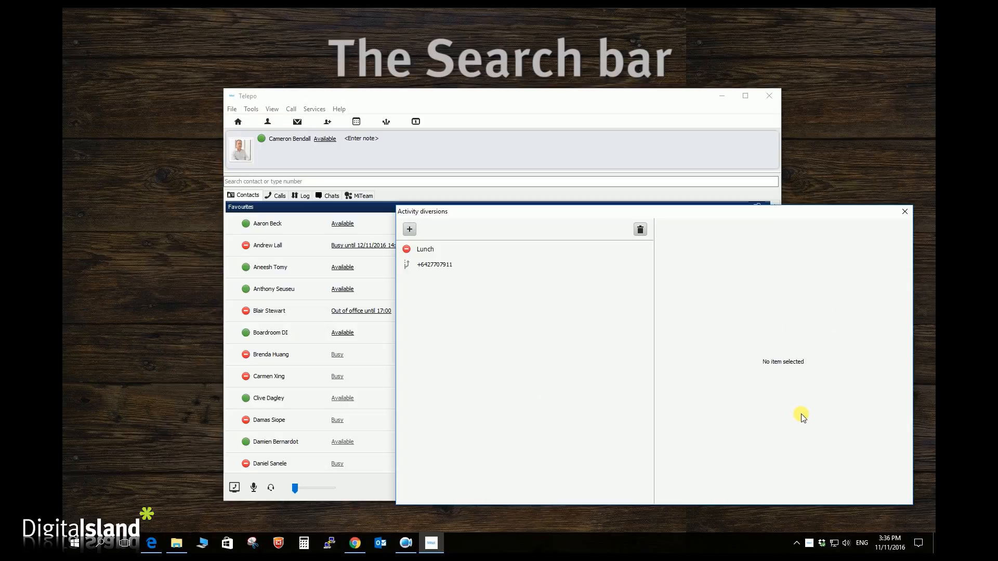
# Close the diversions window, search contacts for 'Le' then 'sa', and clear the search.
pyautogui.click(903, 211)
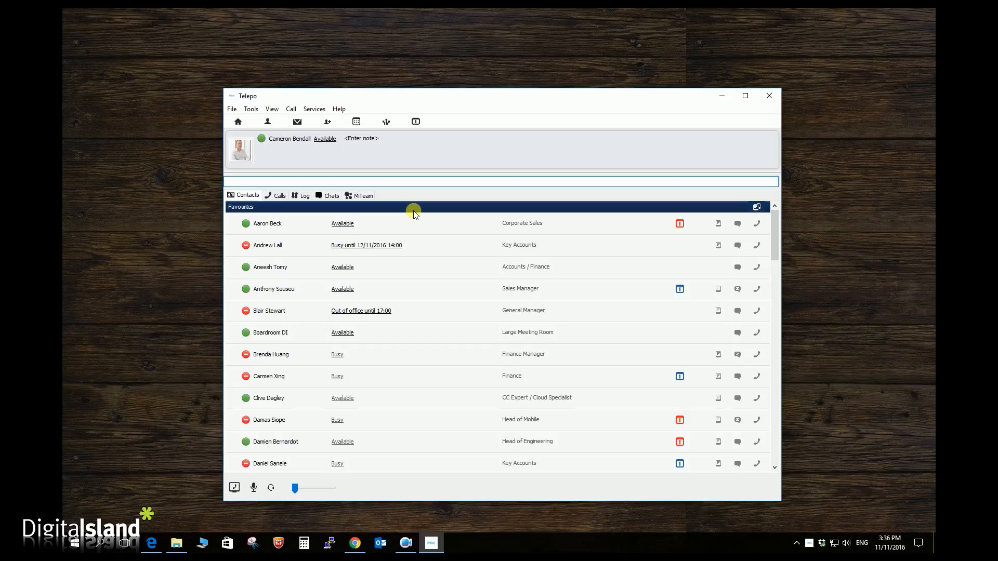
pyautogui.moveTo(405, 210)
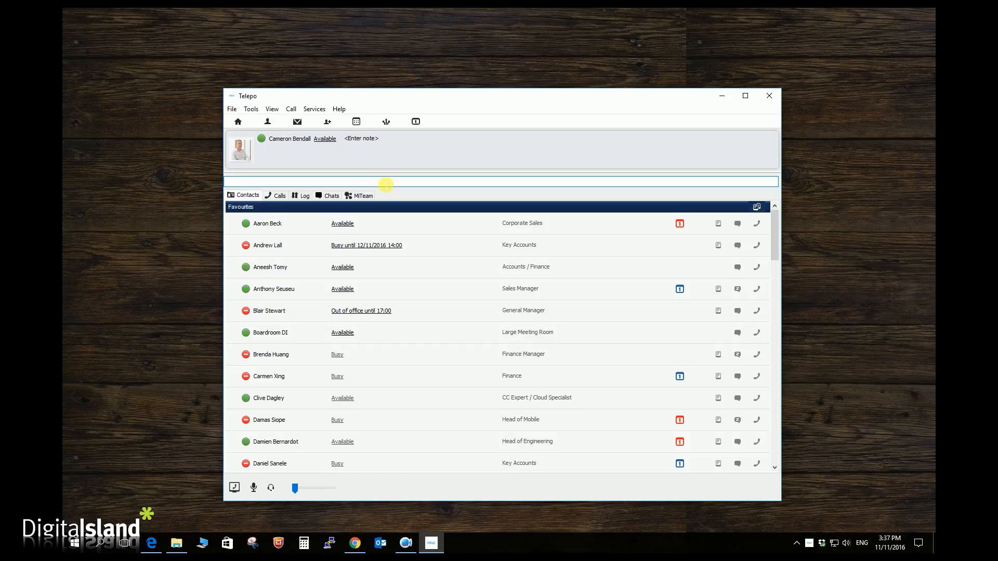
pyautogui.write('Levi')
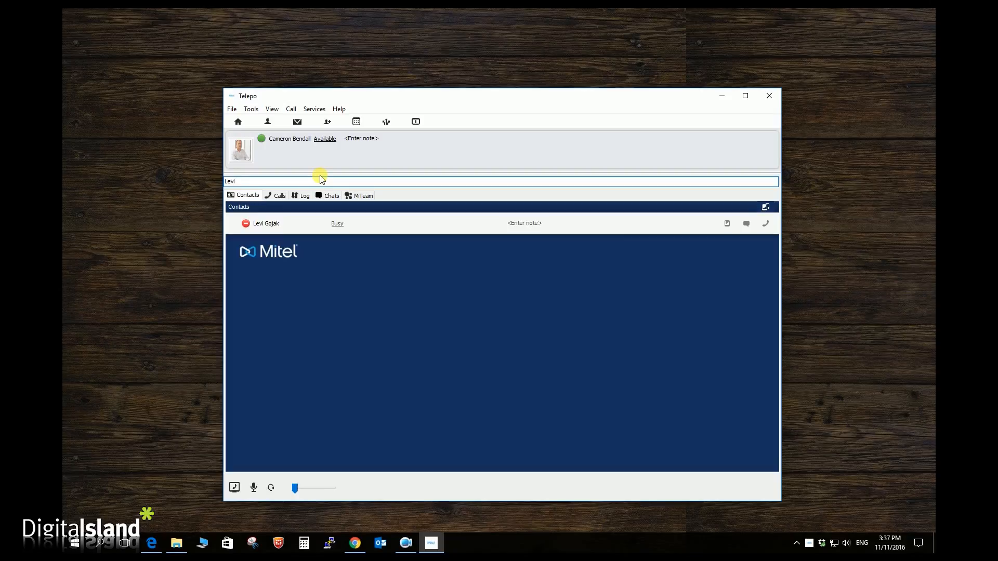
pyautogui.write('sales')
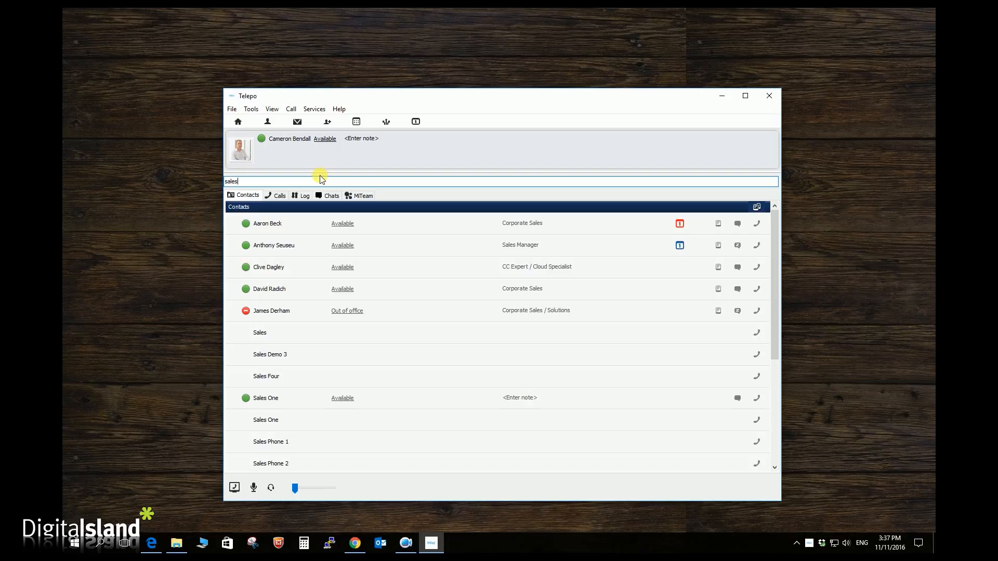
pyautogui.press('ctrl+a')
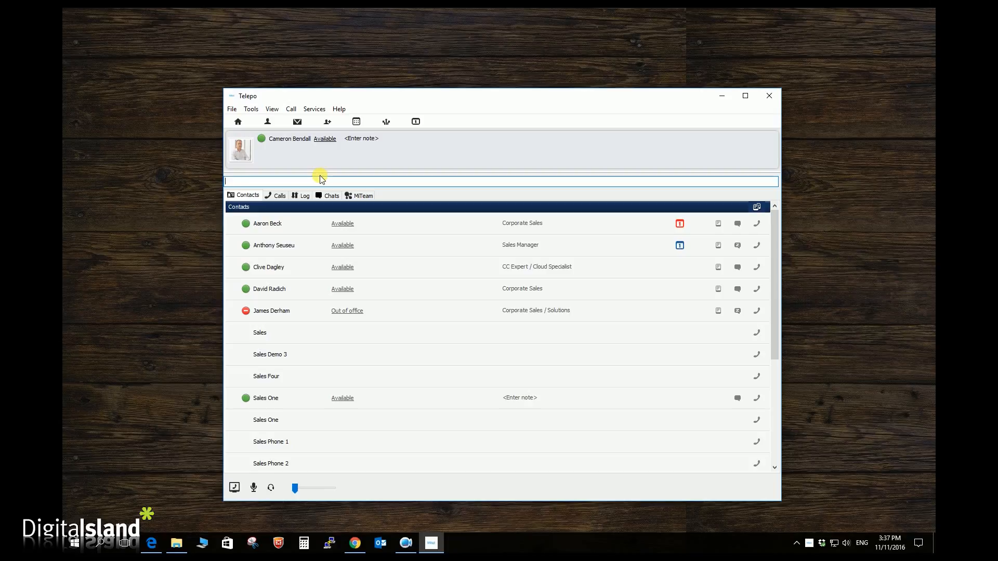
pyautogui.write('Levi')
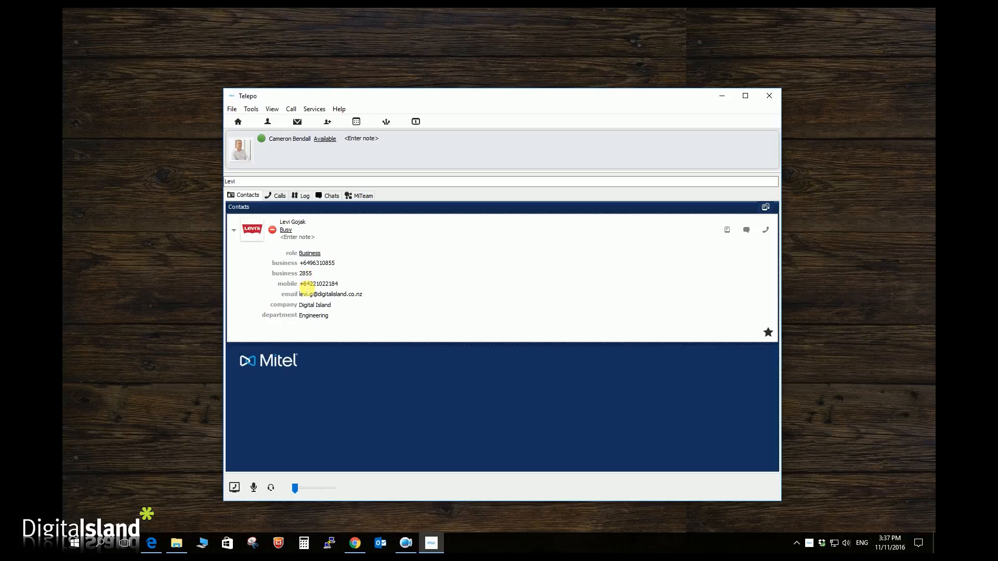
pyautogui.moveTo(291, 305)
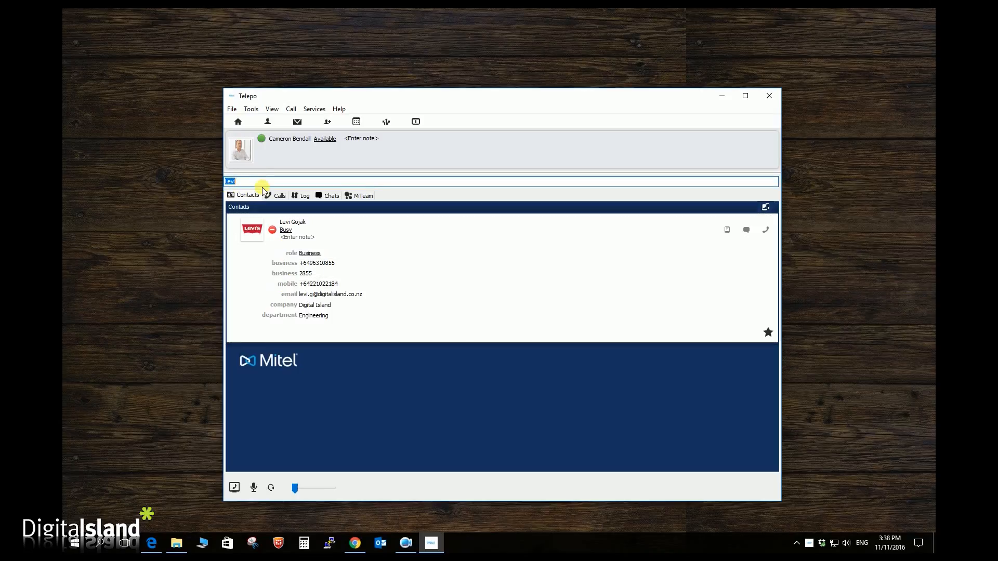
pyautogui.write('0277')
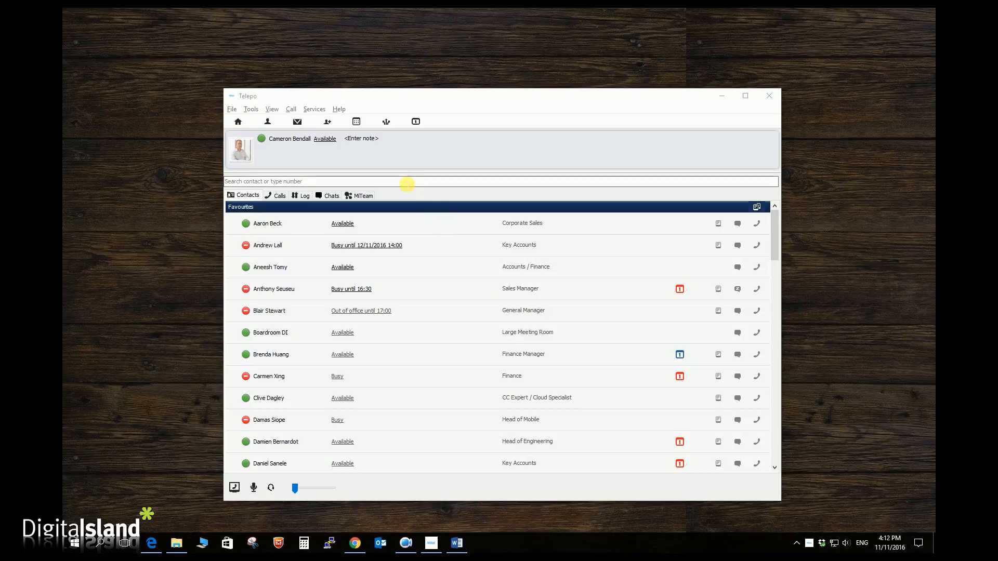
pyautogui.write('093733688')
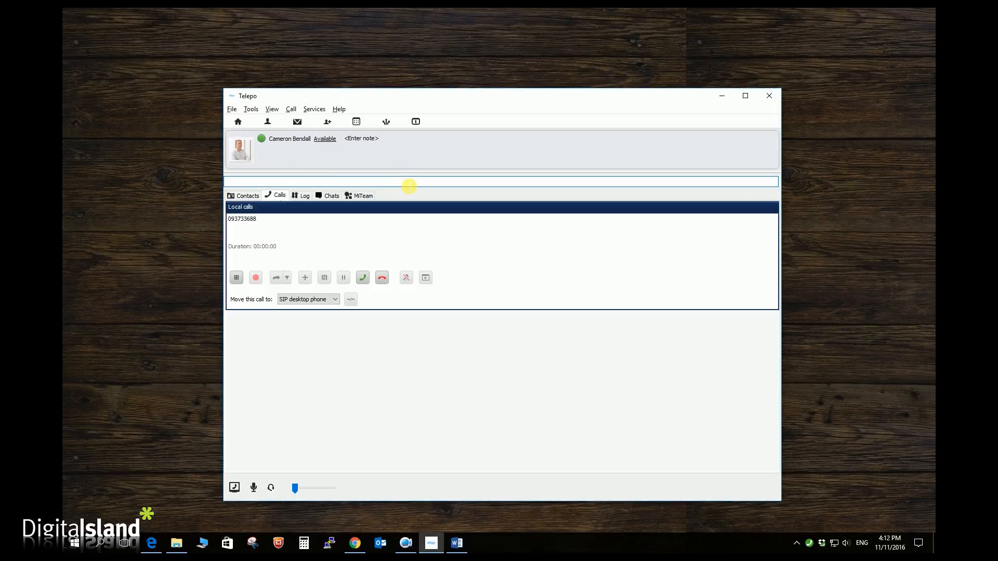
pyautogui.click(362, 278)
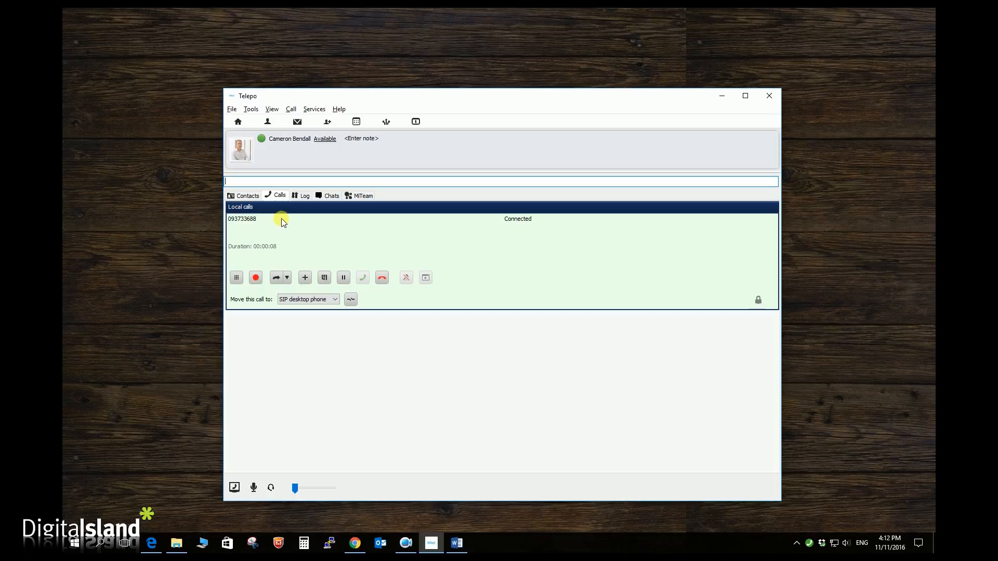
pyautogui.moveTo(299, 224)
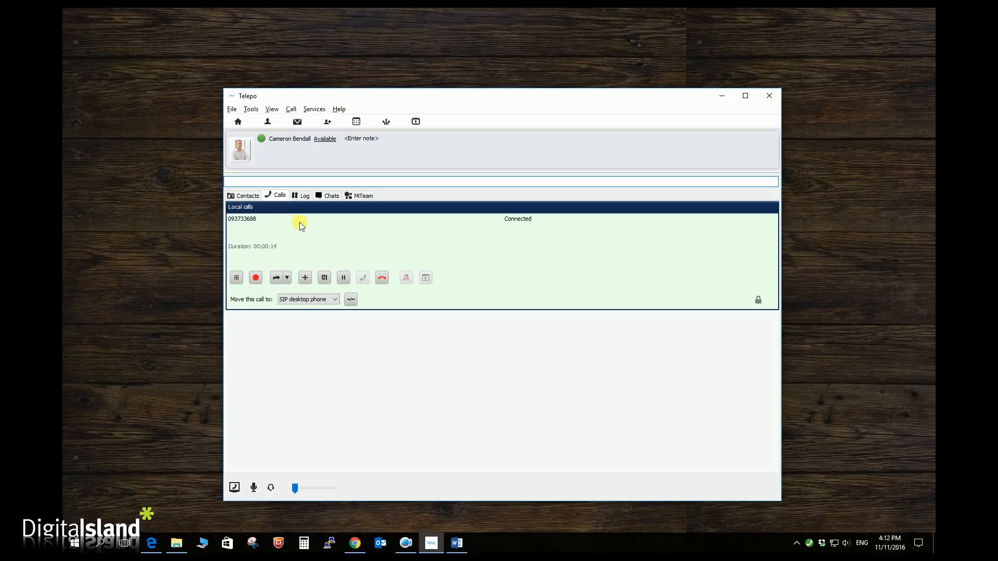
pyautogui.moveTo(250, 256)
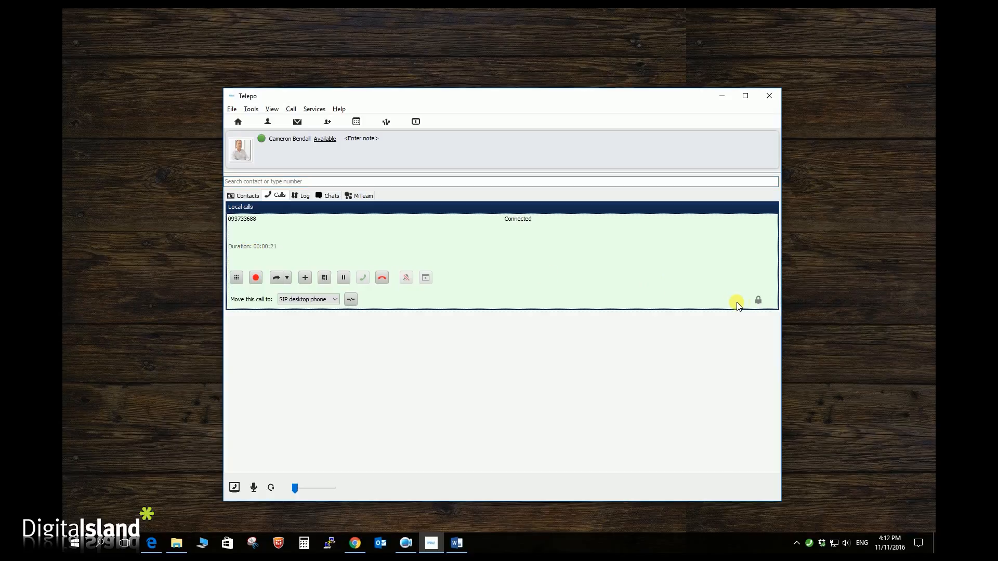
pyautogui.moveTo(757, 300)
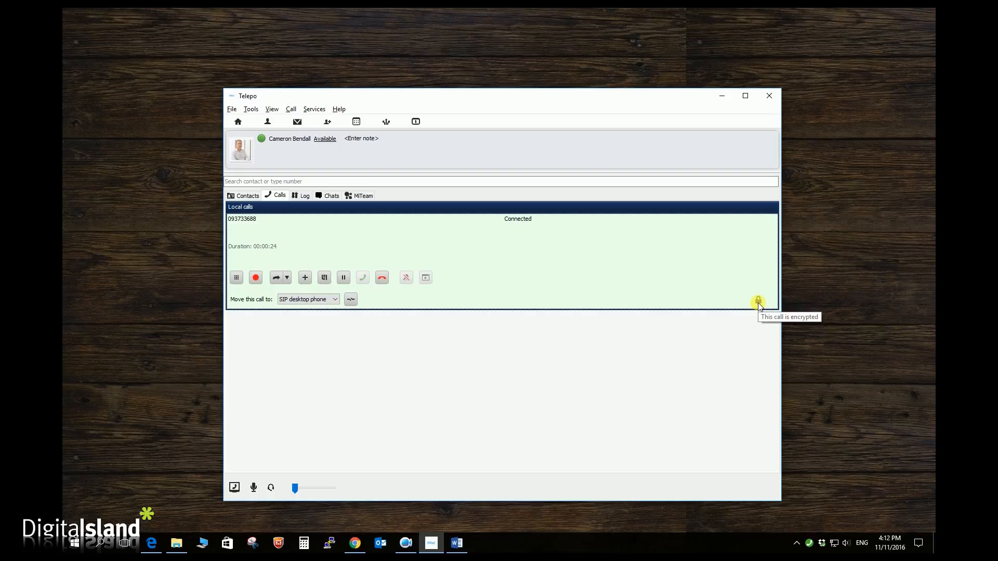
pyautogui.moveTo(728, 304)
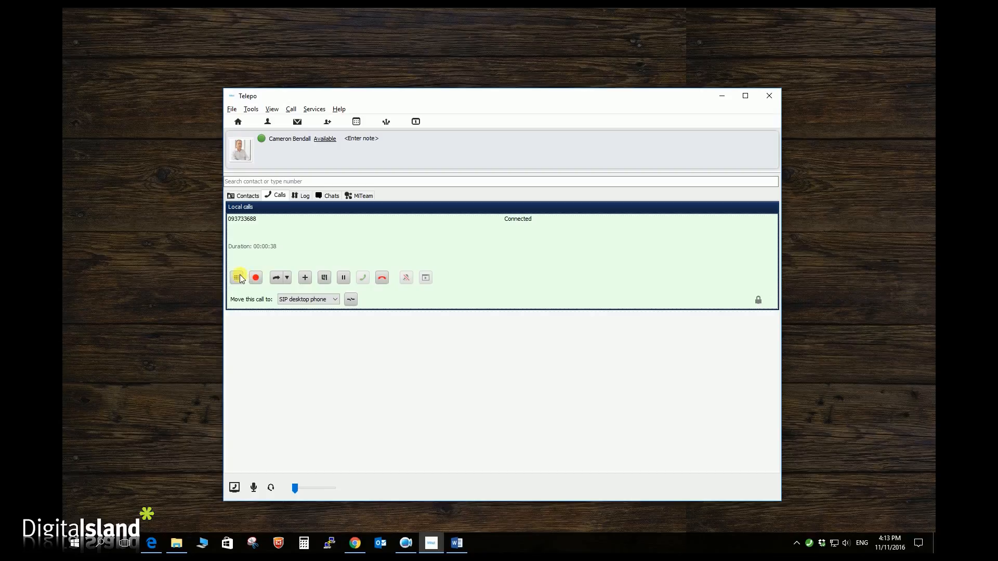
pyautogui.click(238, 277)
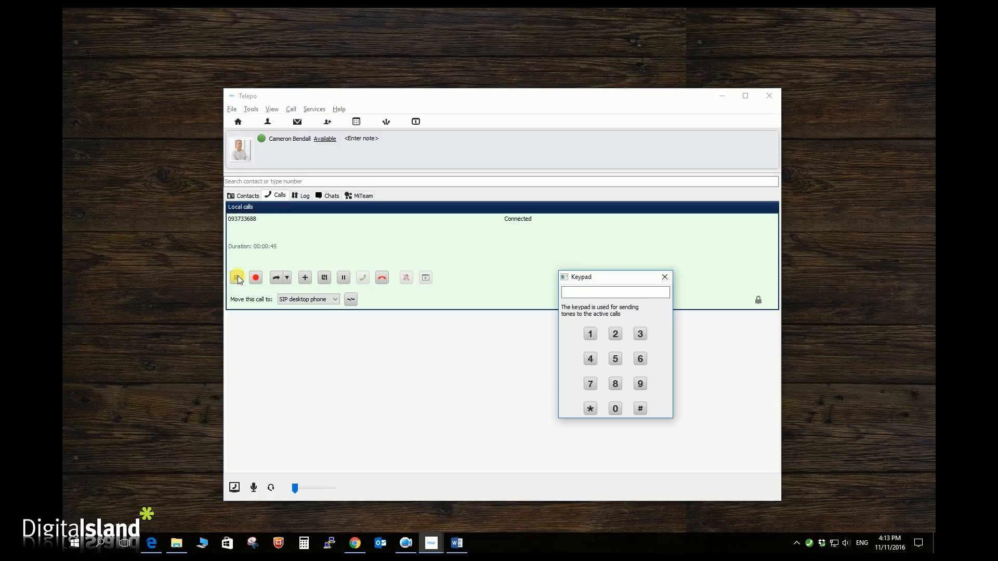
pyautogui.moveTo(256, 277)
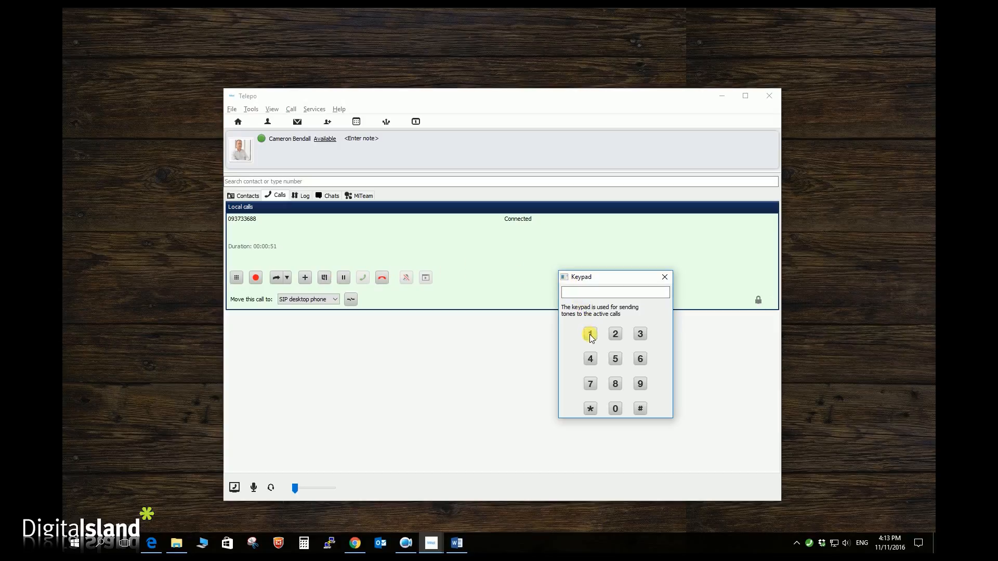
pyautogui.click(665, 277)
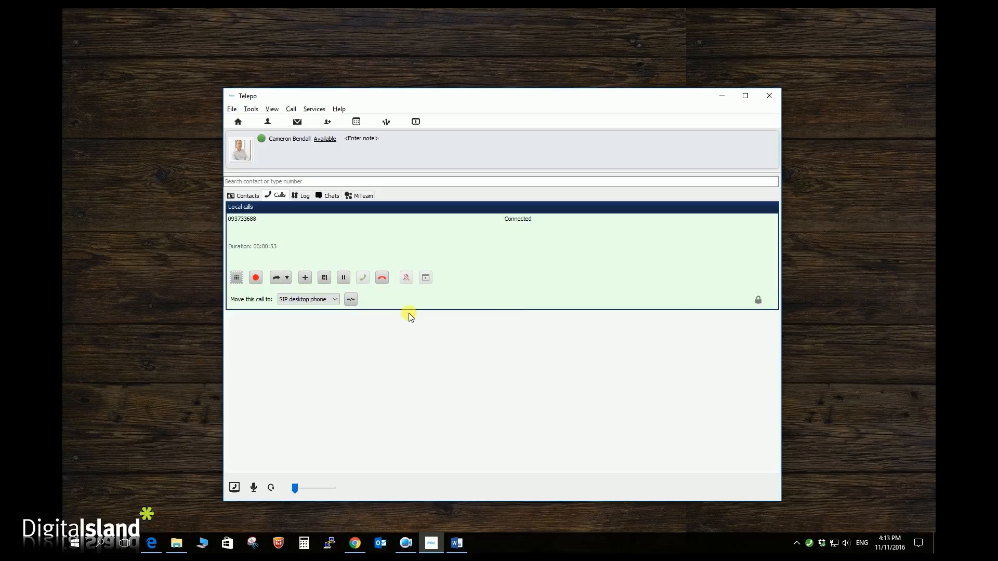
pyautogui.click(255, 278)
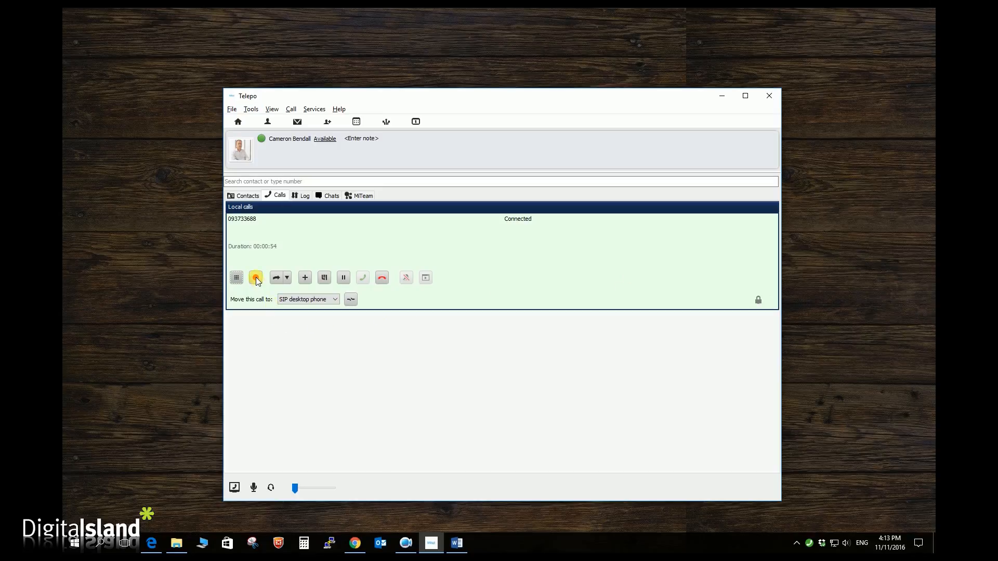
pyautogui.moveTo(256, 278)
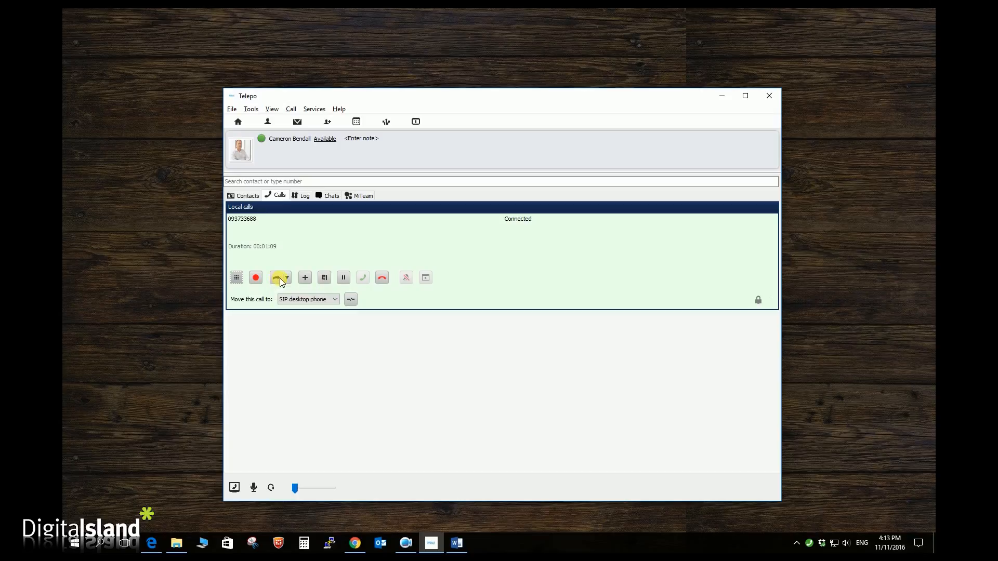
pyautogui.moveTo(306, 278)
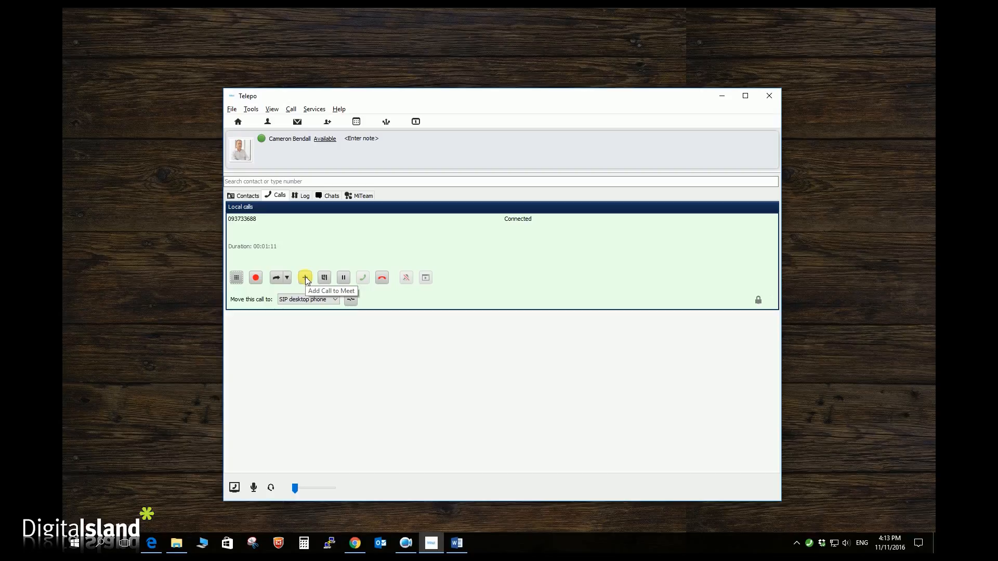
pyautogui.moveTo(305, 278)
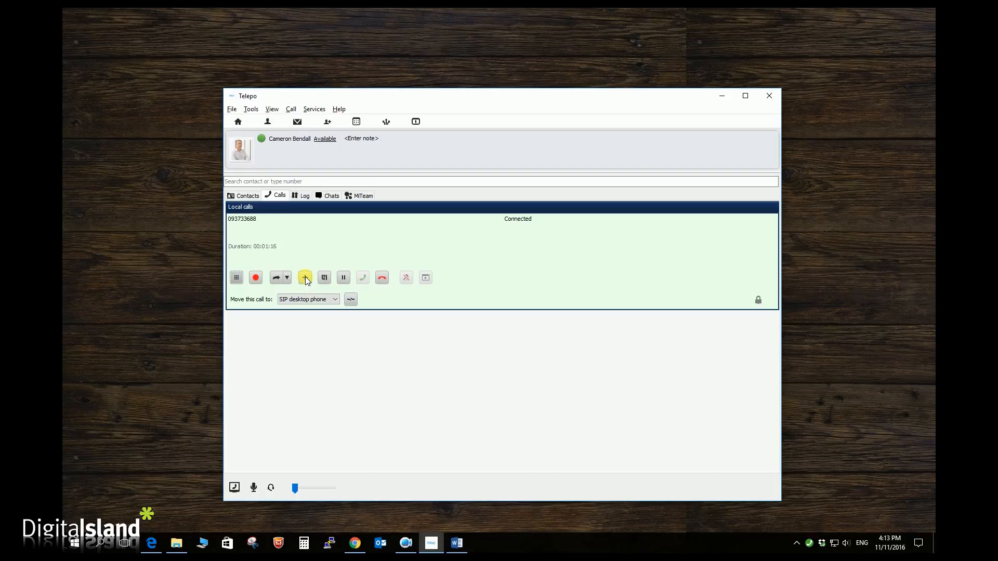
pyautogui.moveTo(324, 277)
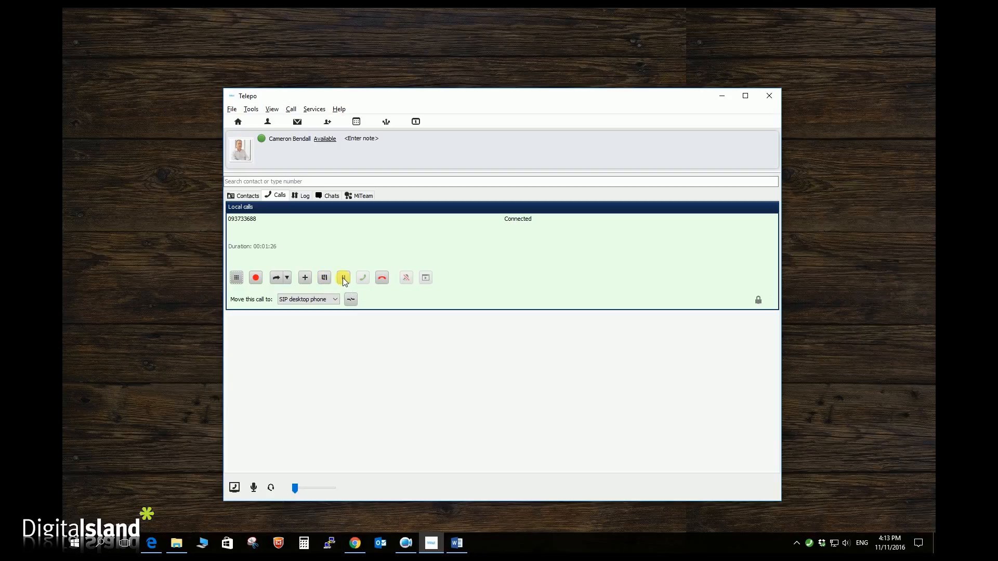
pyautogui.moveTo(343, 277)
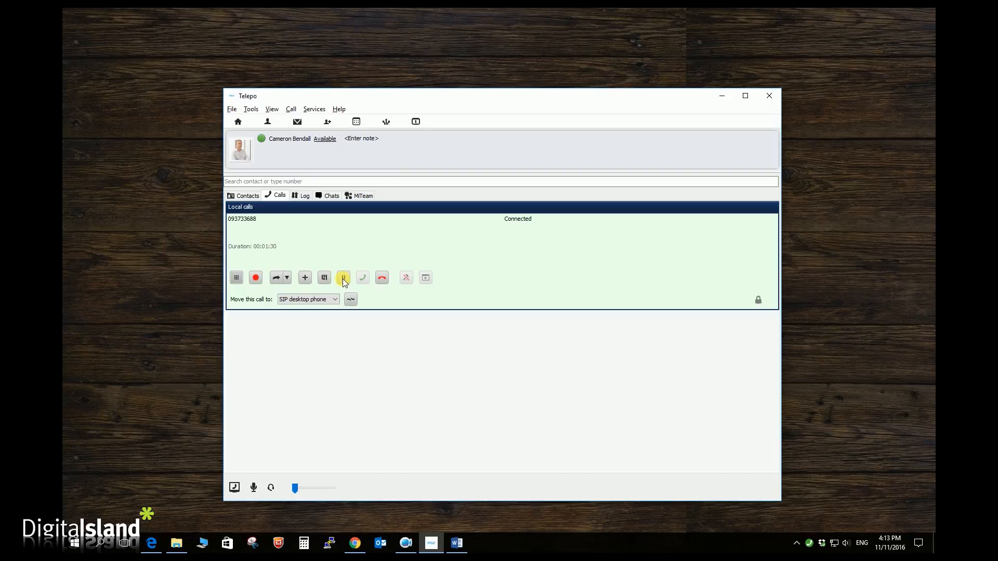
pyautogui.click(343, 277)
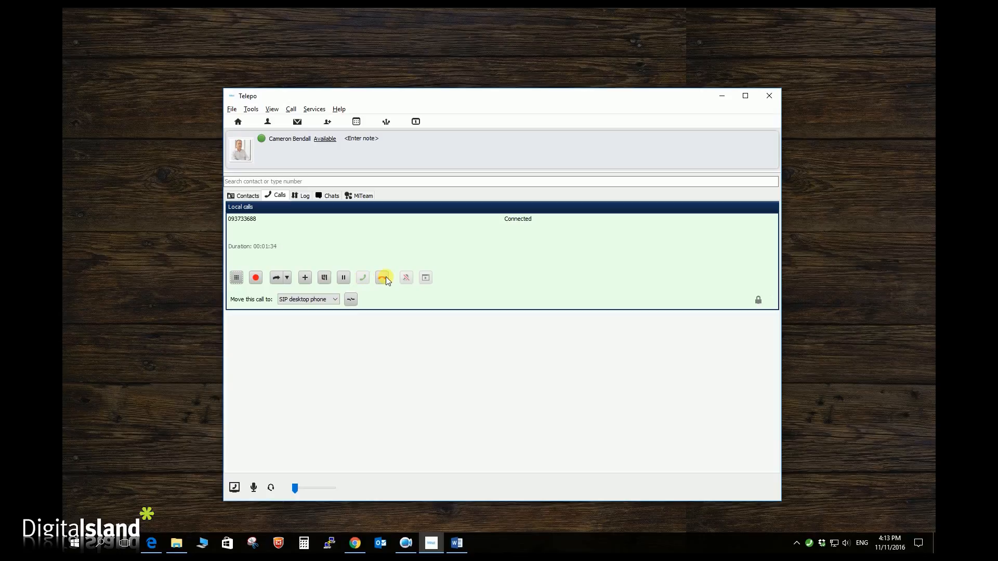
pyautogui.moveTo(383, 277)
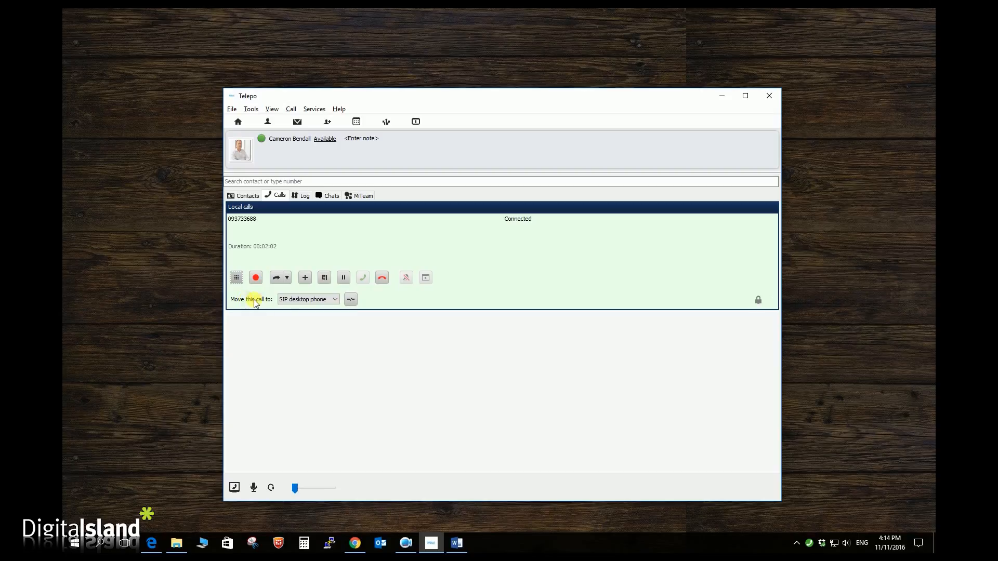
pyautogui.click(308, 299)
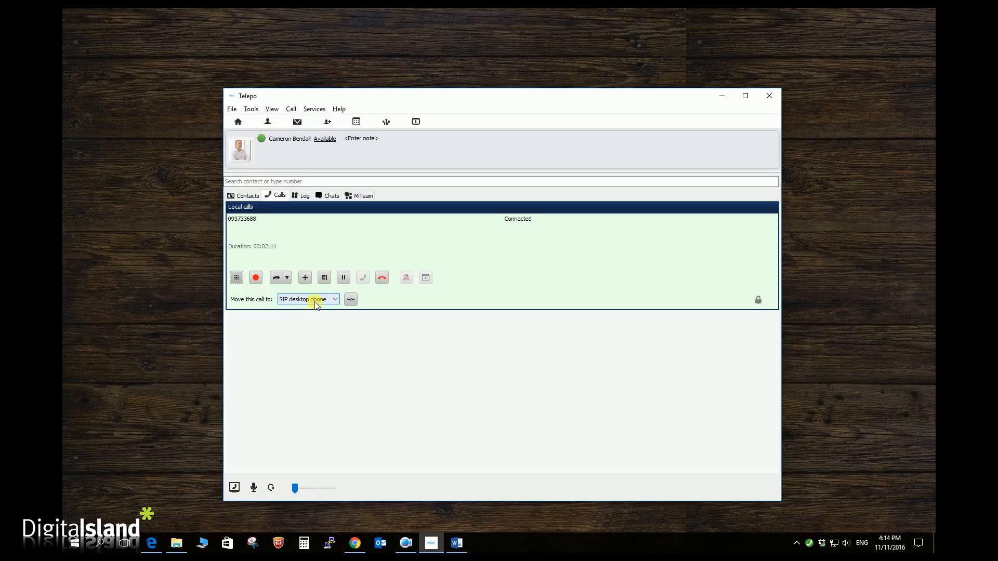
pyautogui.click(308, 300)
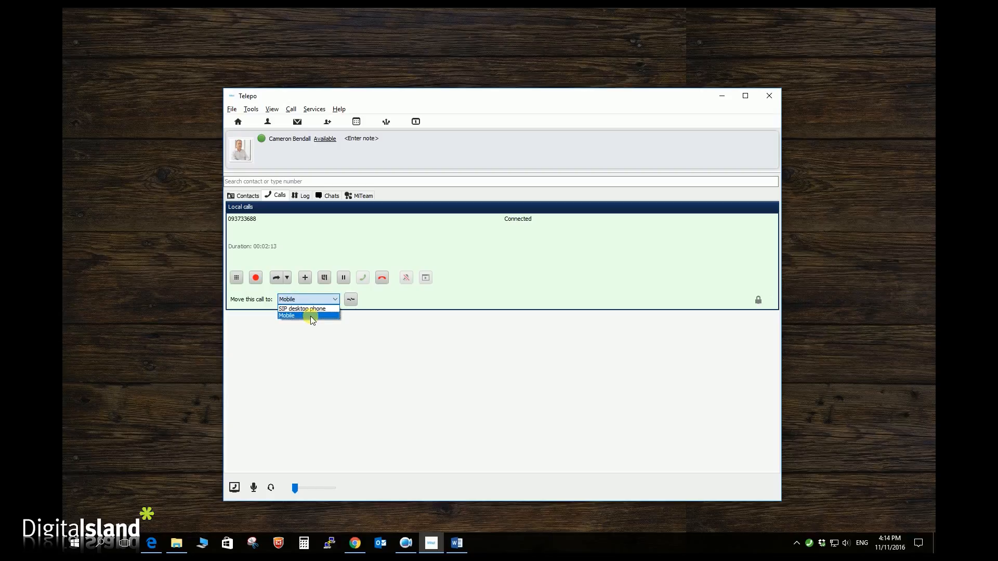
pyautogui.click(287, 315)
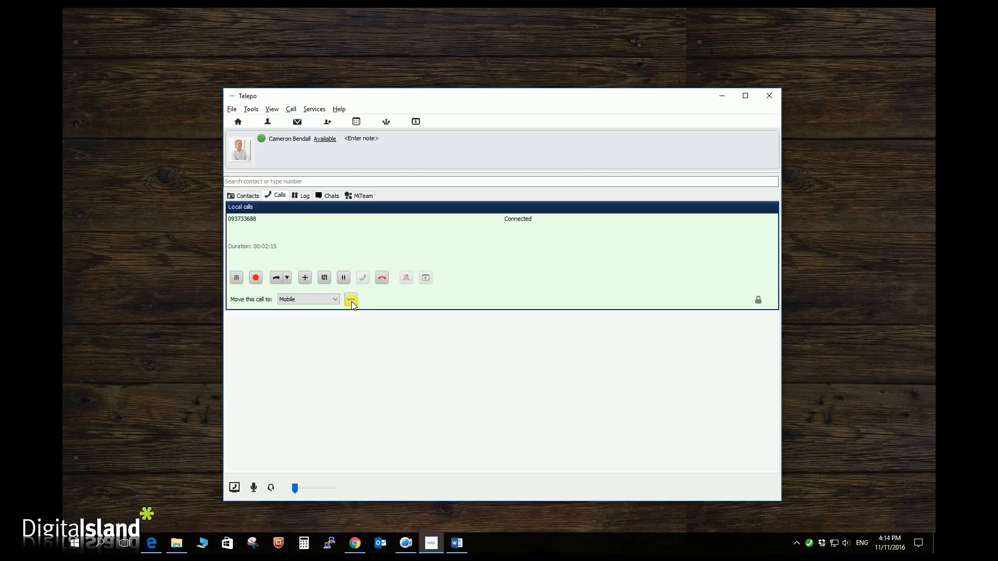
pyautogui.click(350, 300)
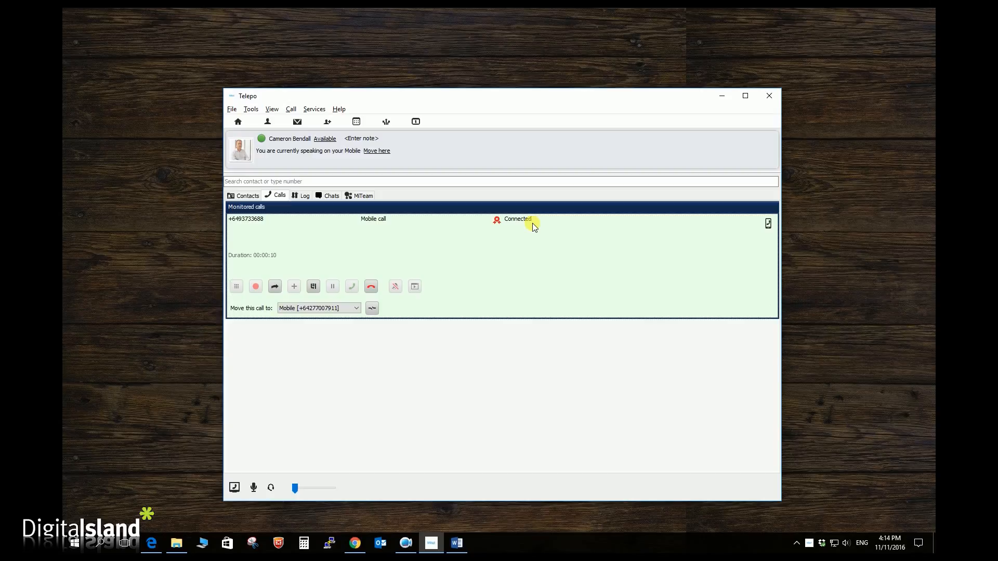
pyautogui.moveTo(304, 150)
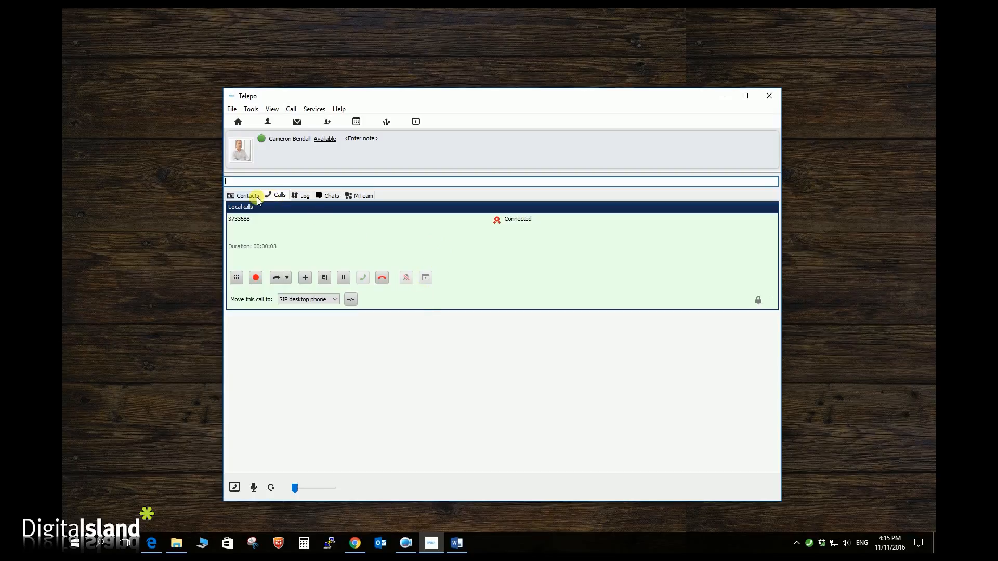
# Show the favourites contact list with availability and calendar status.
pyautogui.click(247, 195)
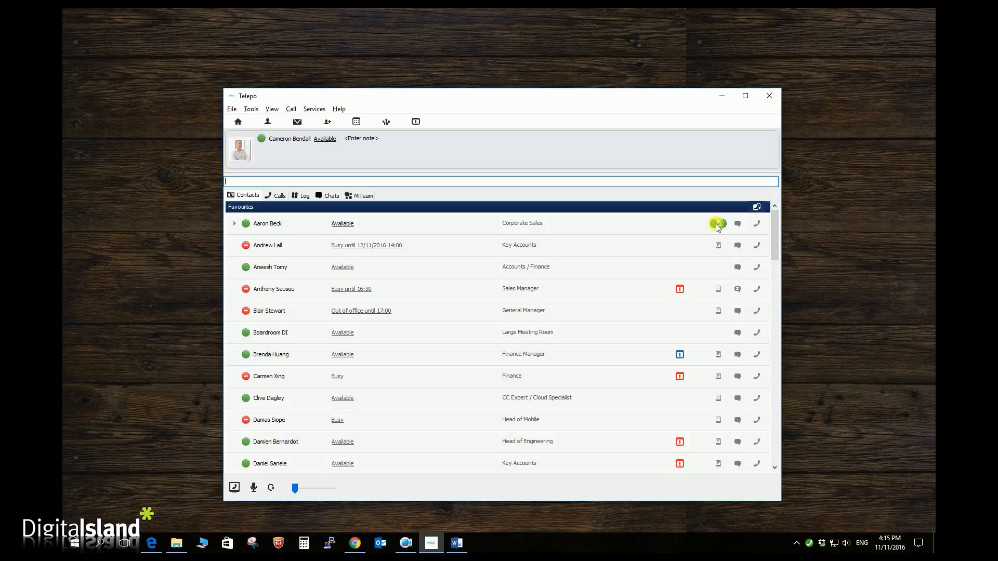
pyautogui.moveTo(737, 224)
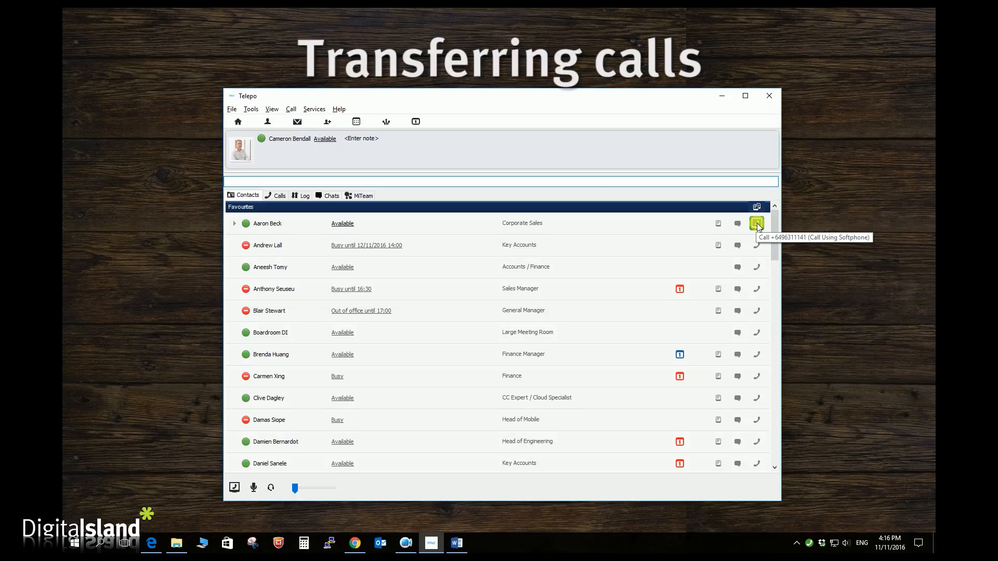
# Return to the active call and activate a transfer, putting the caller on hold.
pyautogui.click(757, 223)
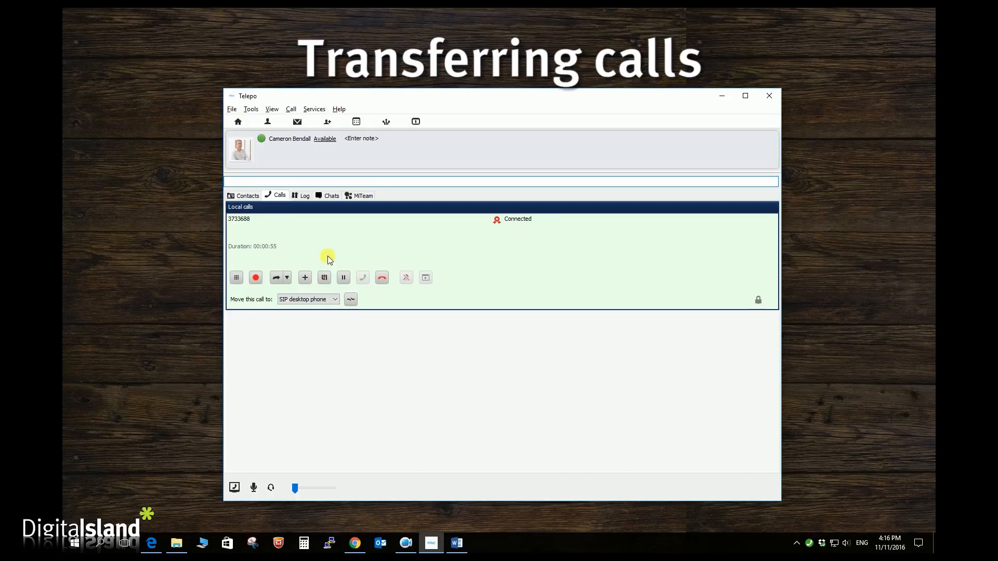
pyautogui.moveTo(319, 230)
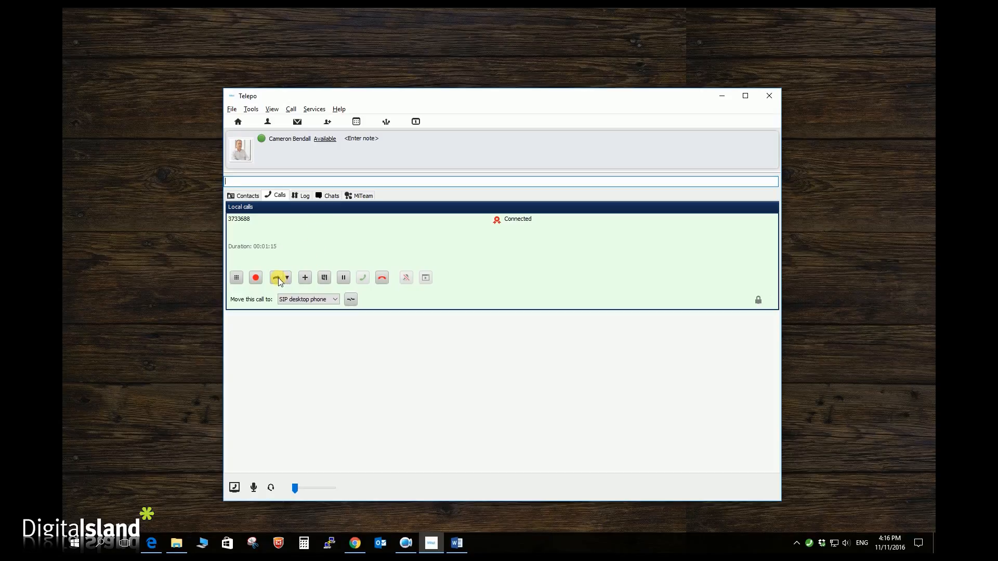
pyautogui.click(278, 277)
pyautogui.write('aaron')
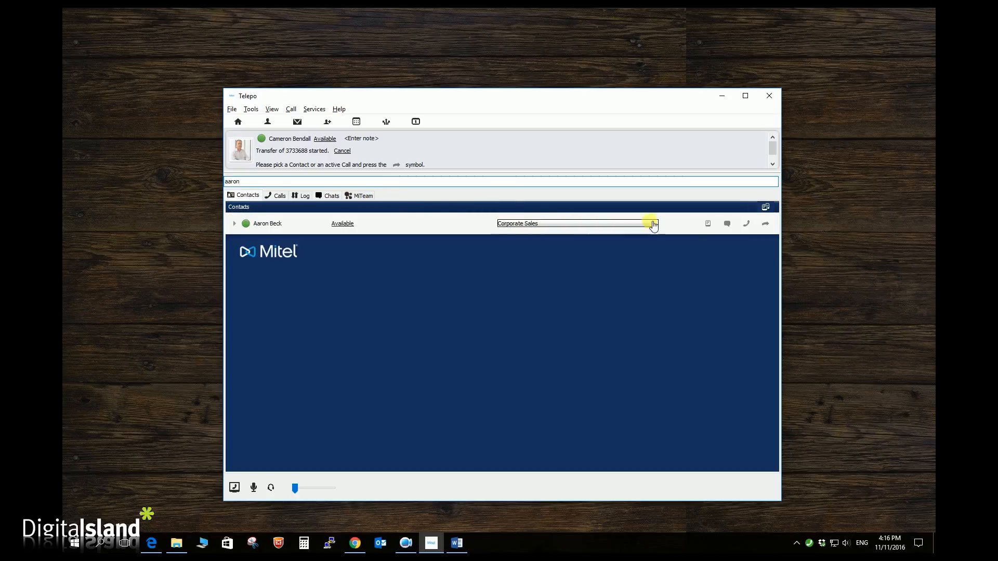
pyautogui.moveTo(766, 224)
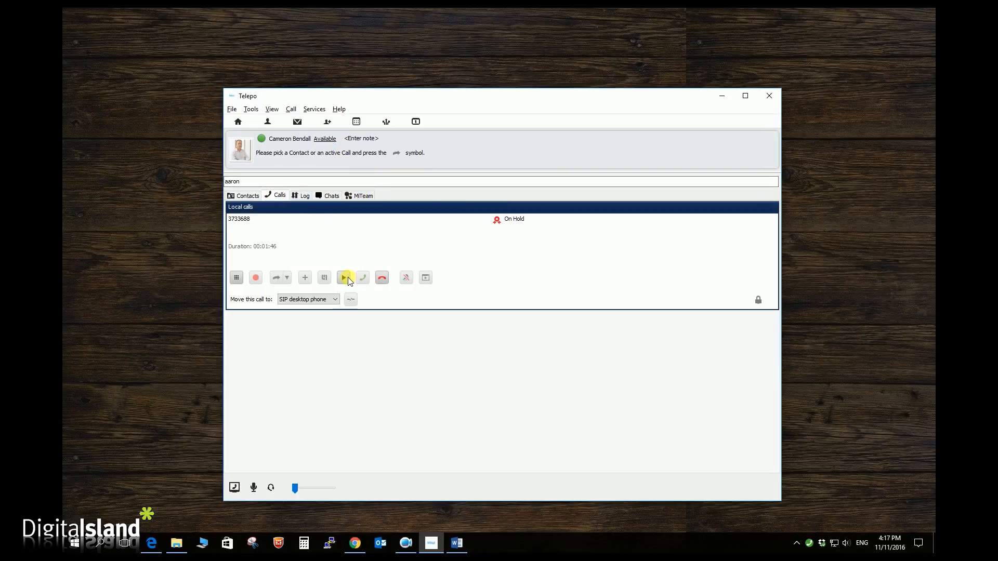
pyautogui.click(343, 277)
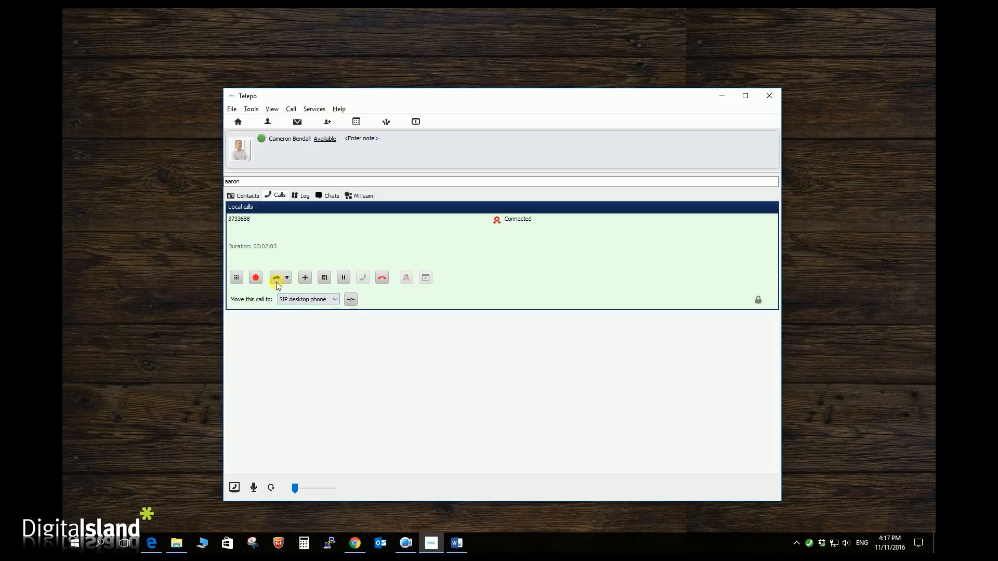
pyautogui.click(277, 277)
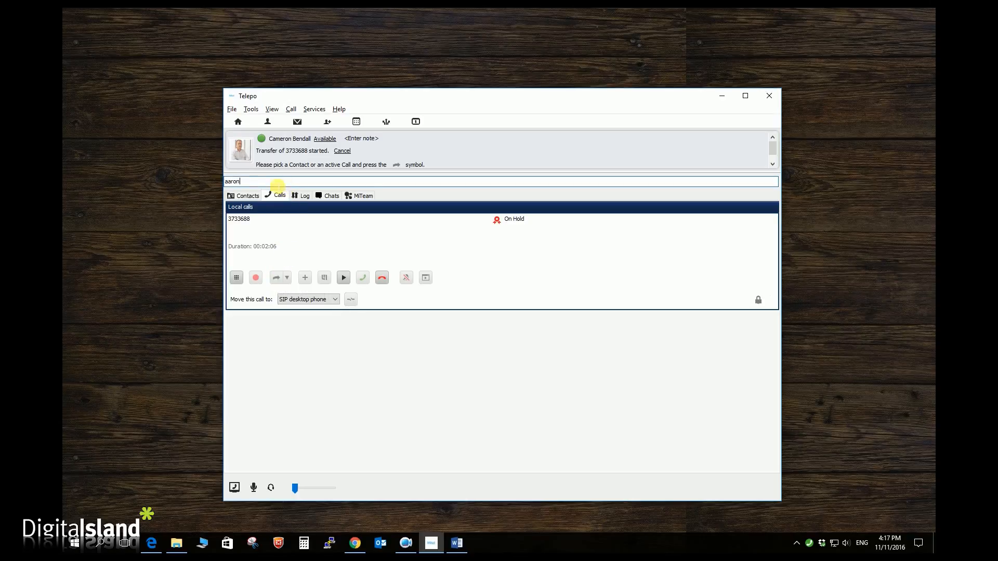
pyautogui.press('BackSpace')
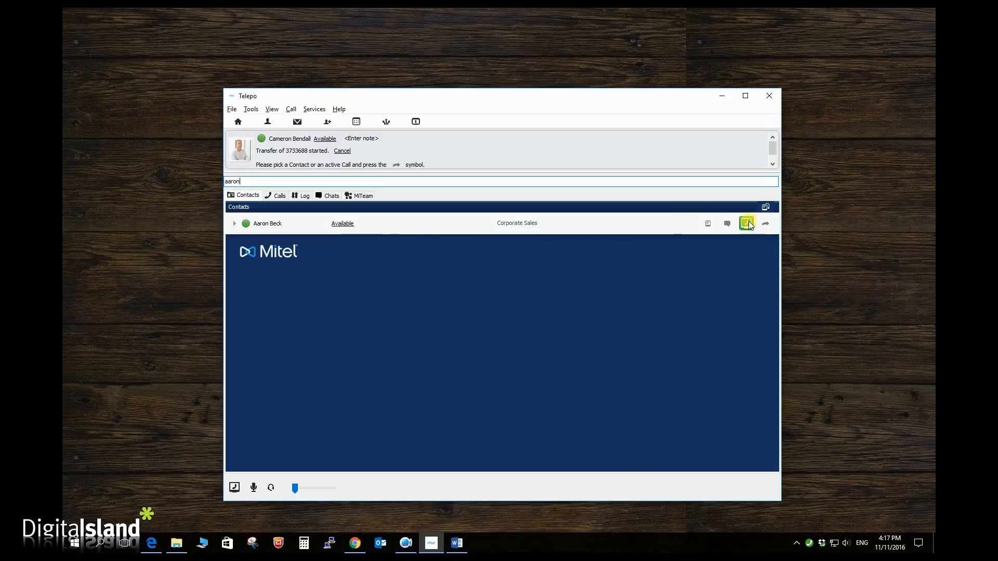
pyautogui.moveTo(746, 224)
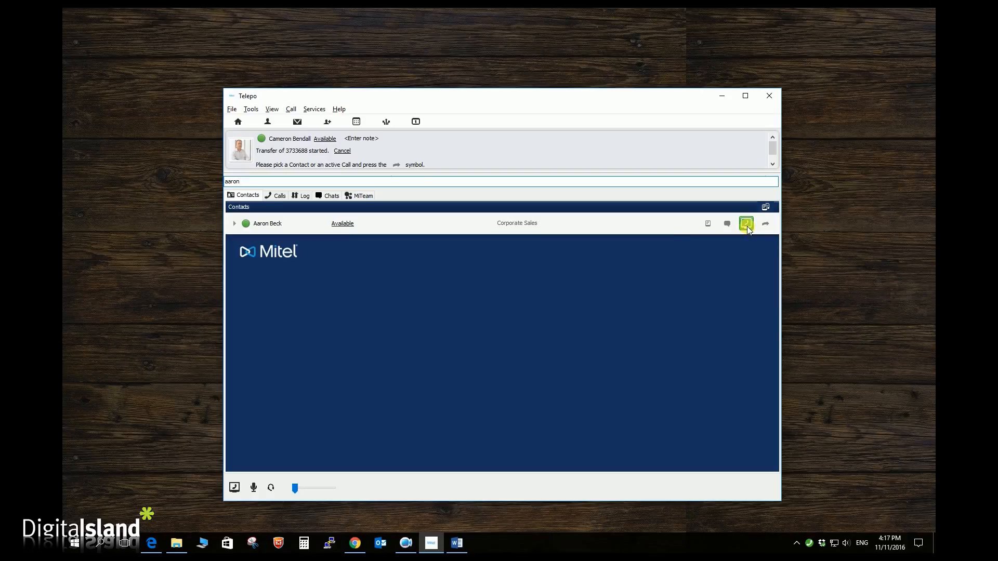
pyautogui.click(745, 223)
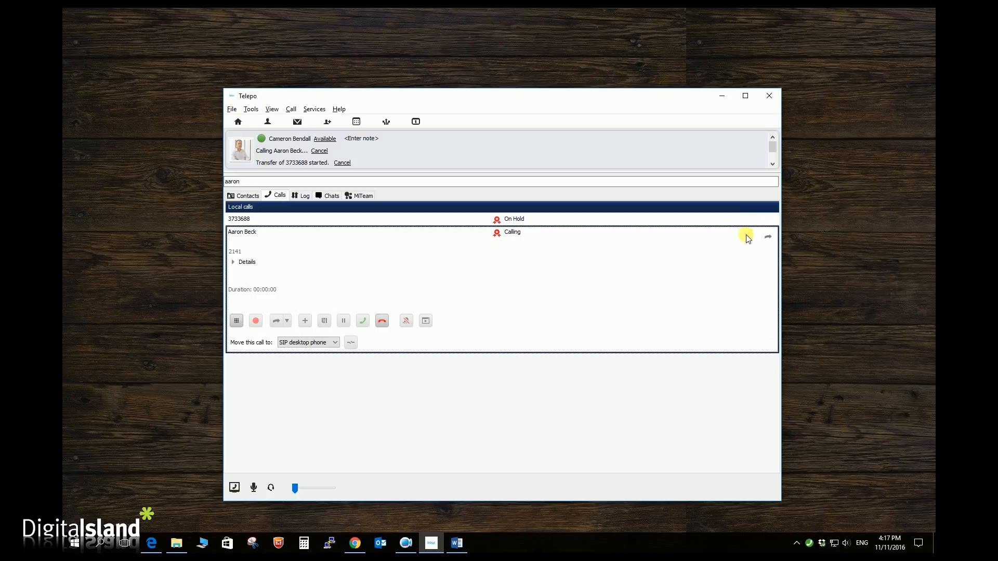
pyautogui.moveTo(712, 312)
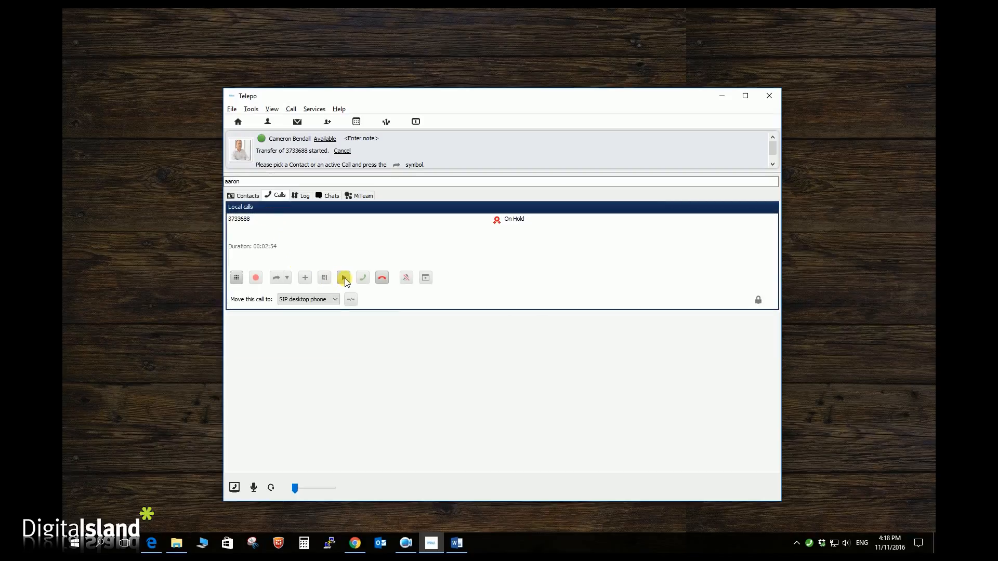
# Resume the original caller and reactivate the transfer twice.
pyautogui.click(344, 277)
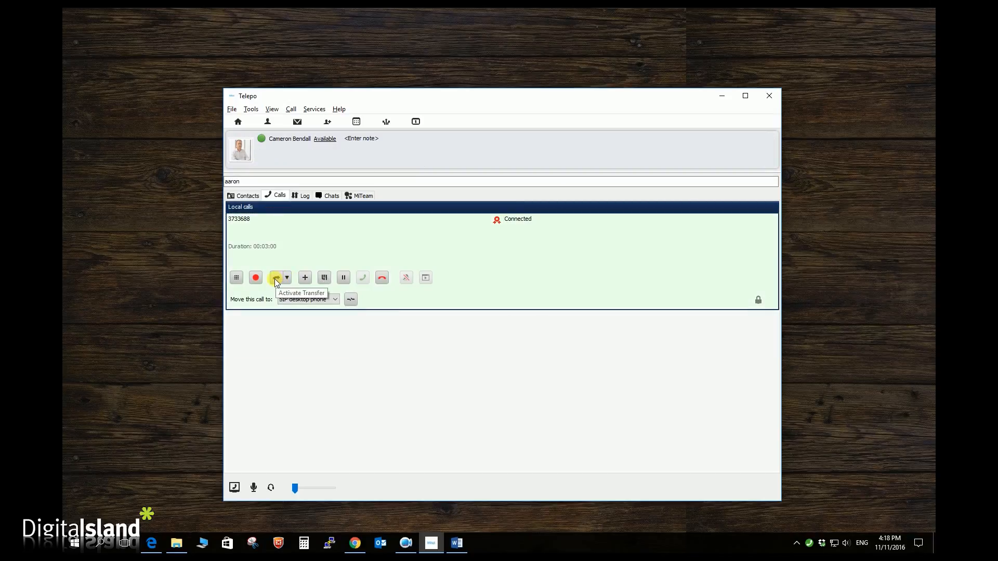
pyautogui.click(276, 277)
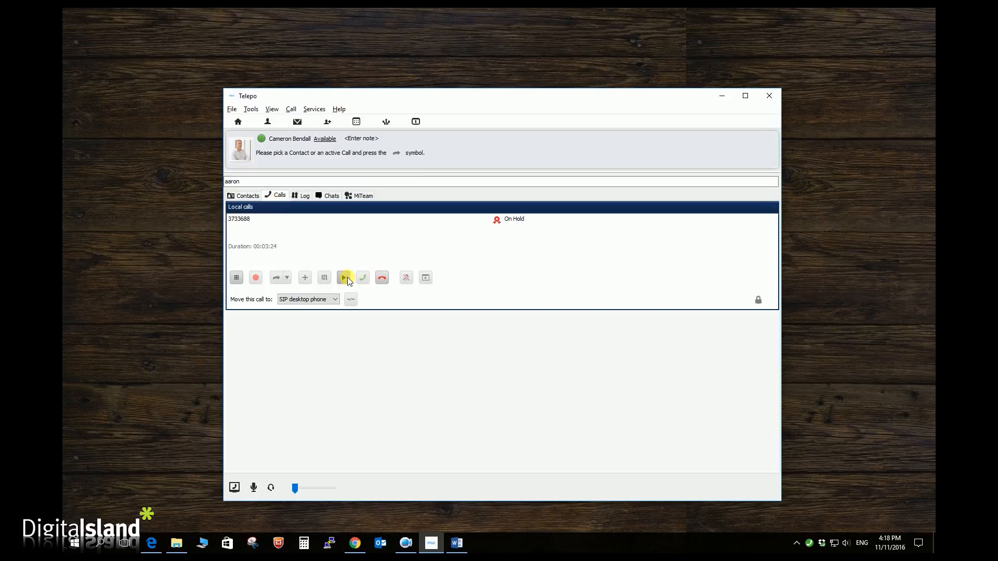
pyautogui.click(346, 278)
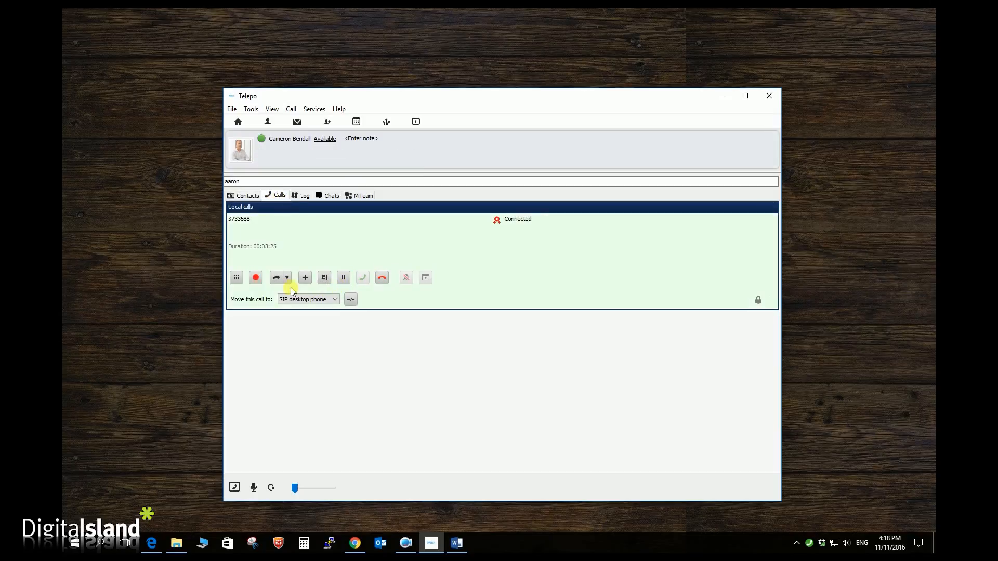
pyautogui.click(276, 277)
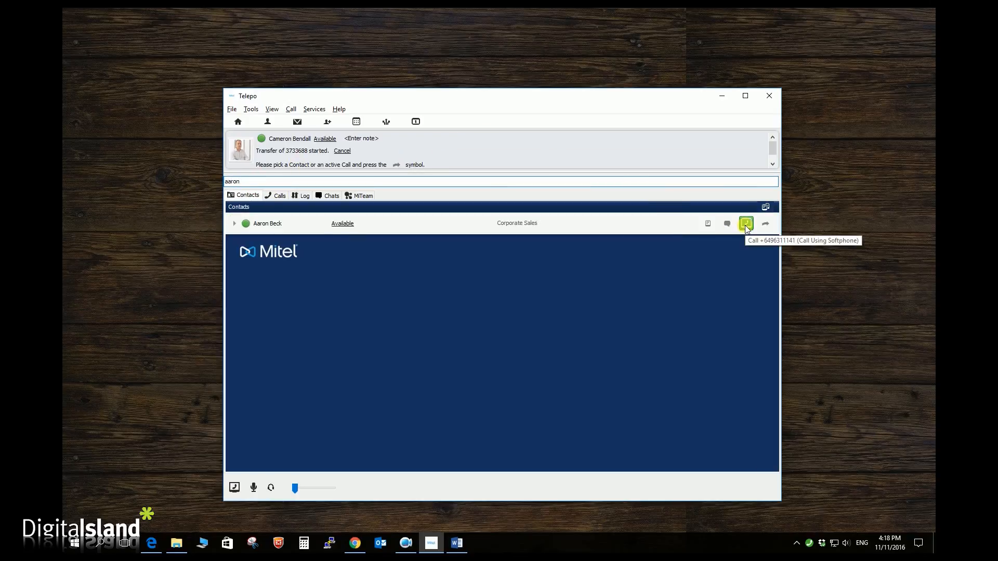
pyautogui.click(746, 224)
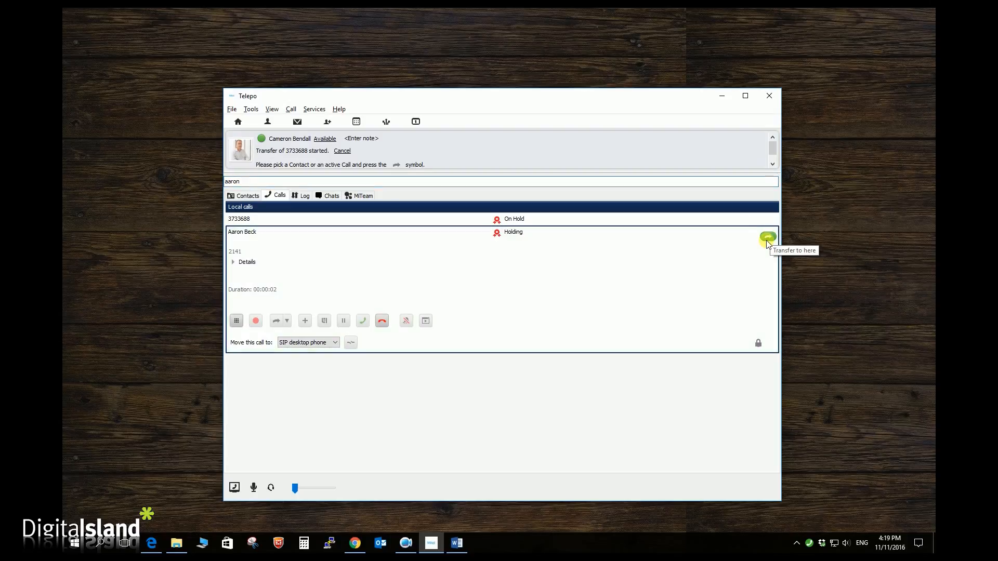
pyautogui.click(767, 239)
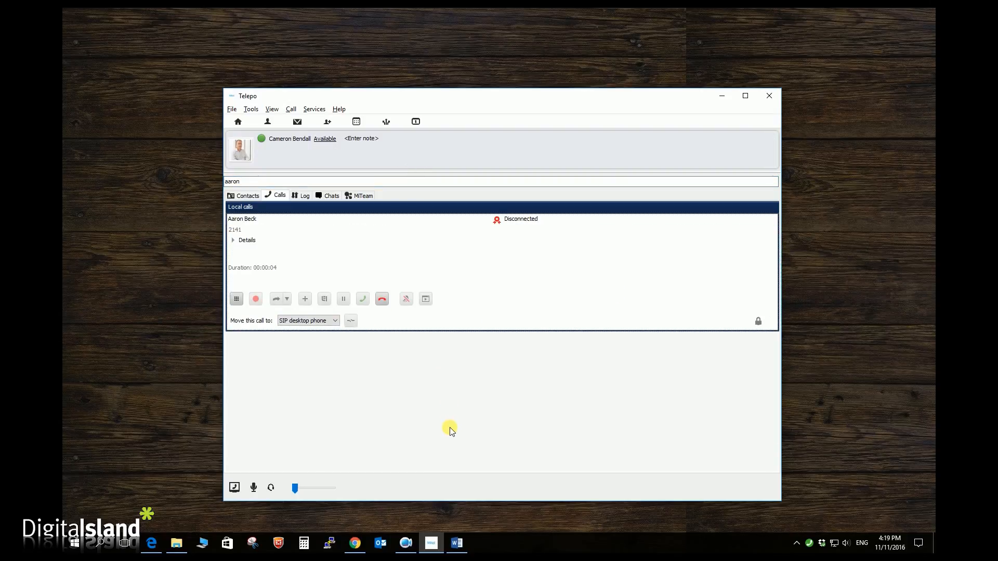
pyautogui.click(247, 195)
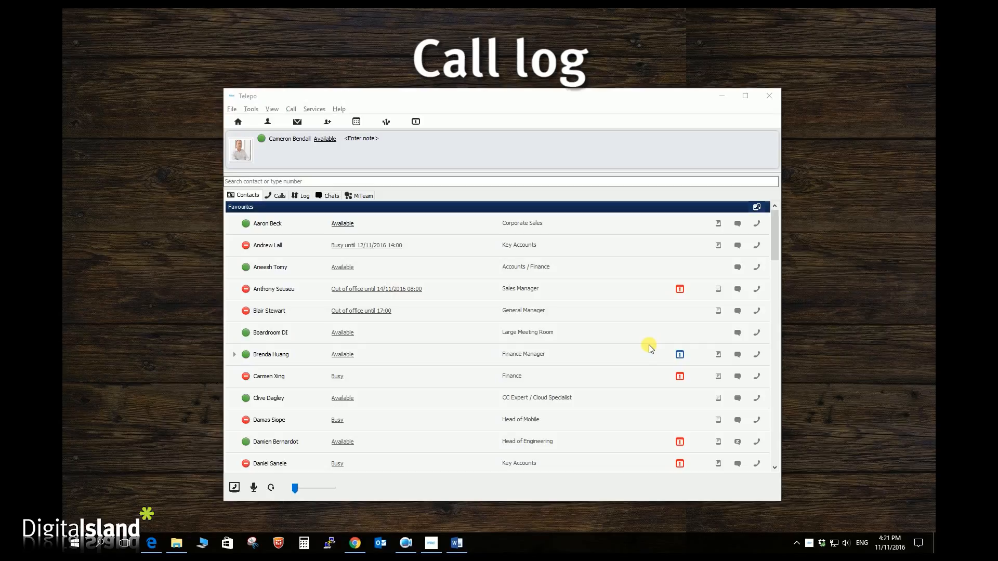
# Browse the call log through All and Missed calls, then show the voicemail Inbox.
pyautogui.click(302, 195)
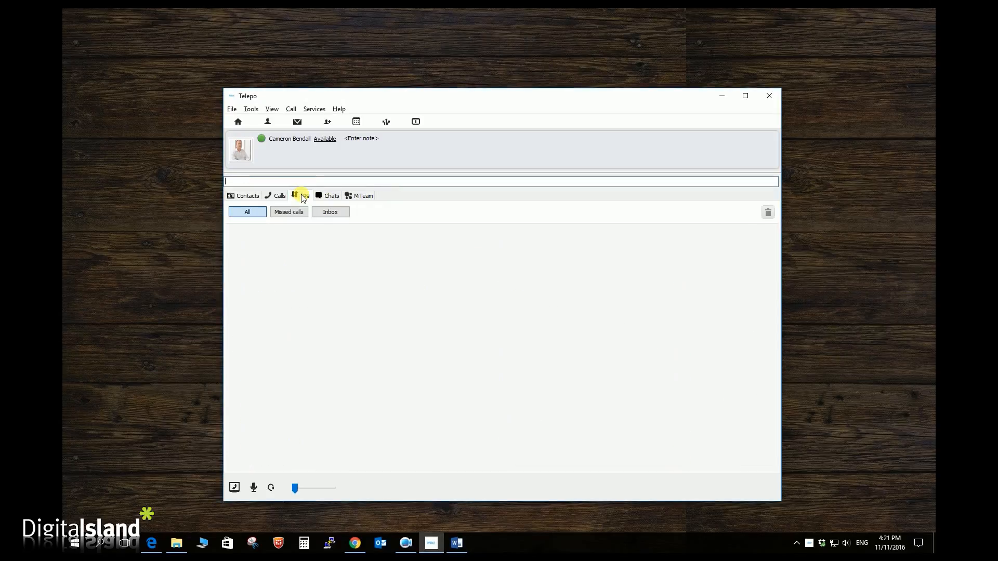
pyautogui.click(301, 195)
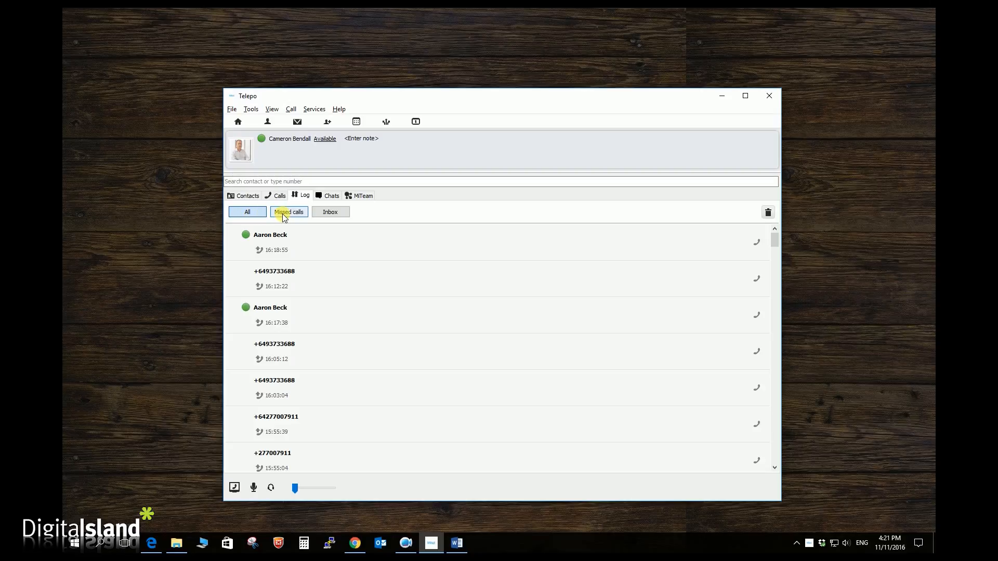
pyautogui.click(329, 212)
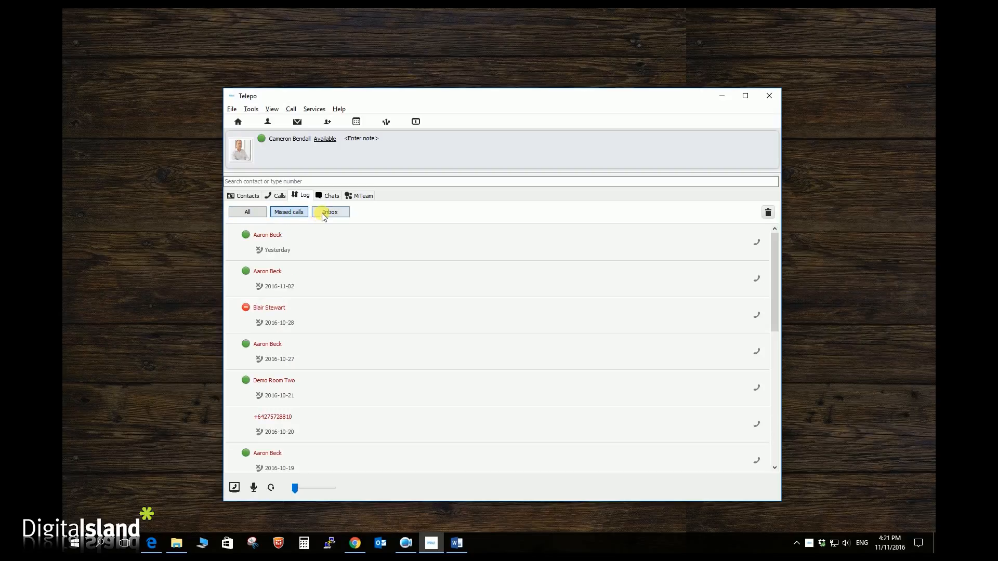
pyautogui.click(330, 212)
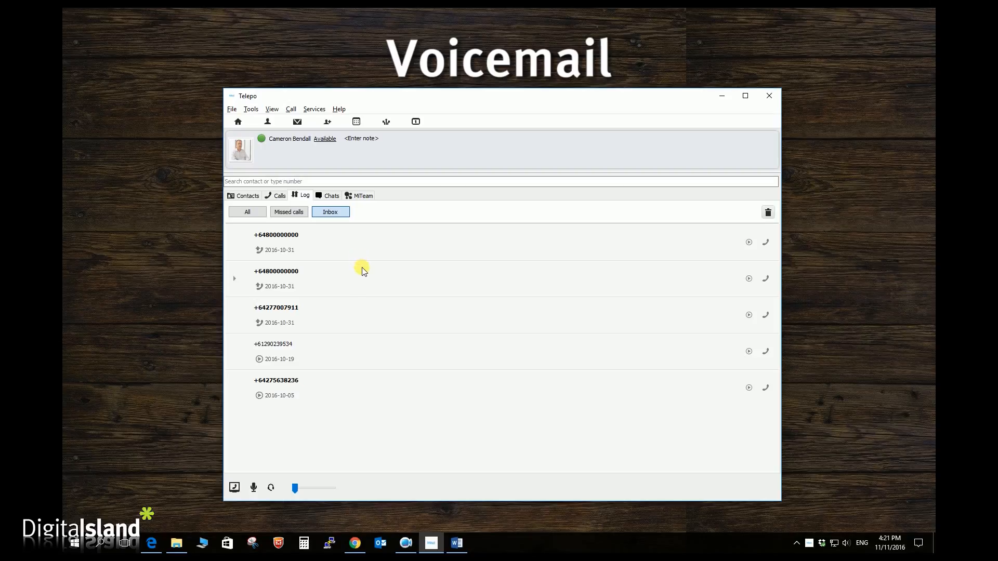
pyautogui.moveTo(374, 277)
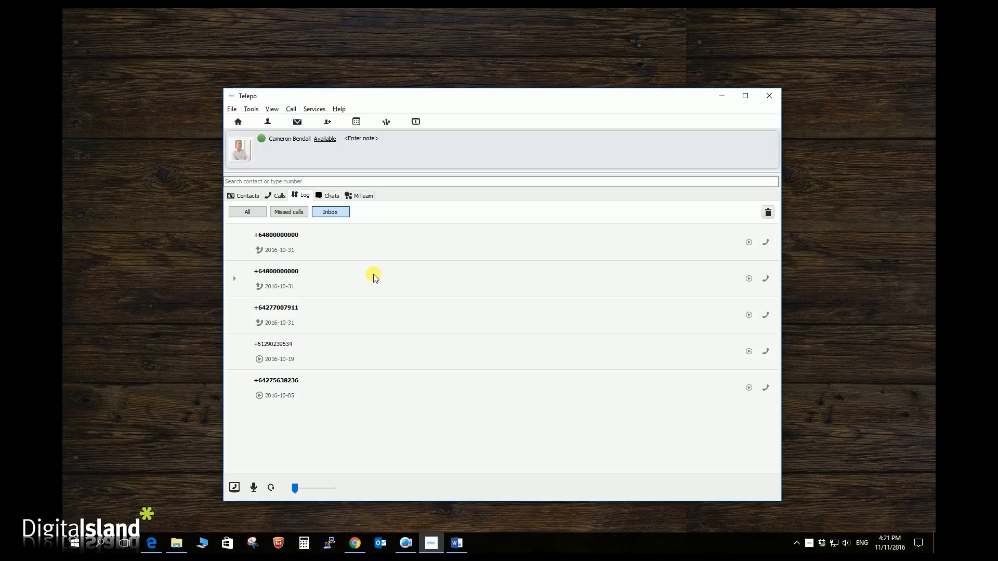
pyautogui.click(275, 278)
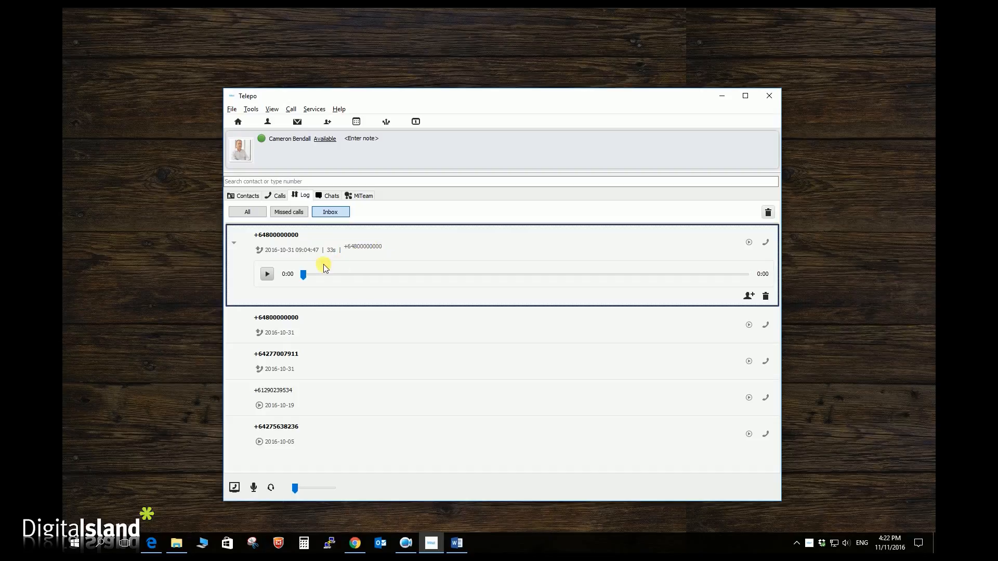
pyautogui.moveTo(266, 274)
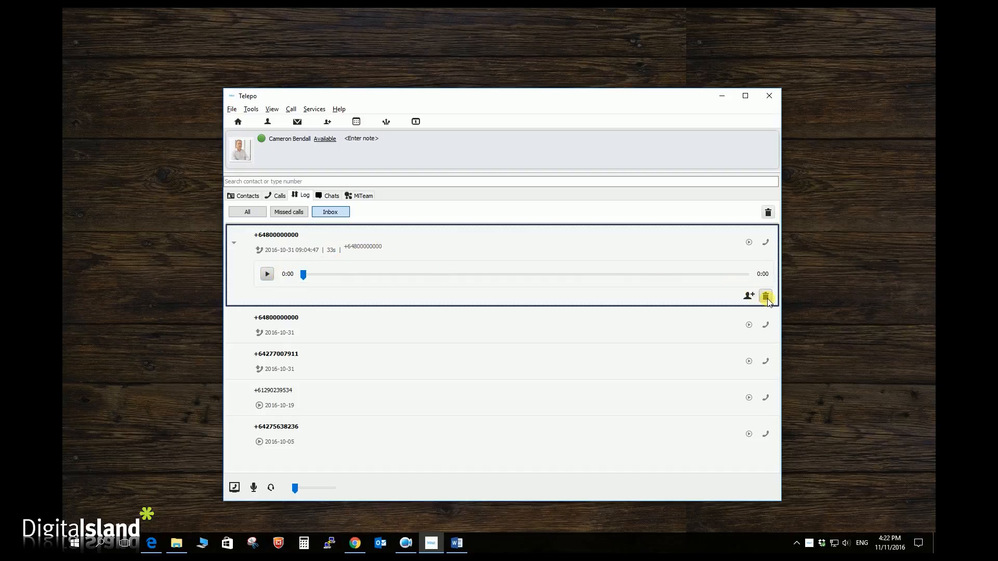
pyautogui.moveTo(766, 296)
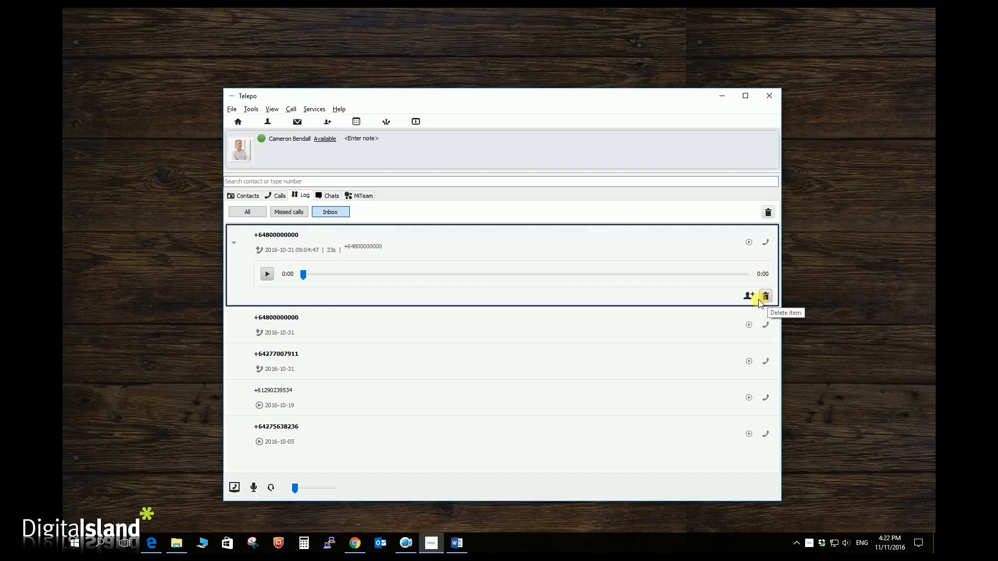
pyautogui.moveTo(488, 245)
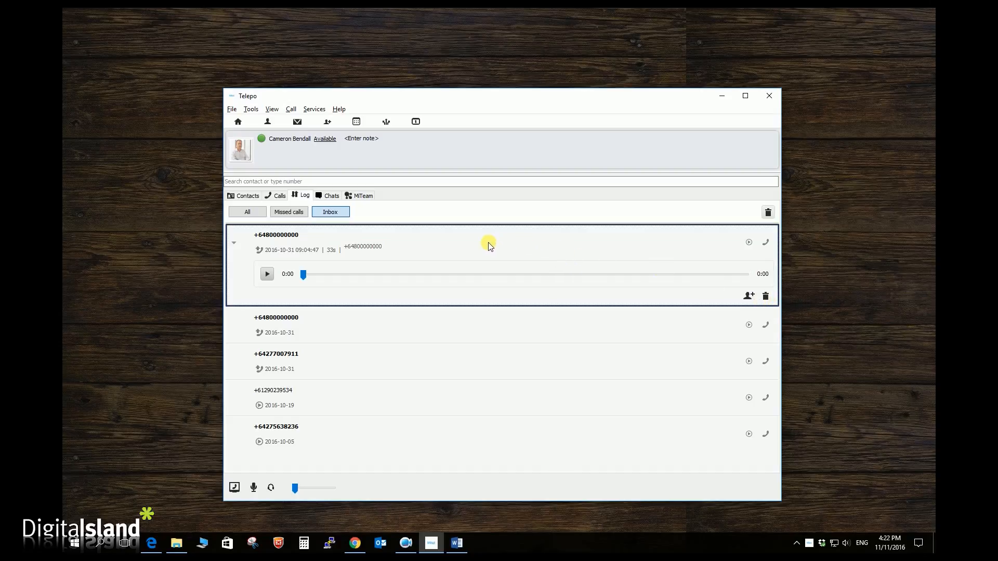
pyautogui.click(430, 185)
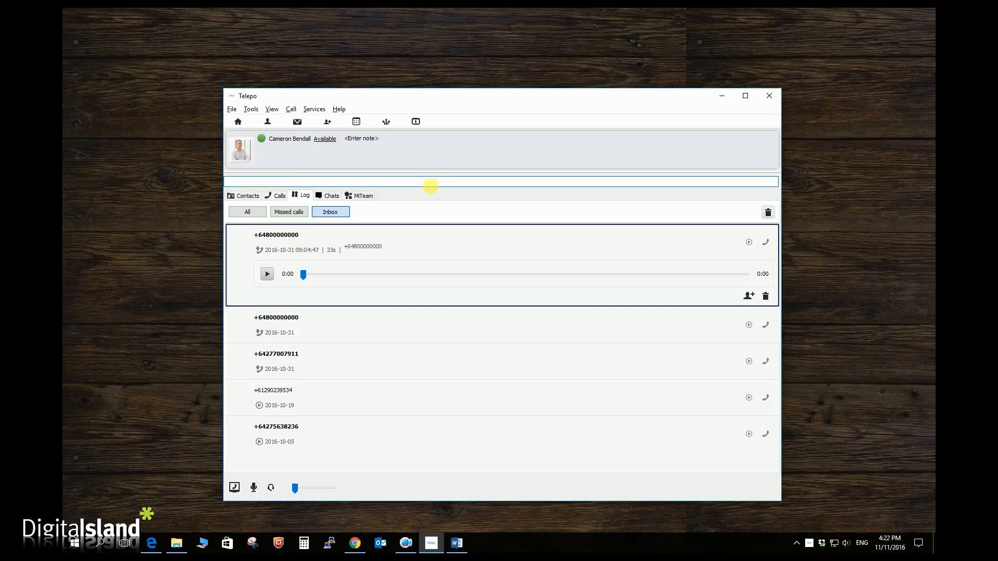
pyautogui.write('555')
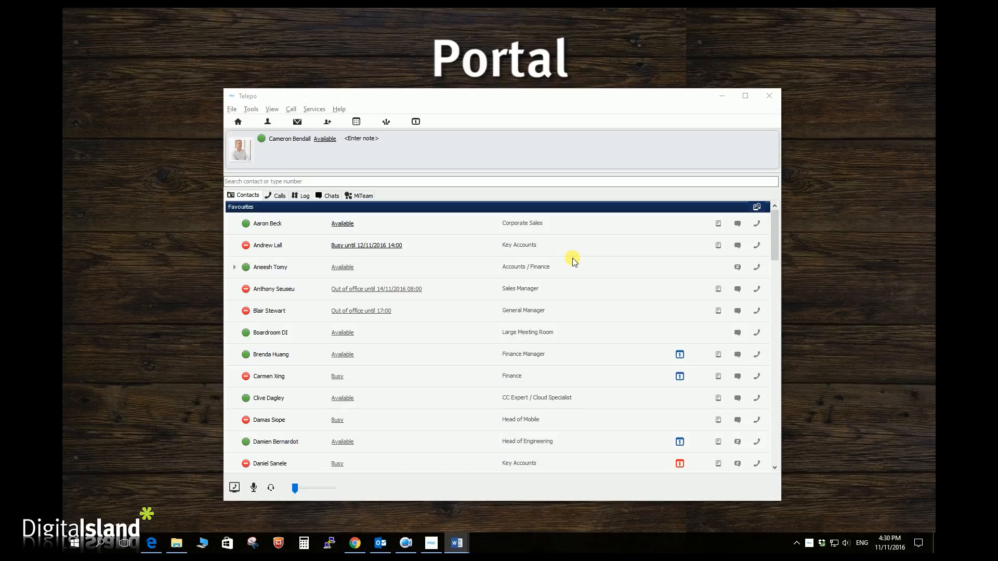
pyautogui.moveTo(578, 261)
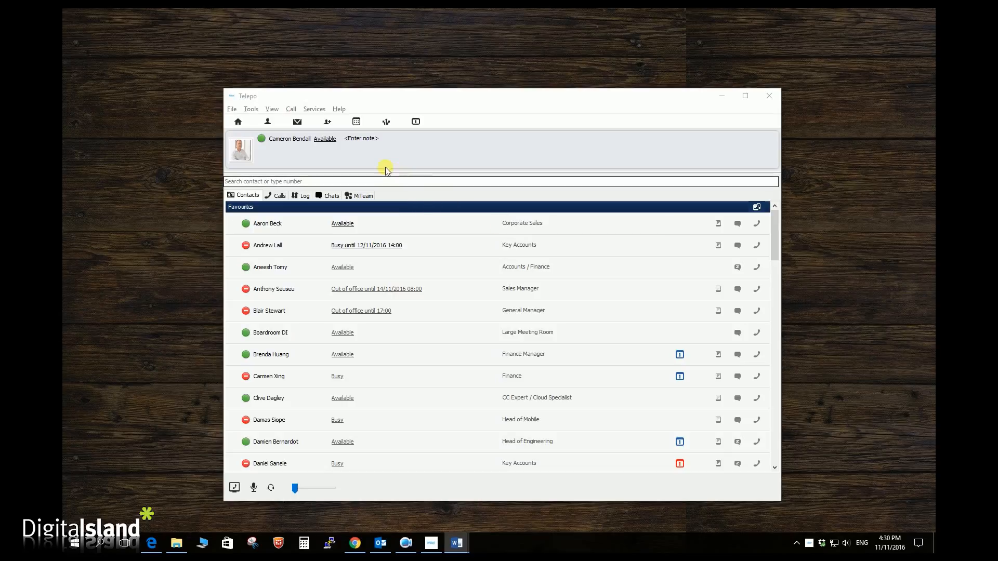
# Show the MiCloud Telepo web portal's My homepage in Chrome.
pyautogui.click(237, 121)
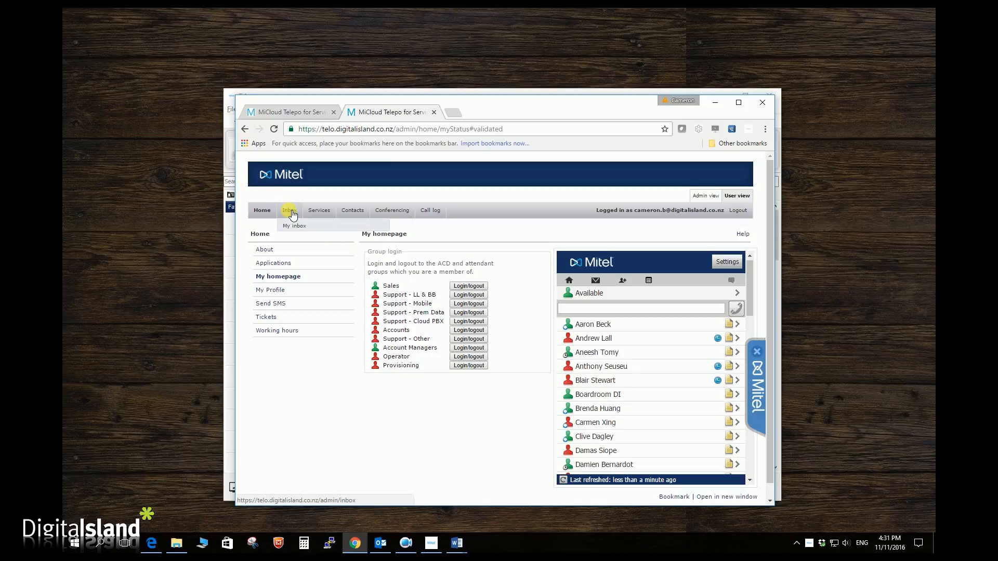
# View the portal's voicemail Inbox, then the Contacts page with mandatory contacts and favourites.
pyautogui.click(289, 210)
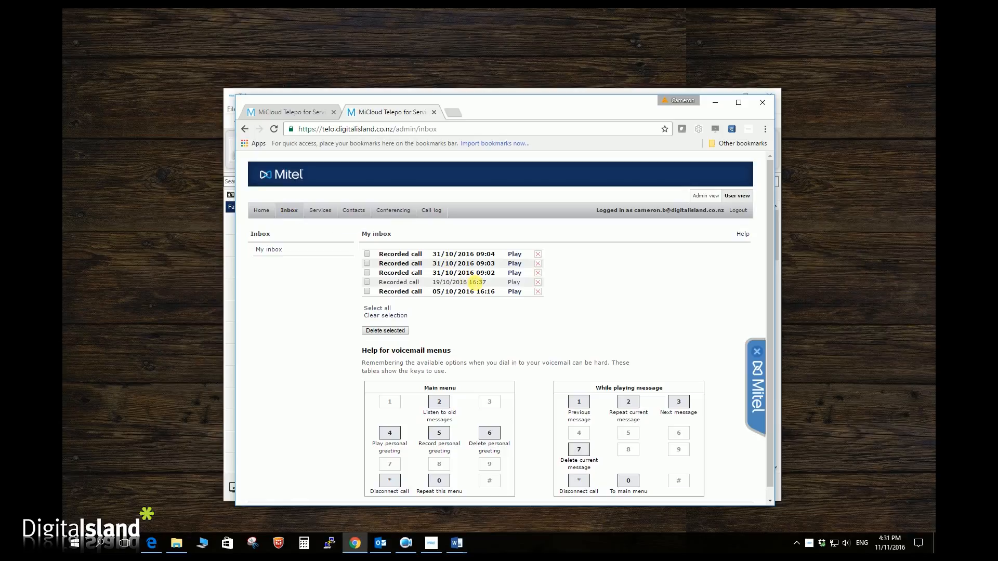
pyautogui.moveTo(473, 244)
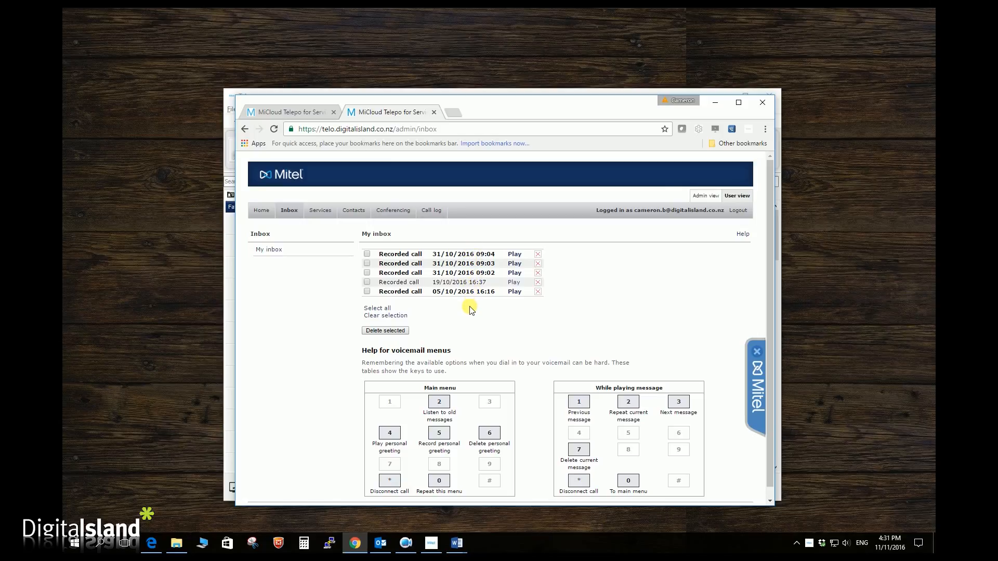
pyautogui.moveTo(468, 328)
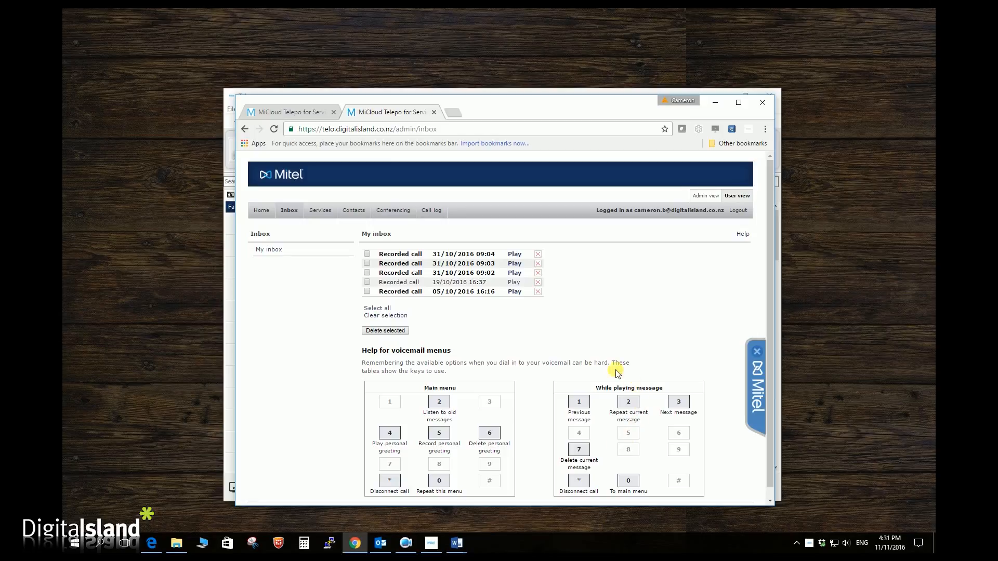
pyautogui.click(352, 210)
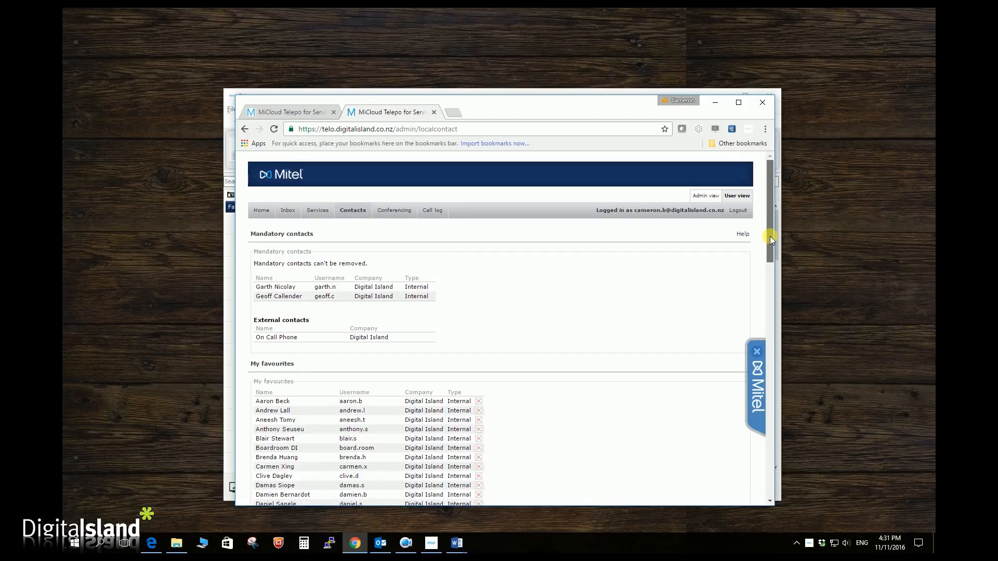
pyautogui.scroll(-3)
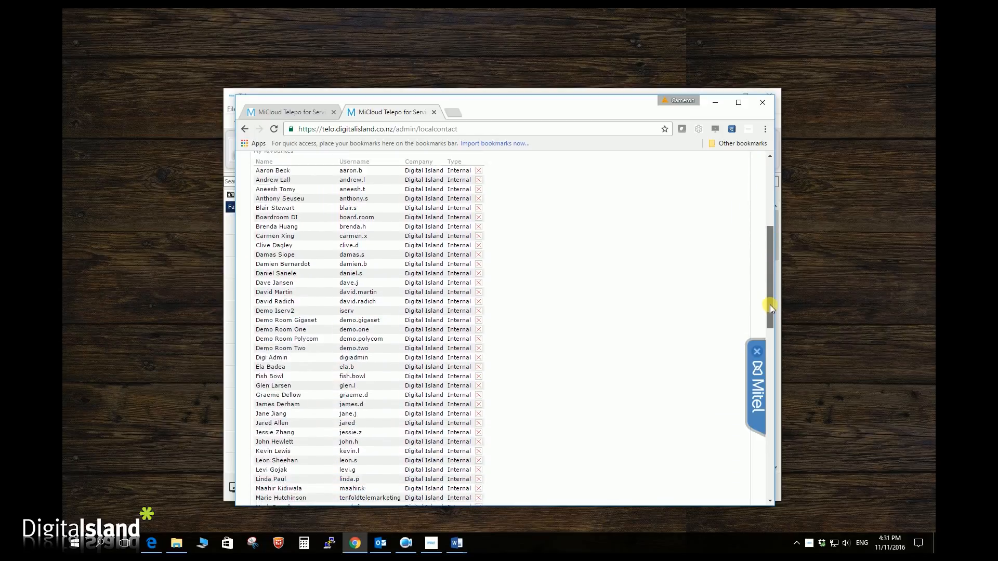
pyautogui.scroll(-3)
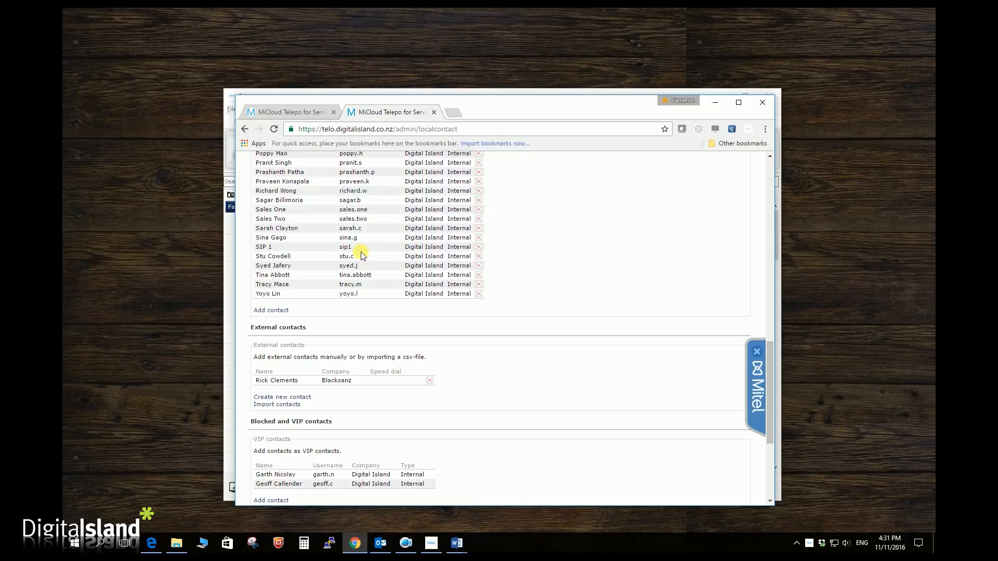
pyautogui.moveTo(478, 247)
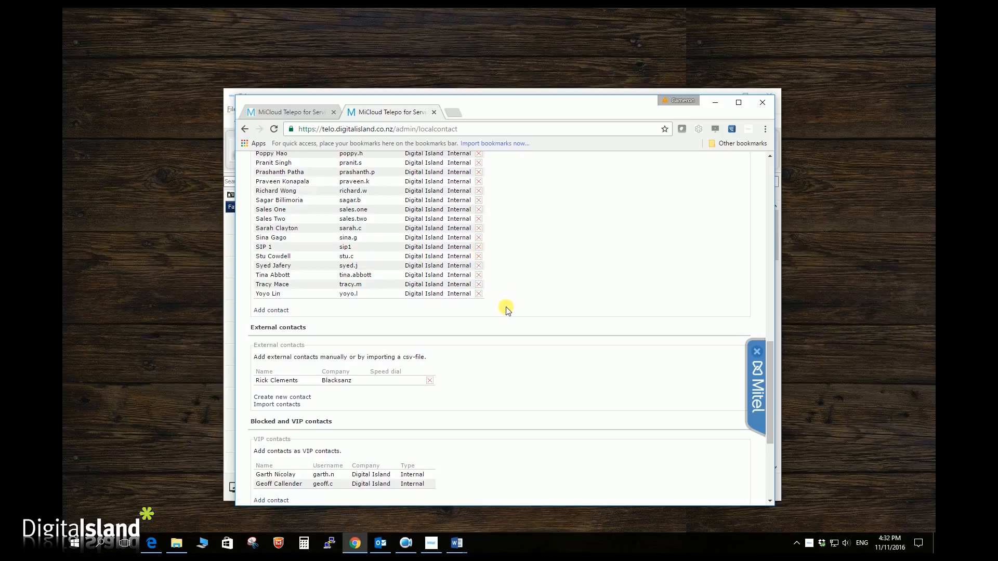
pyautogui.moveTo(530, 321)
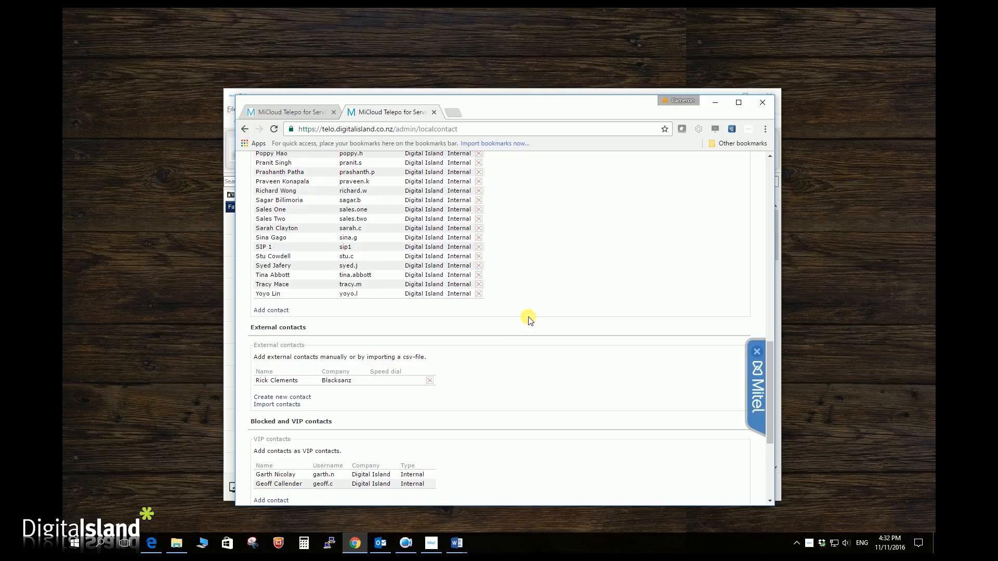
pyautogui.moveTo(564, 284)
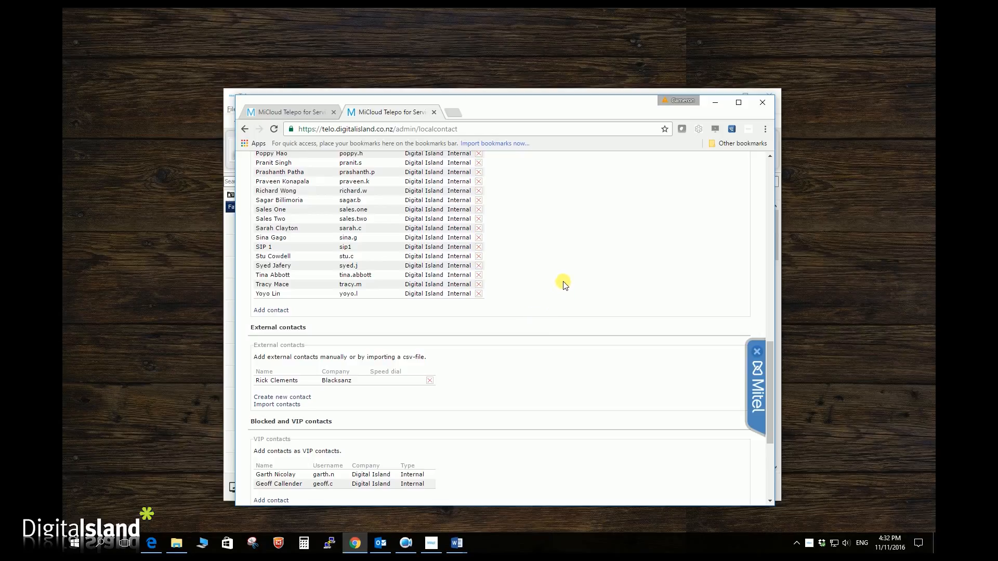
pyautogui.moveTo(565, 282)
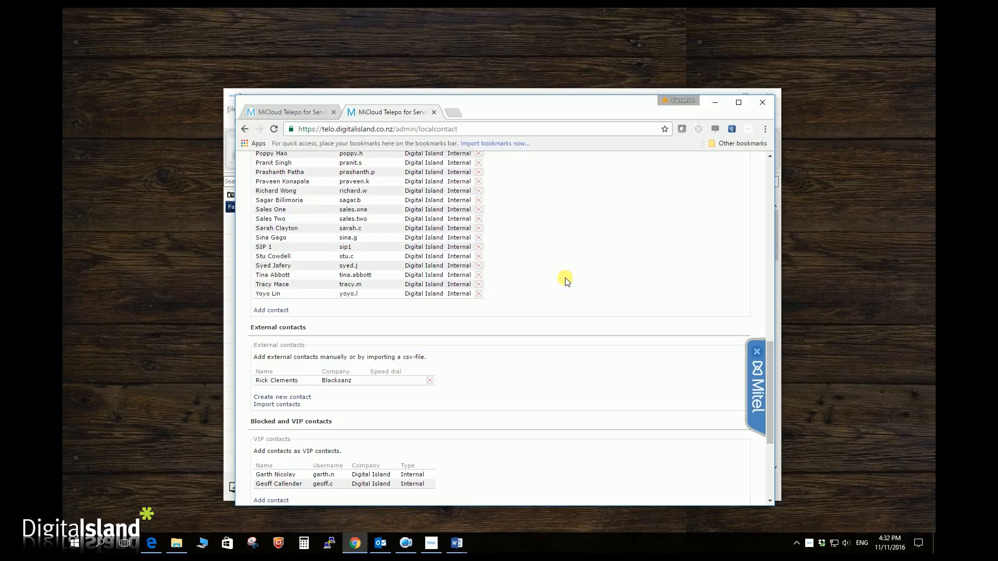